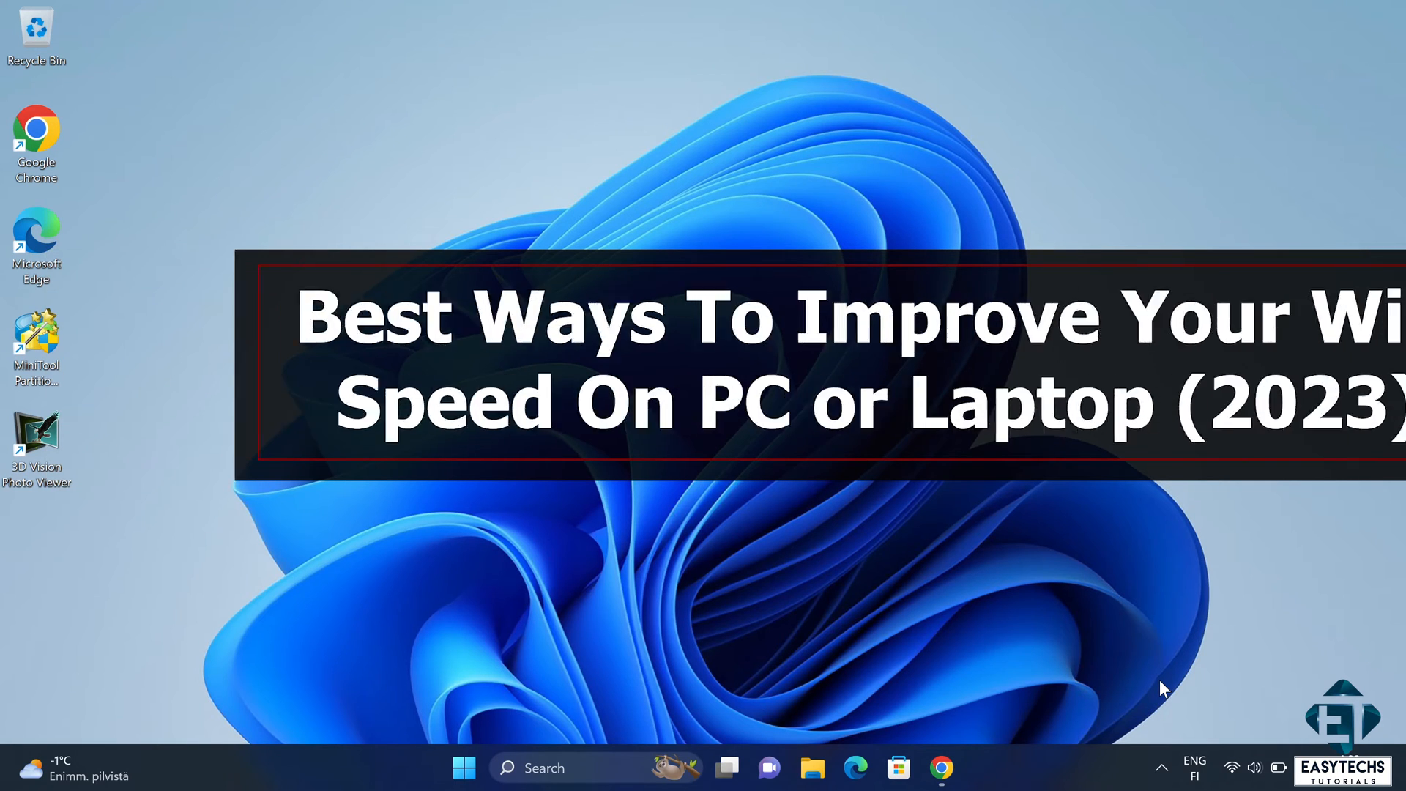
Check the available Wi-Fi networks from the taskbar, then start a new speed test after the 24.59 Mbps result.
left_click(941, 767)
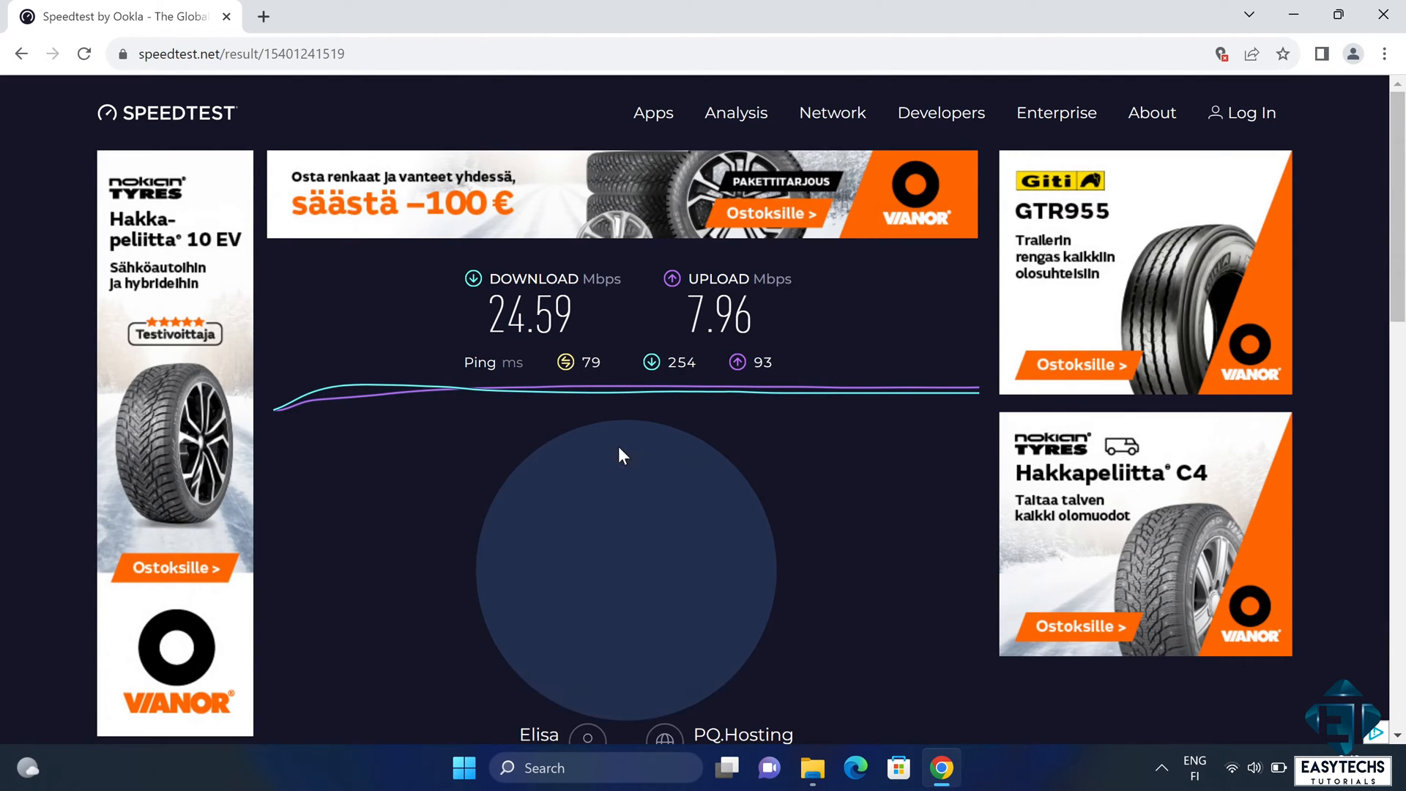
left_click(1232, 768)
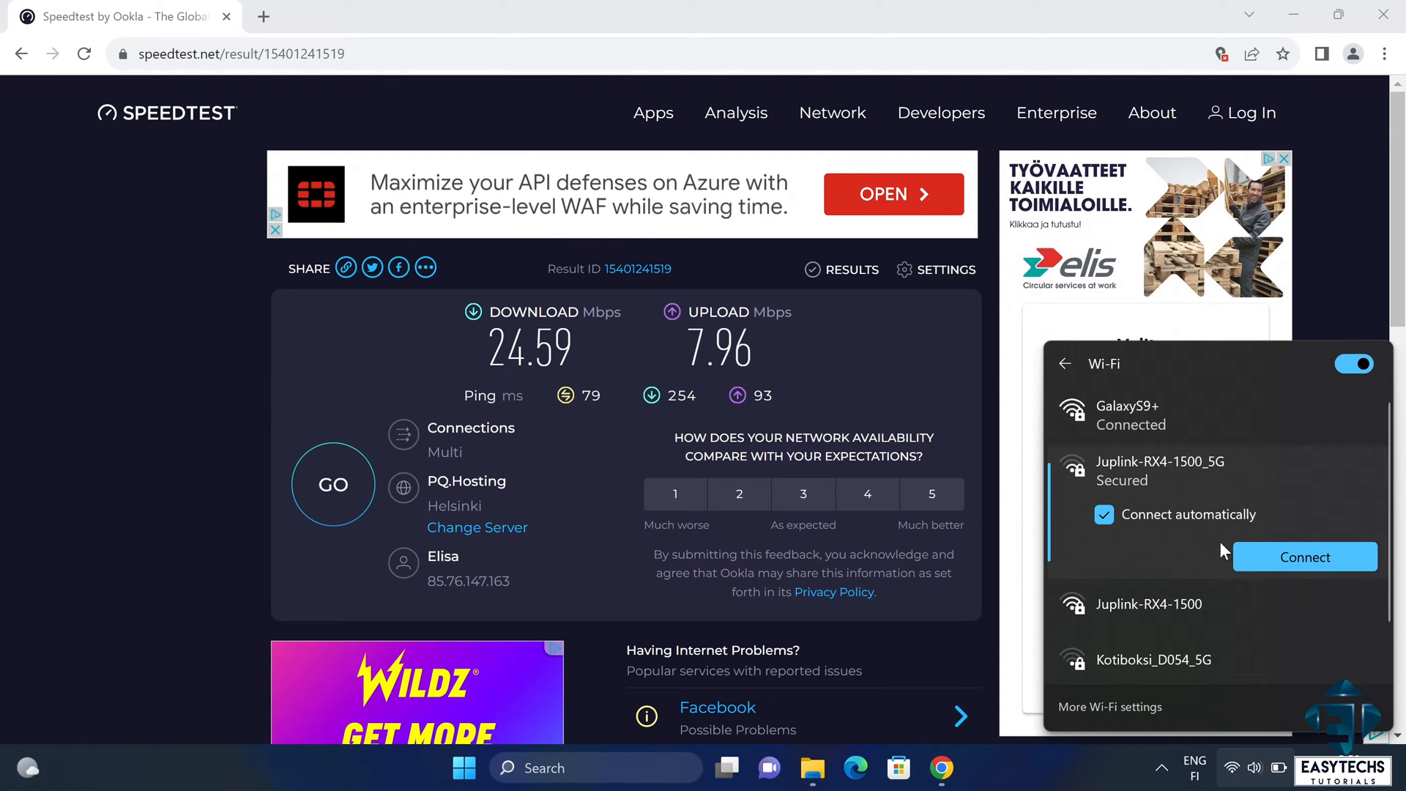
left_click(1305, 555)
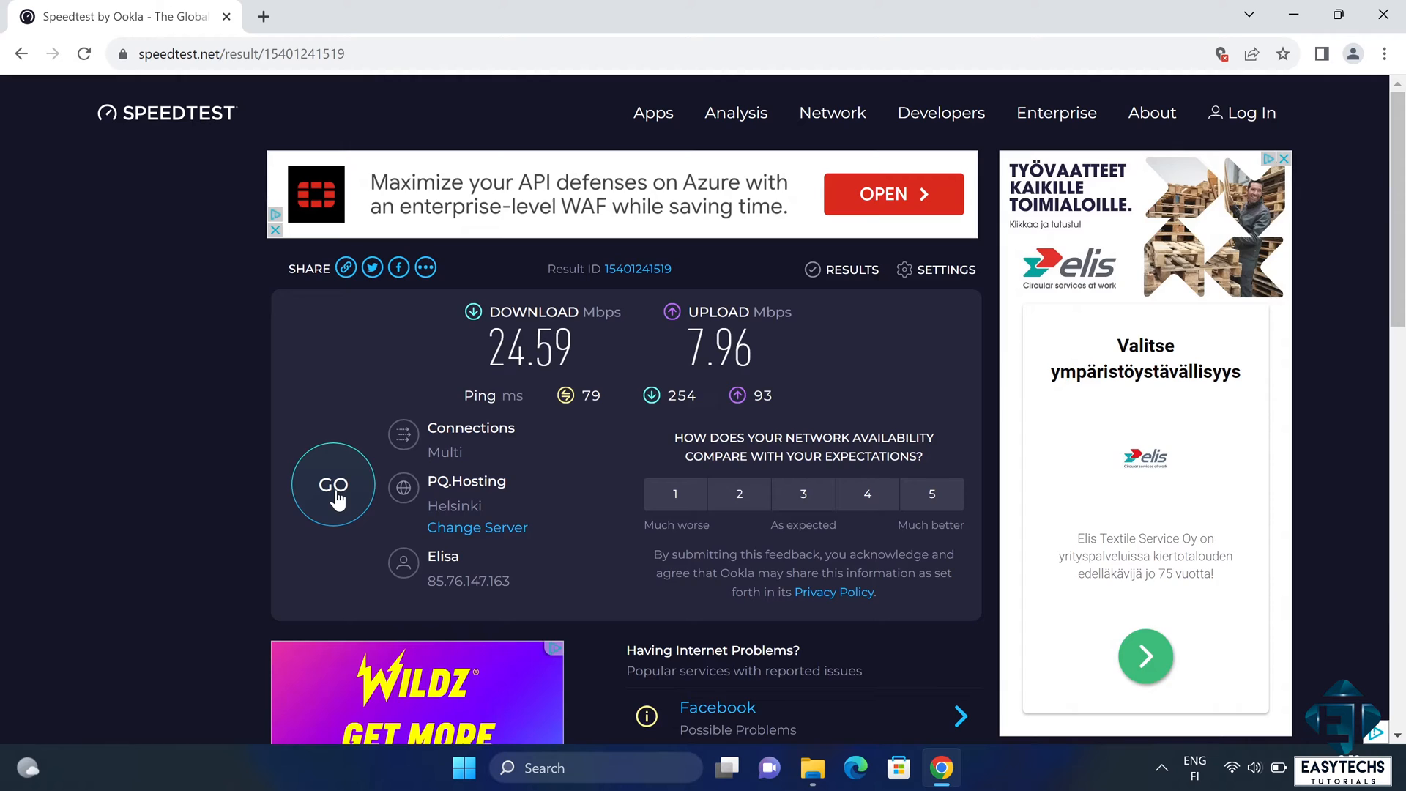
left_click(332, 485)
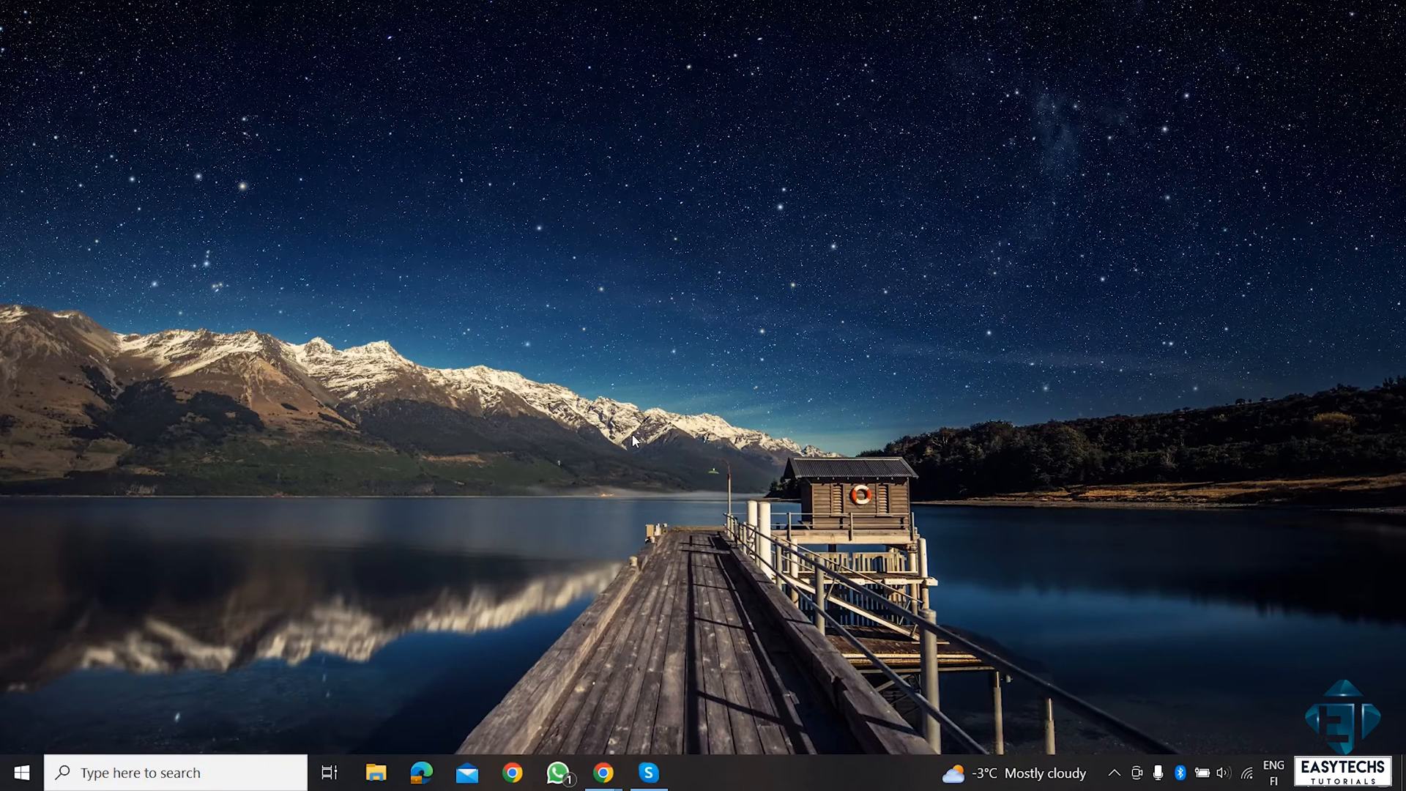
mouse_move(735, 345)
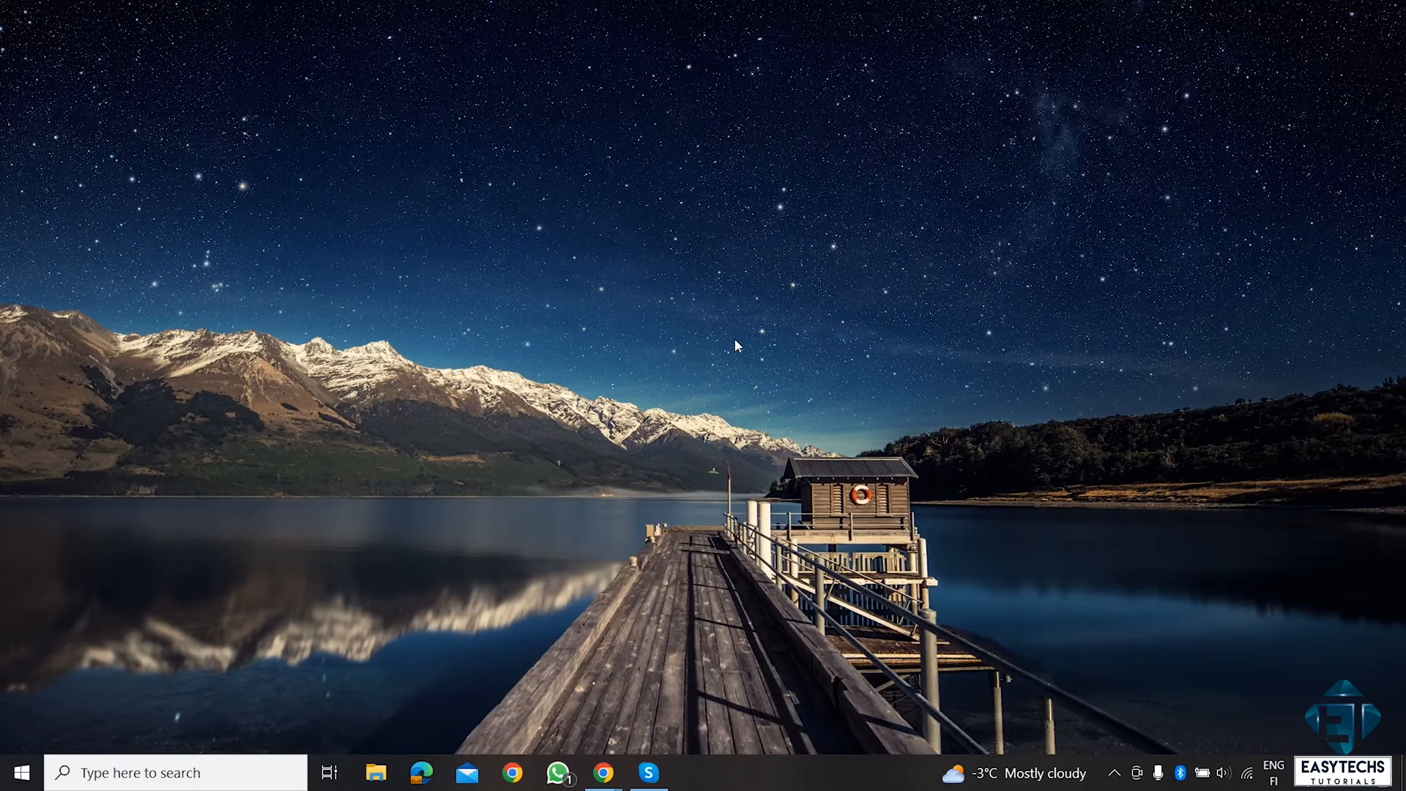
mouse_move(724, 569)
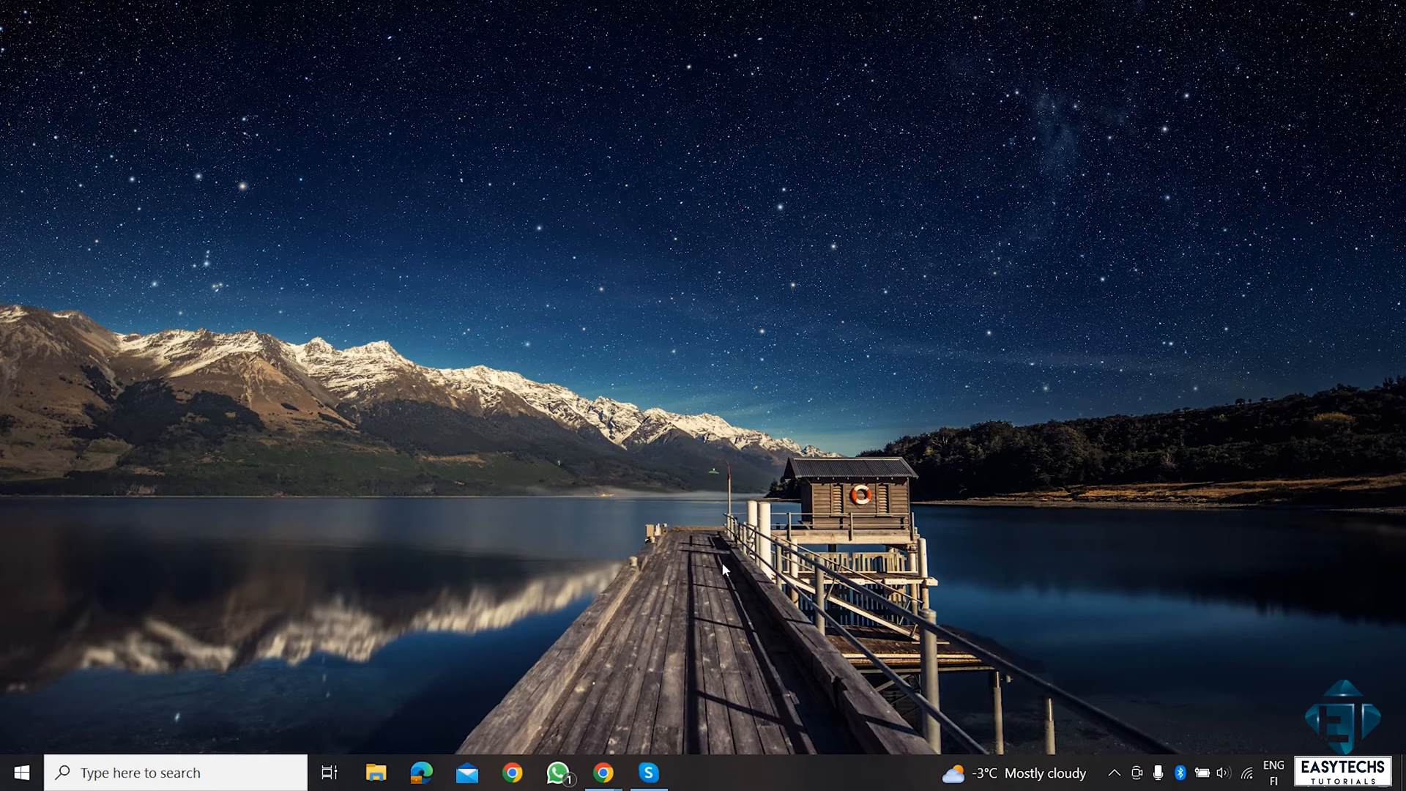
Launch Task Manager from the taskbar, view Performance and start Resource Monitor.
right_click(698, 772)
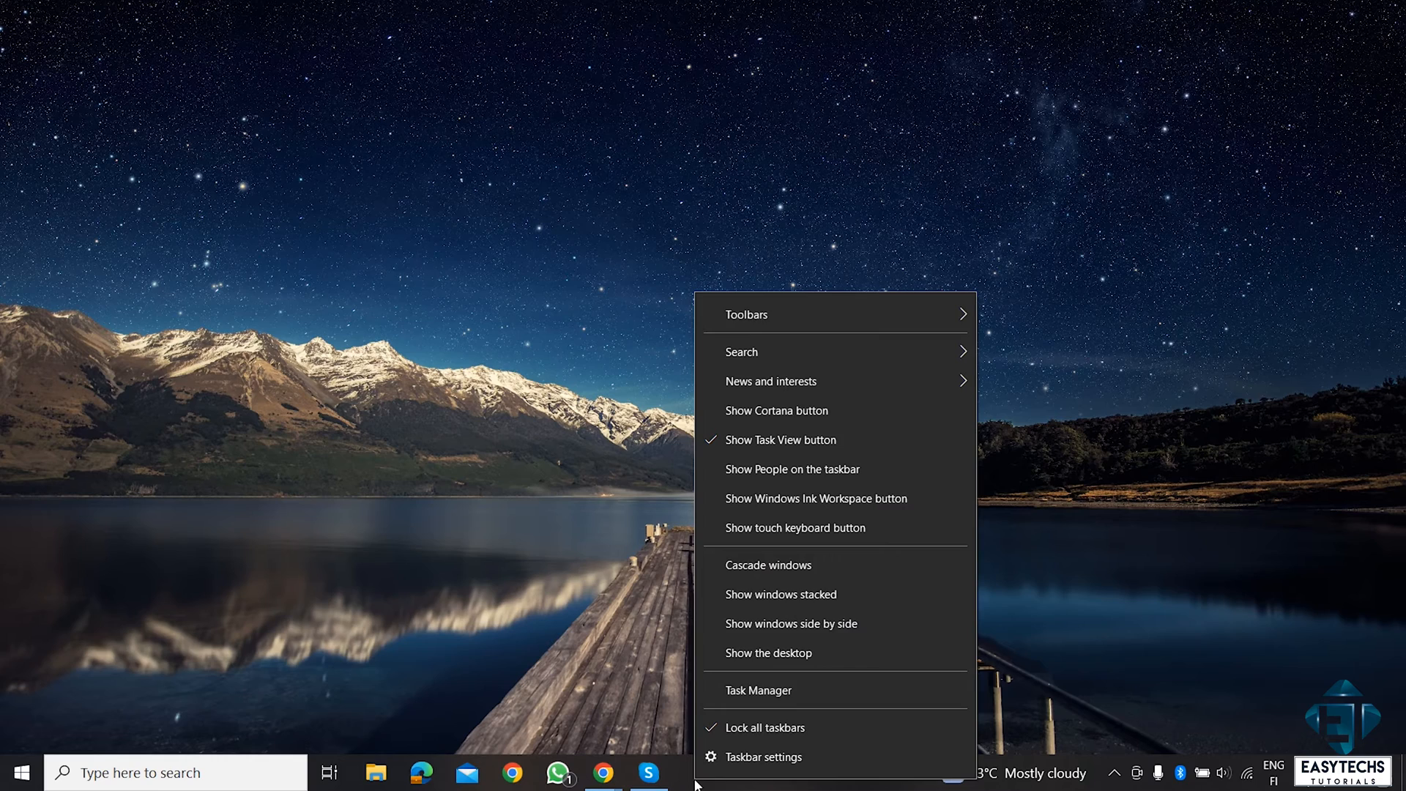
mouse_move(758, 690)
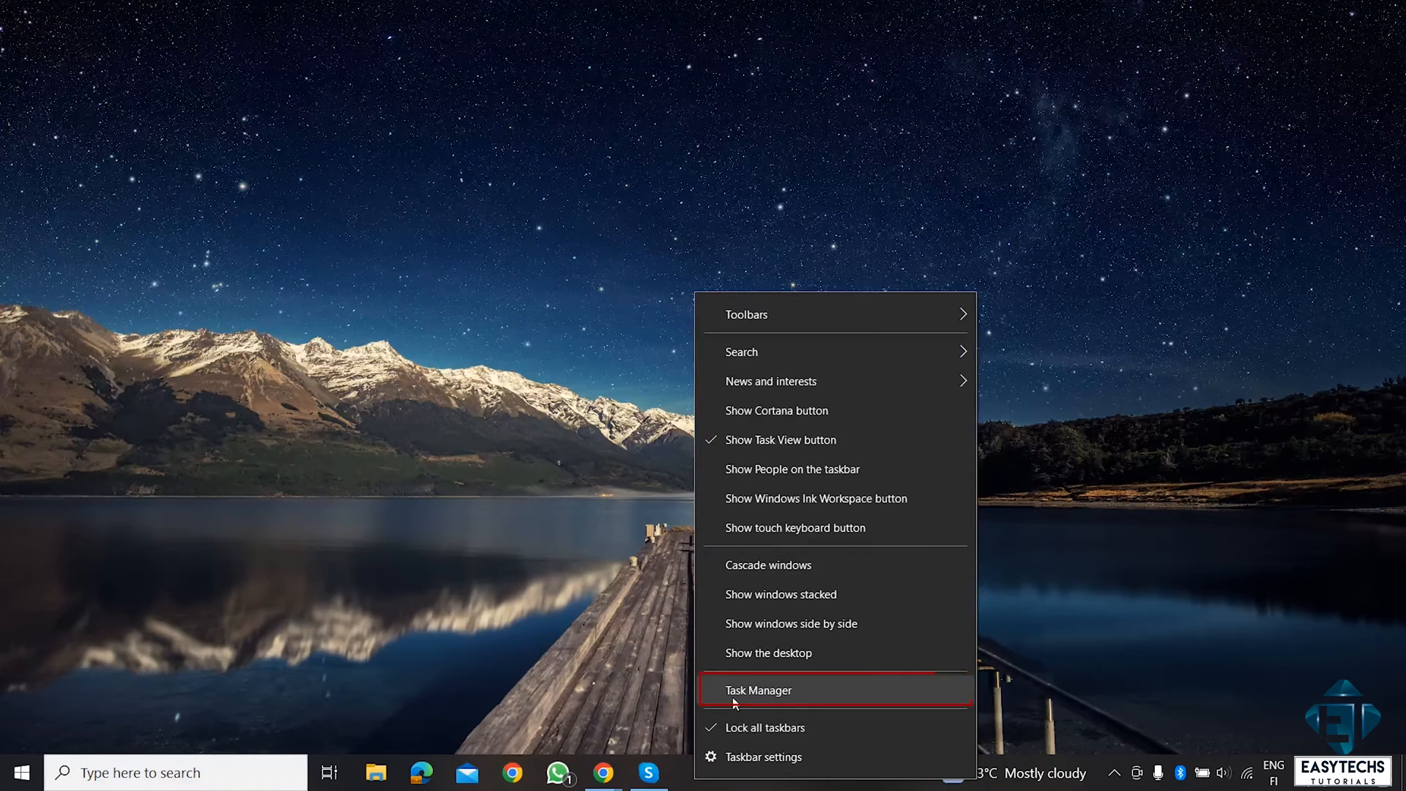
left_click(759, 690)
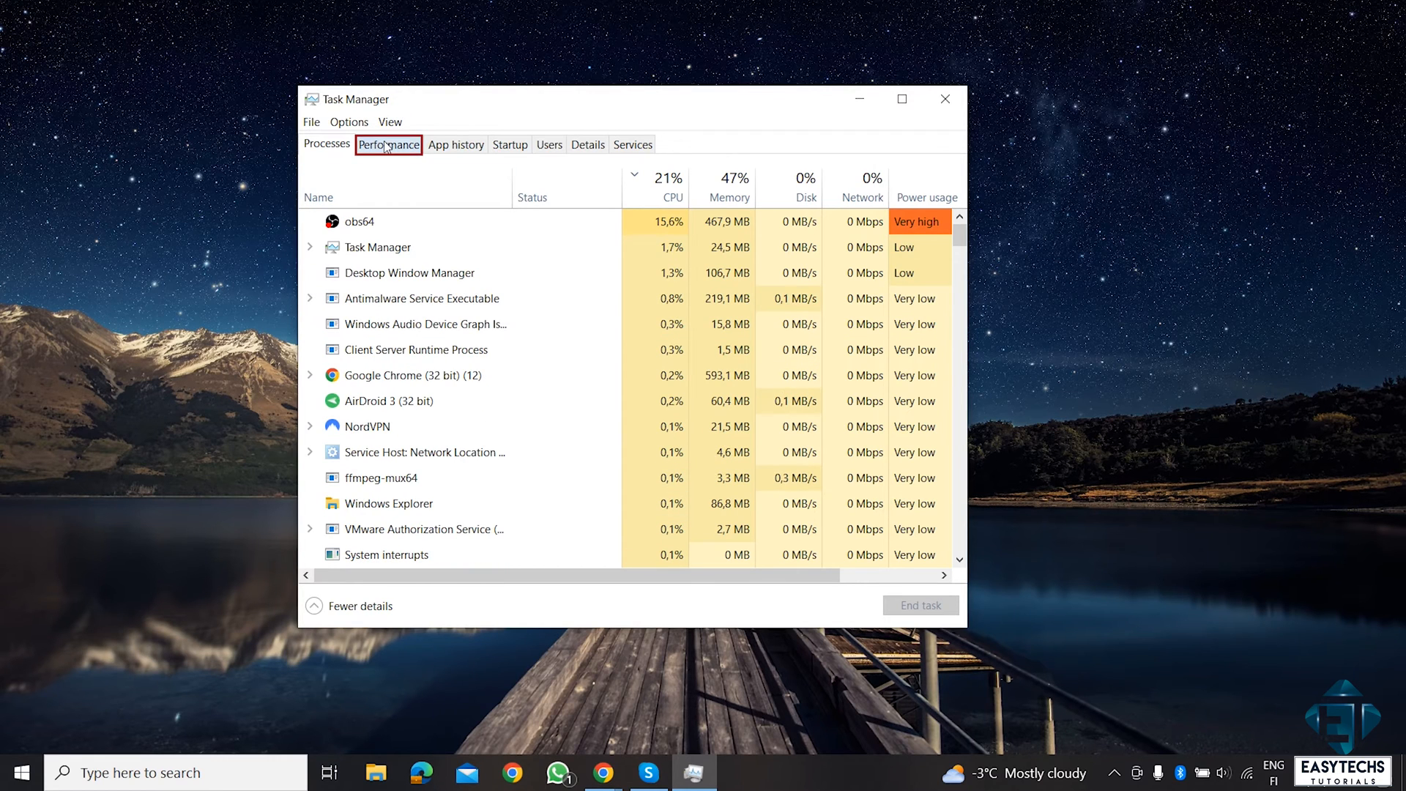
left_click(388, 144)
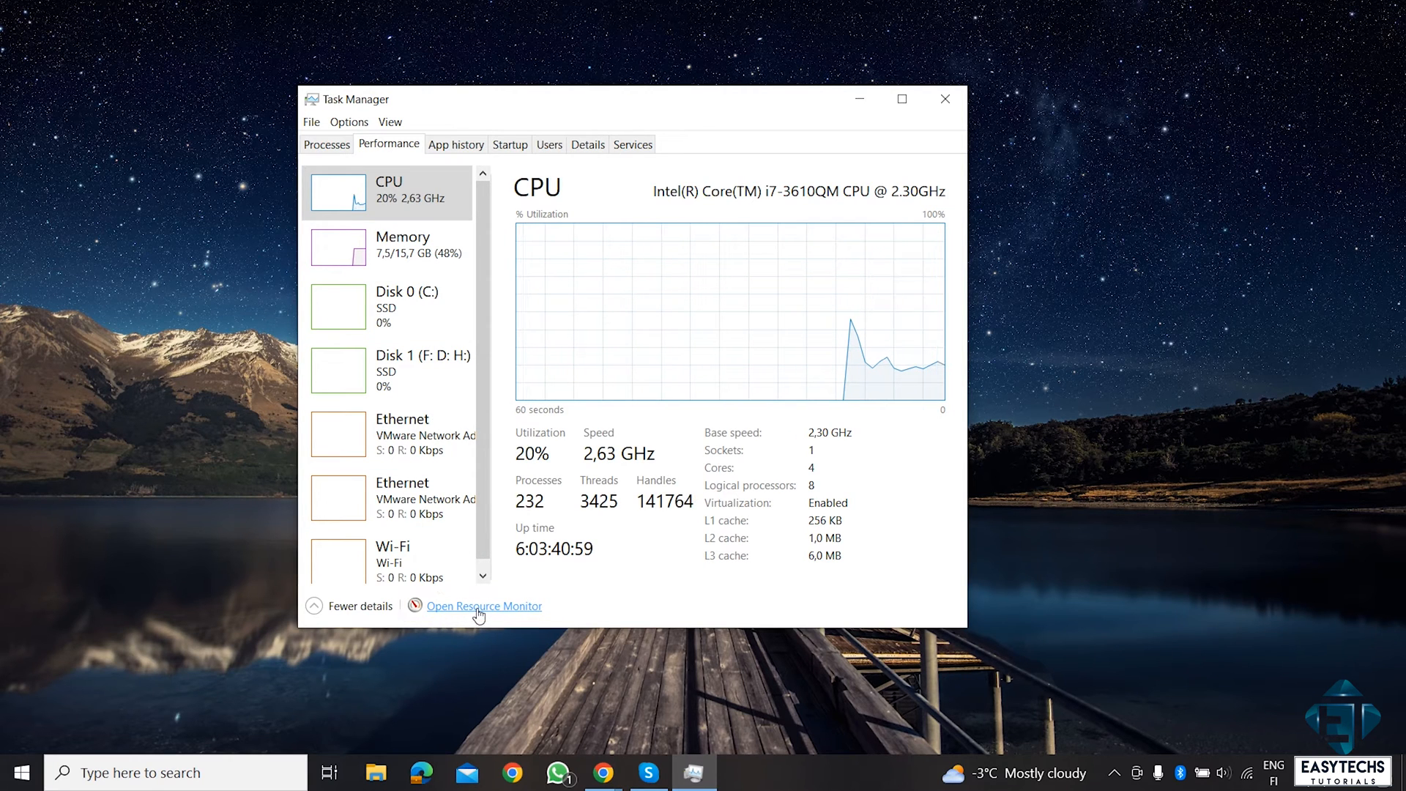
left_click(483, 605)
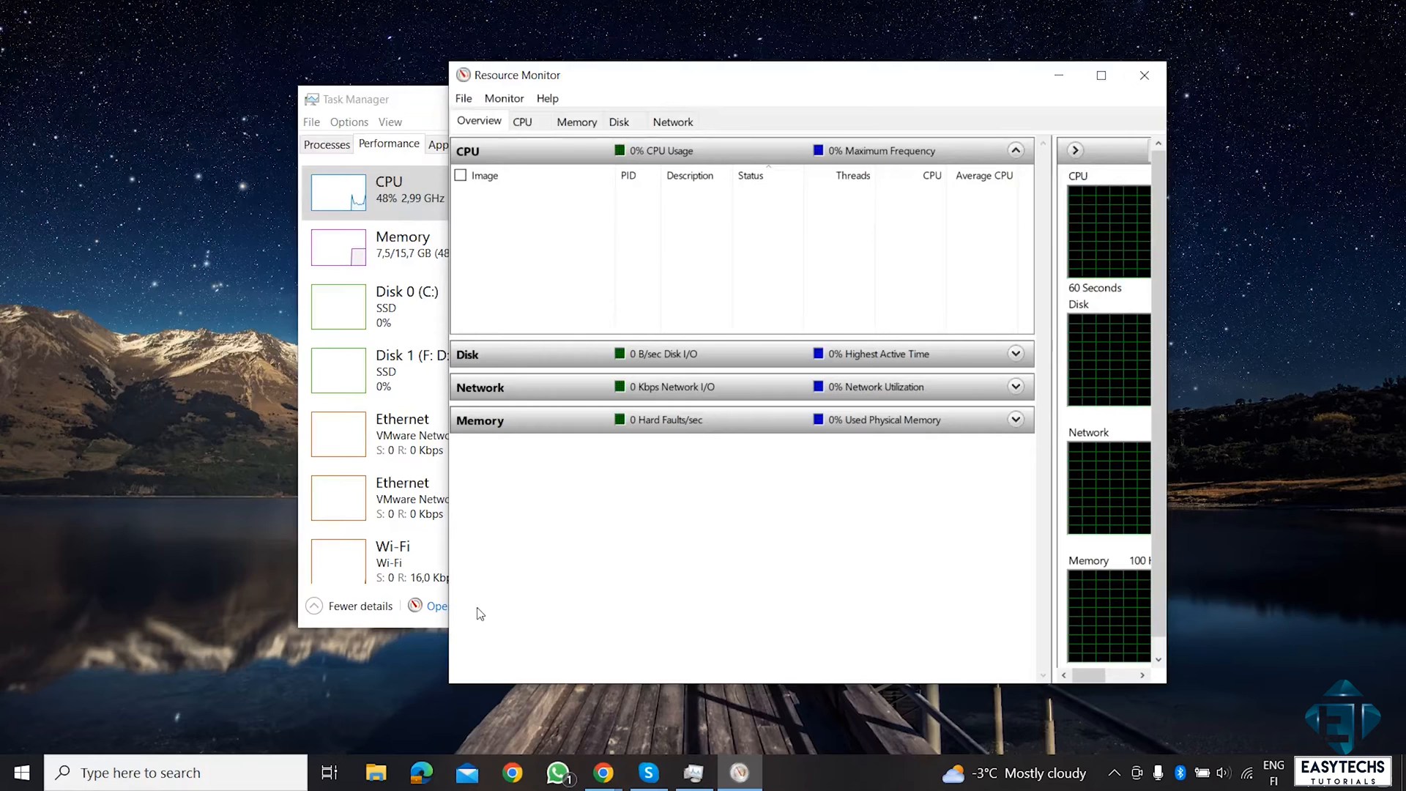
Expand Resource Monitor's Network section to see per-process network traffic.
left_click(480, 387)
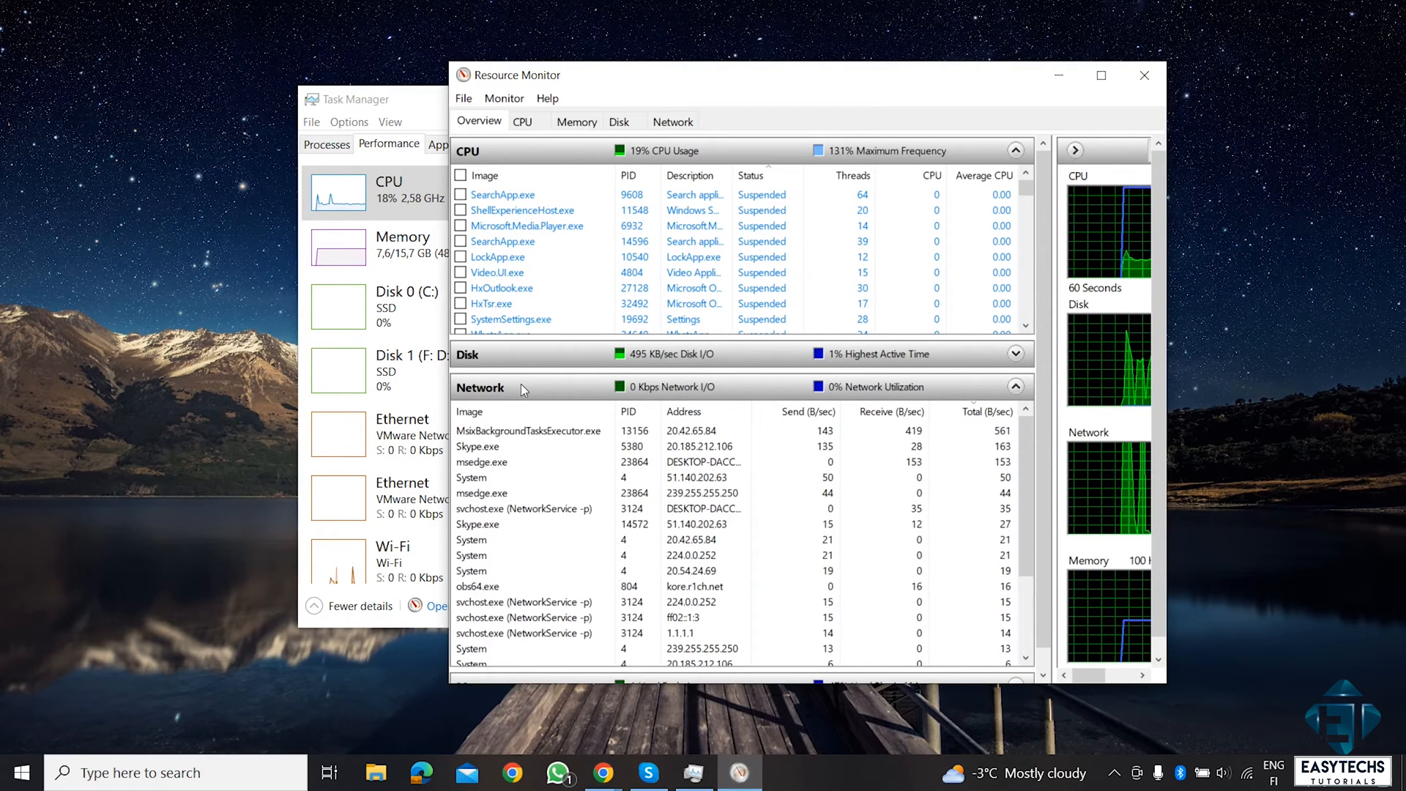
left_click(468, 411)
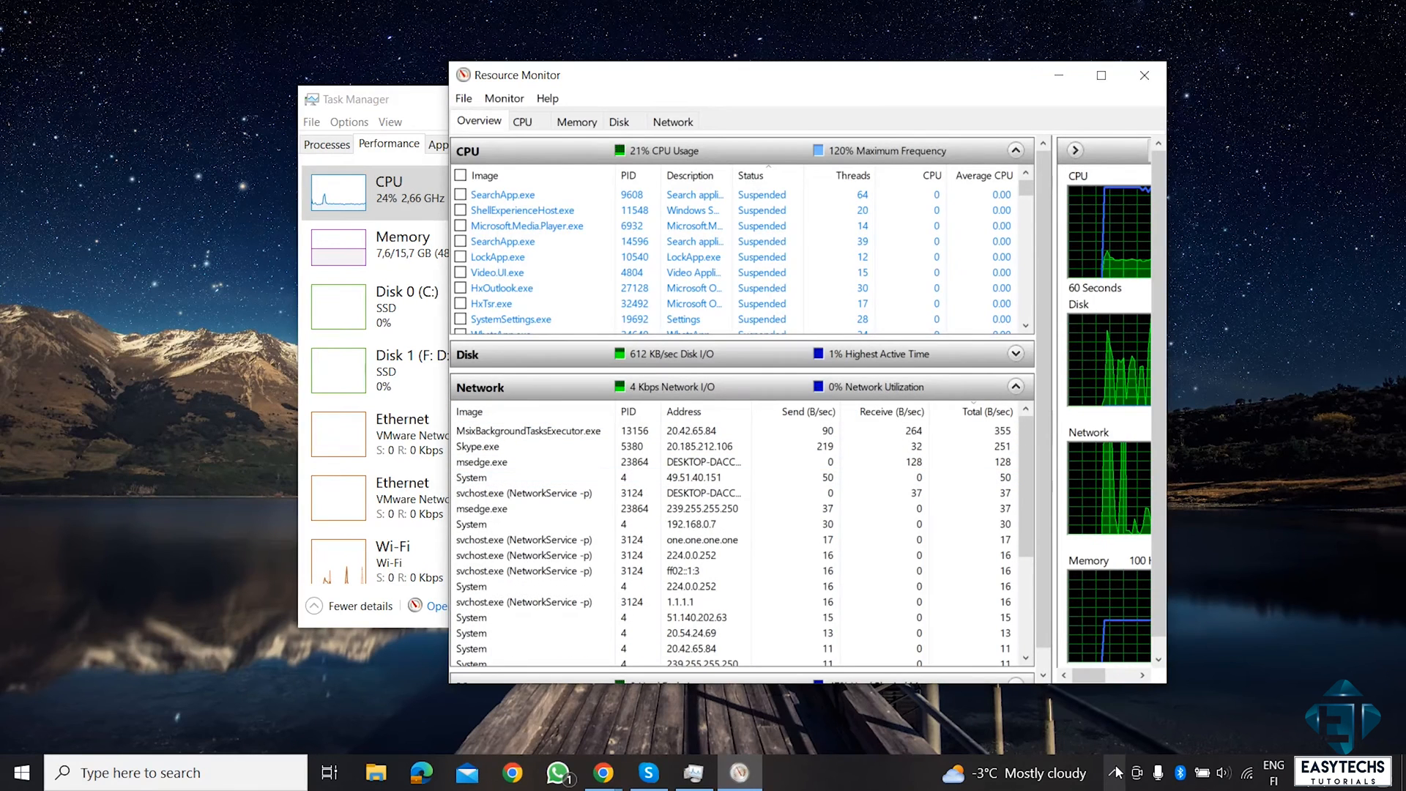
Quit the background AirDroid and Skype apps from the tray overflow.
left_click(1116, 771)
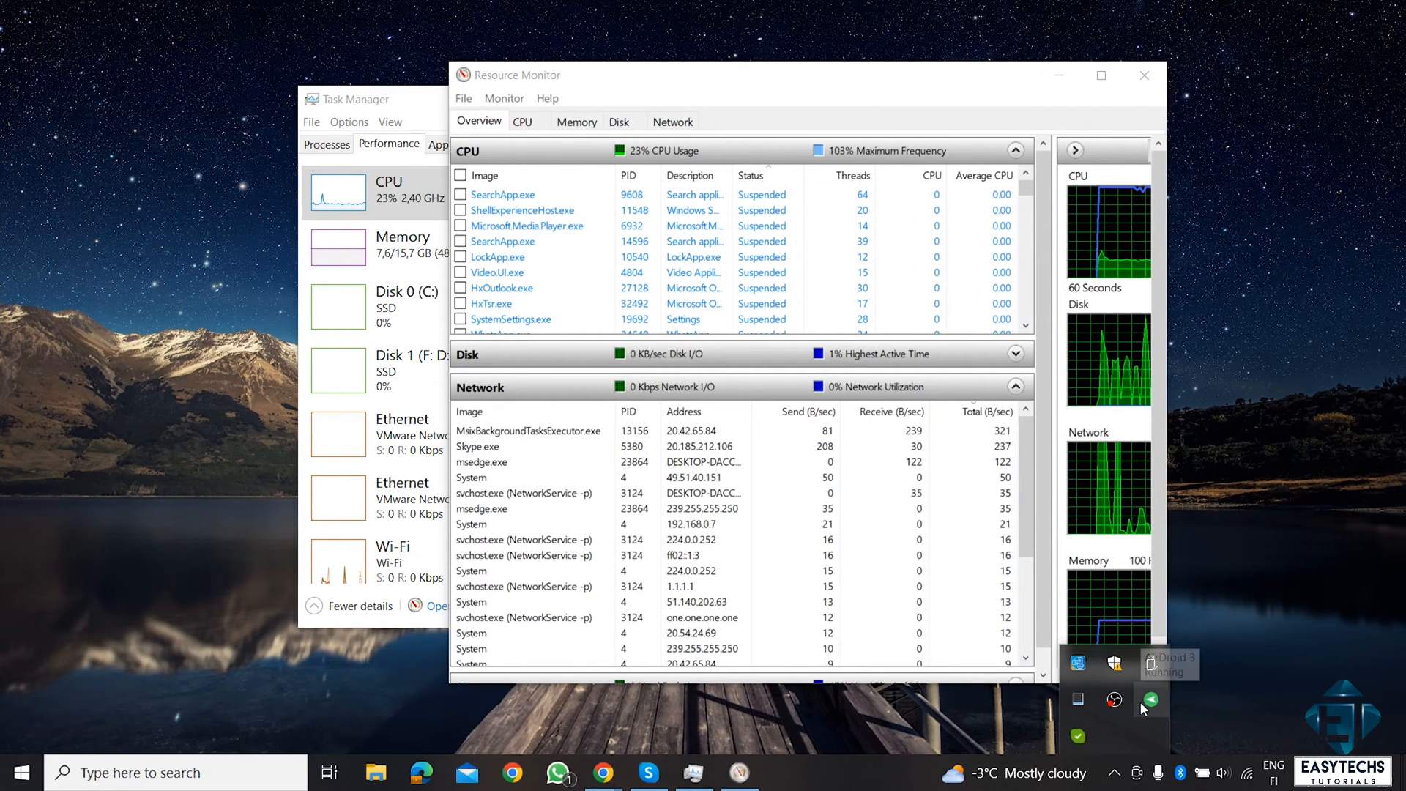
right_click(1114, 699)
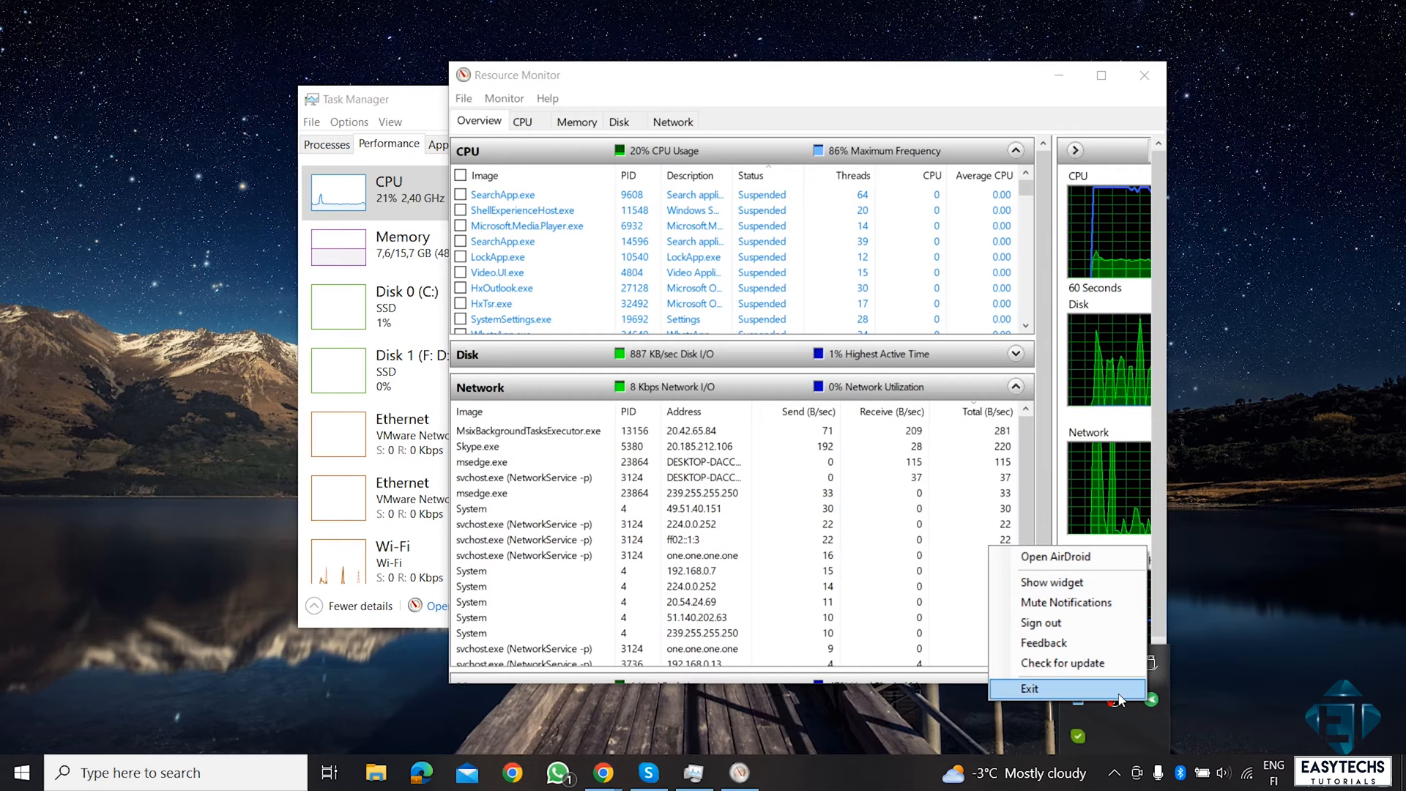
left_click(1042, 688)
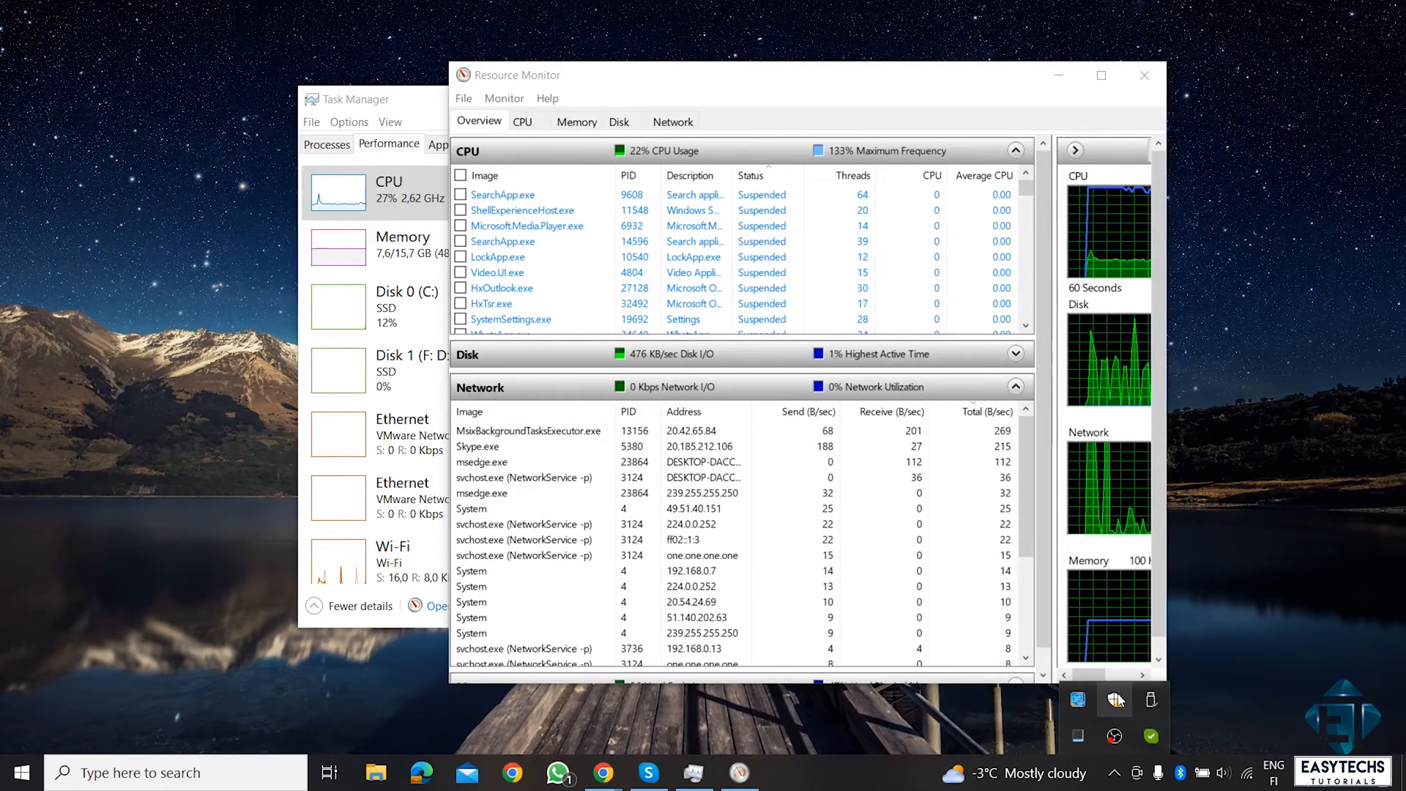
right_click(1151, 738)
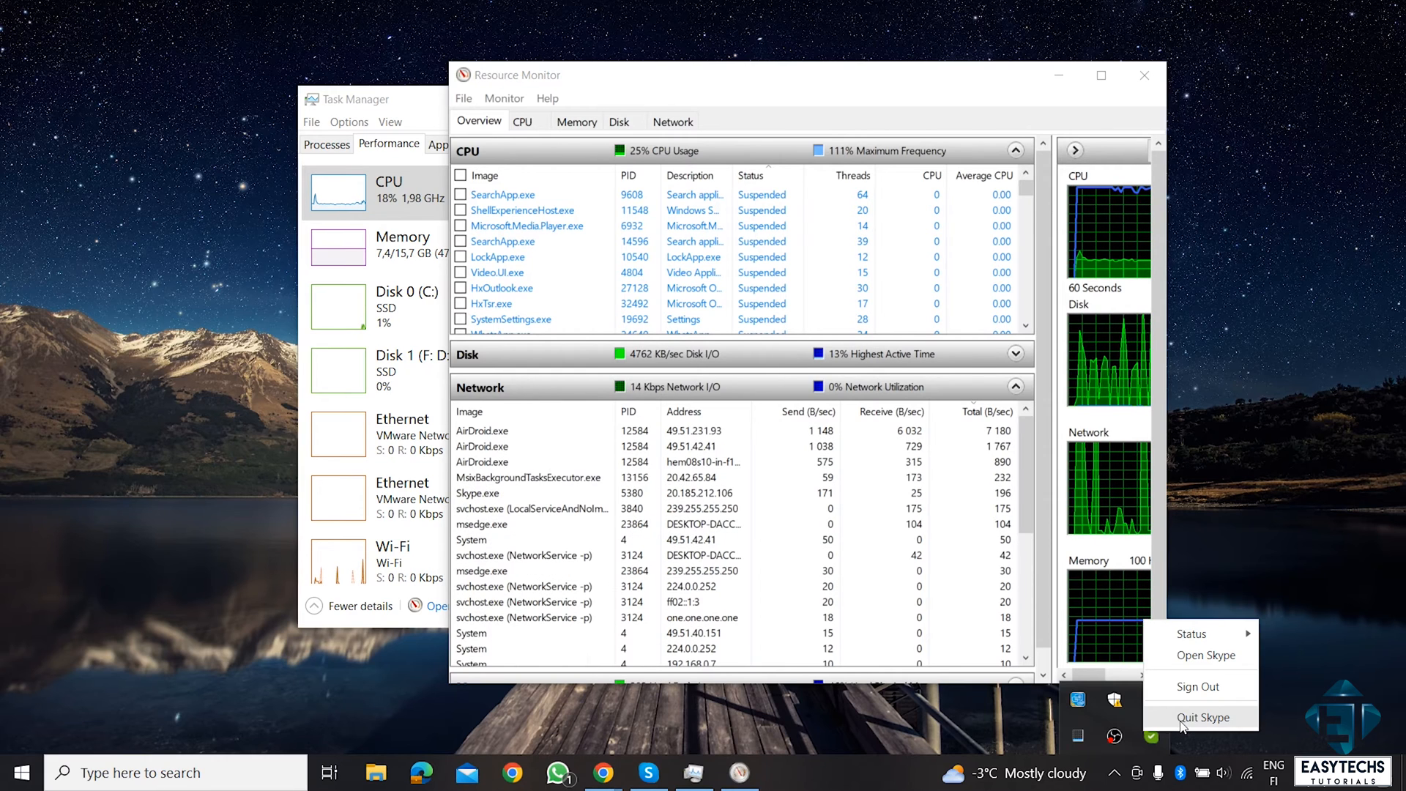
left_click(1203, 717)
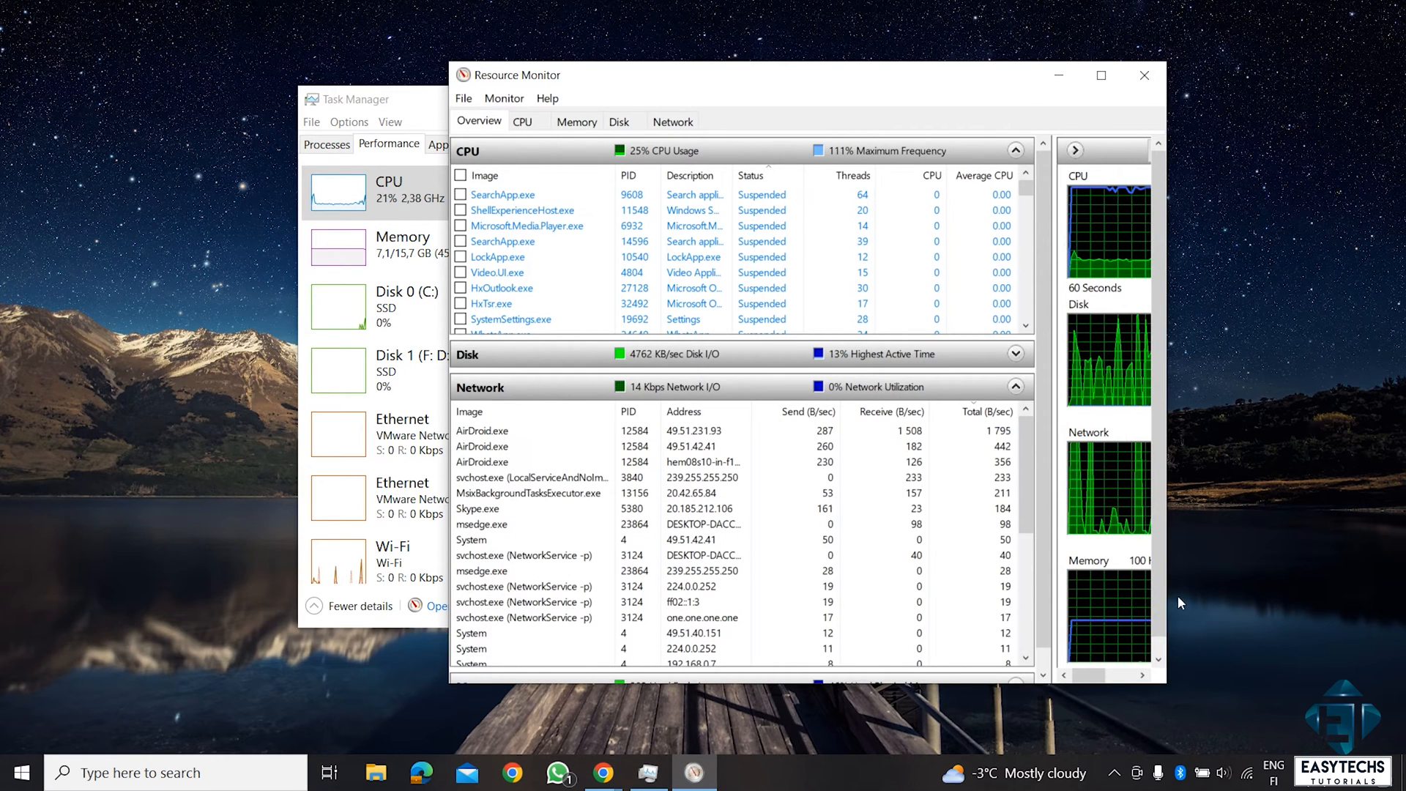
mouse_move(1249, 554)
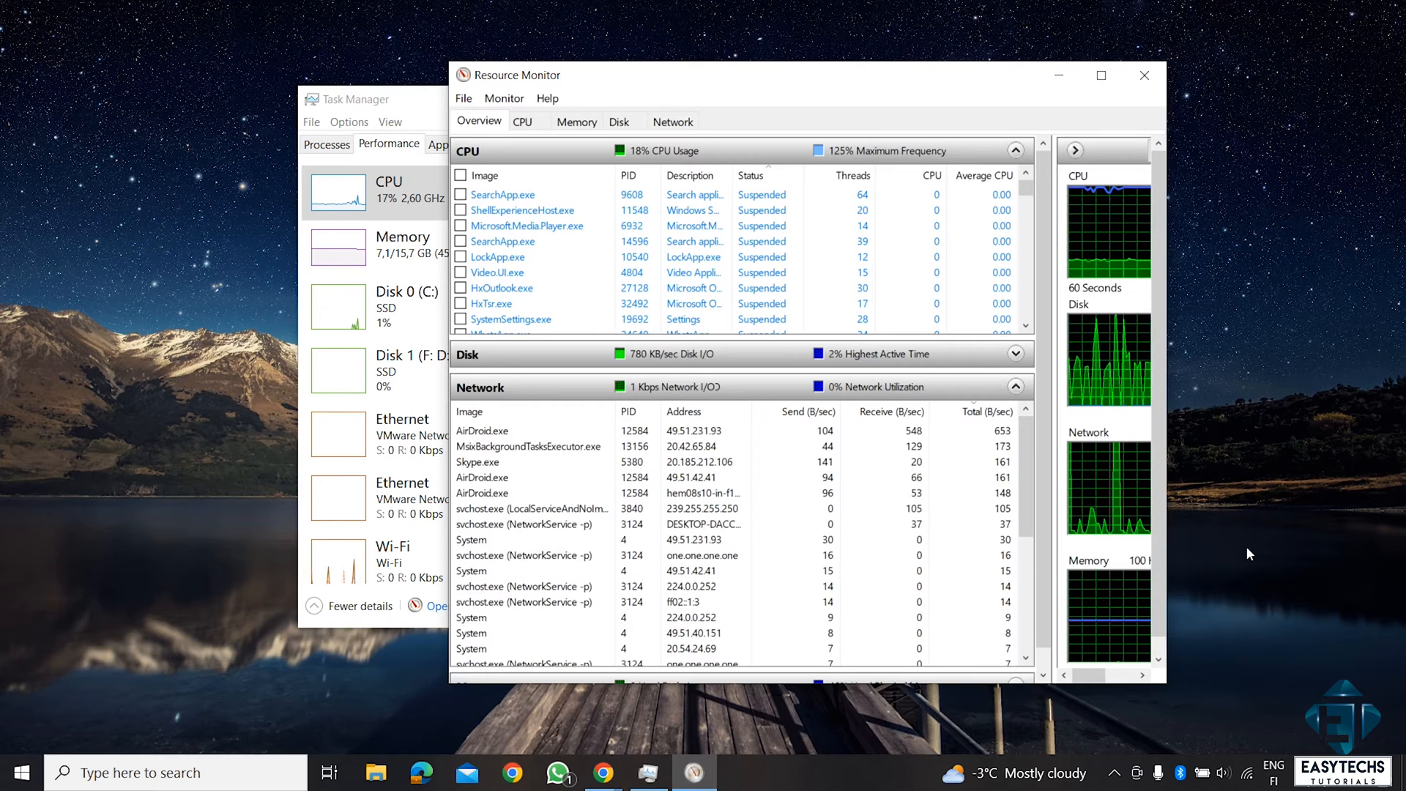
Find Defender Firewall via Start search, select Outbound Rules and begin a new rule.
left_click(20, 771)
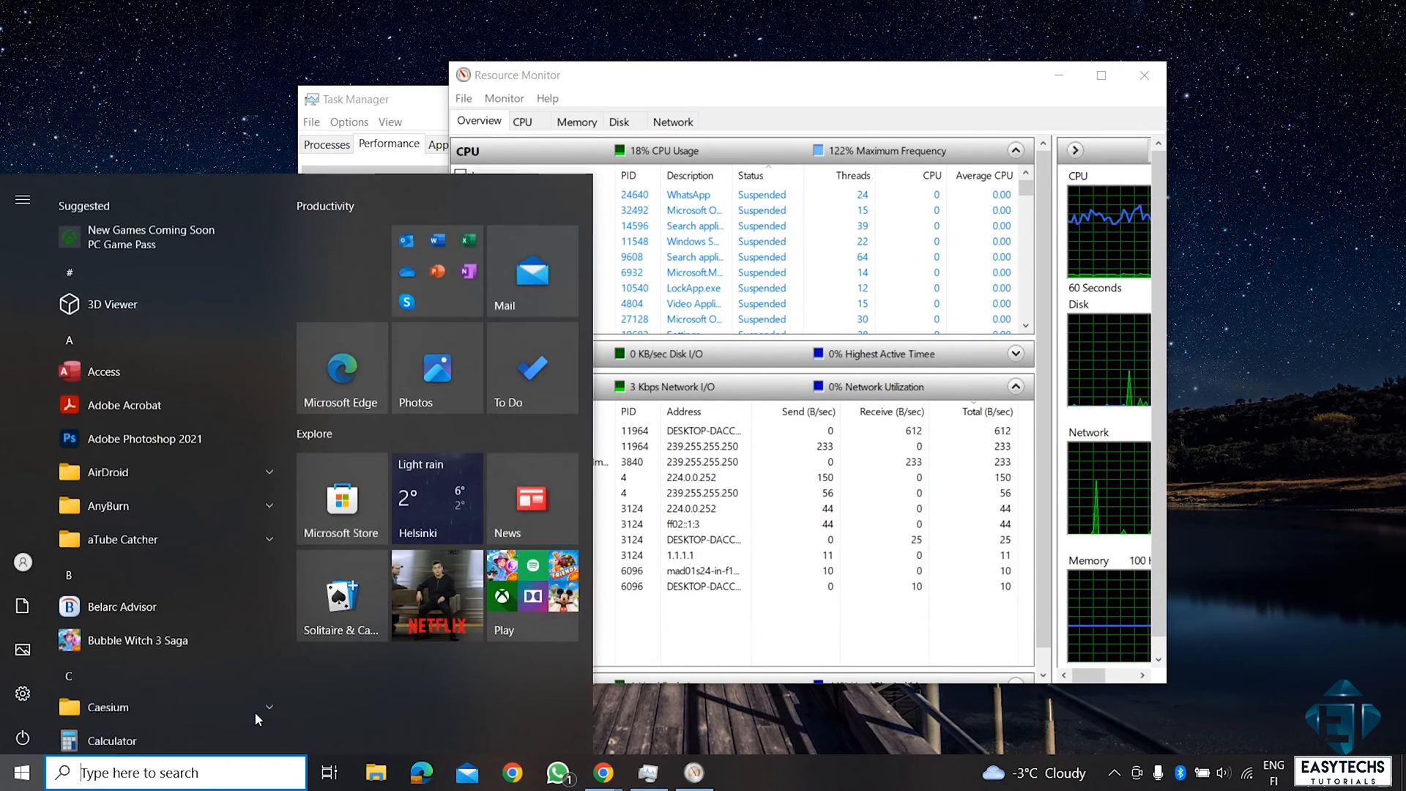
type("defend")
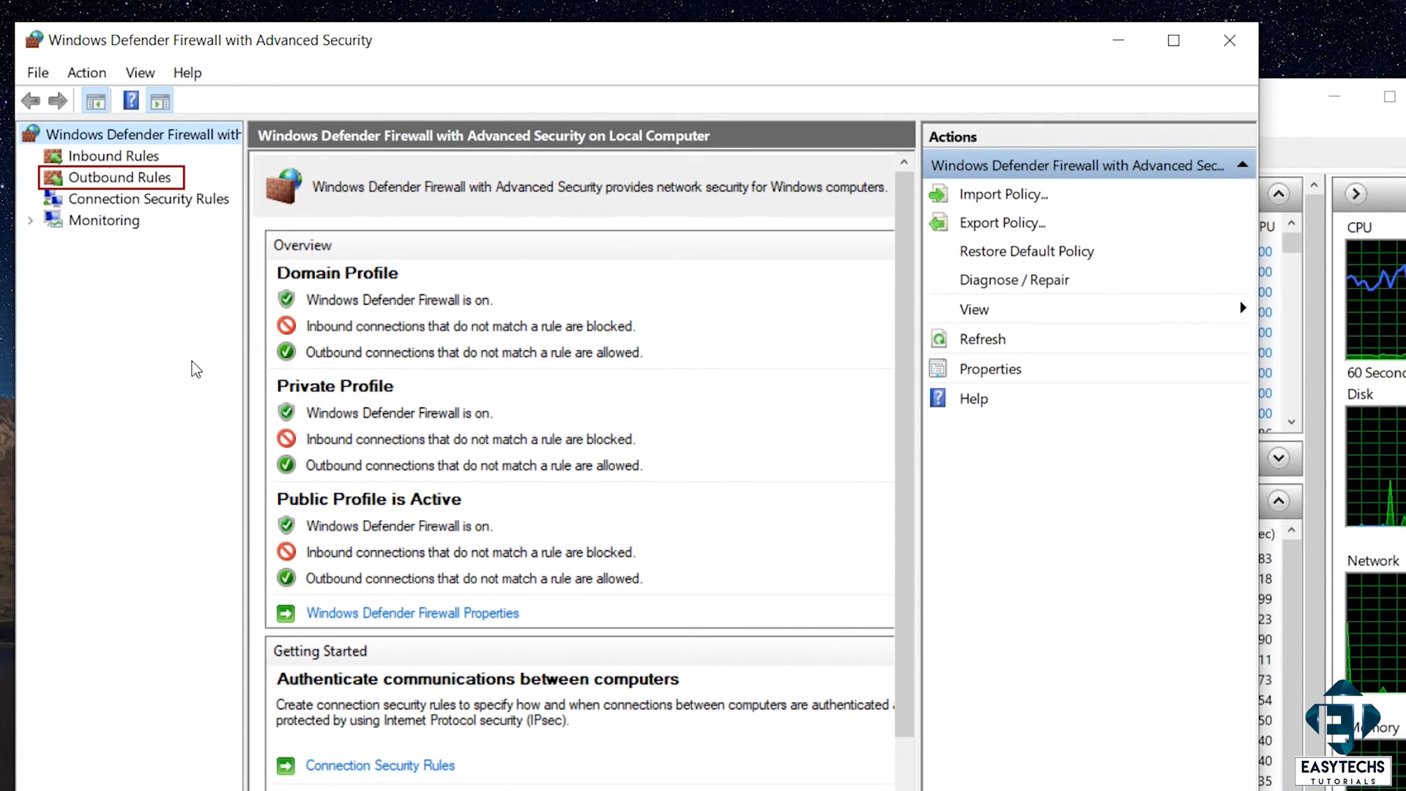
left_click(121, 176)
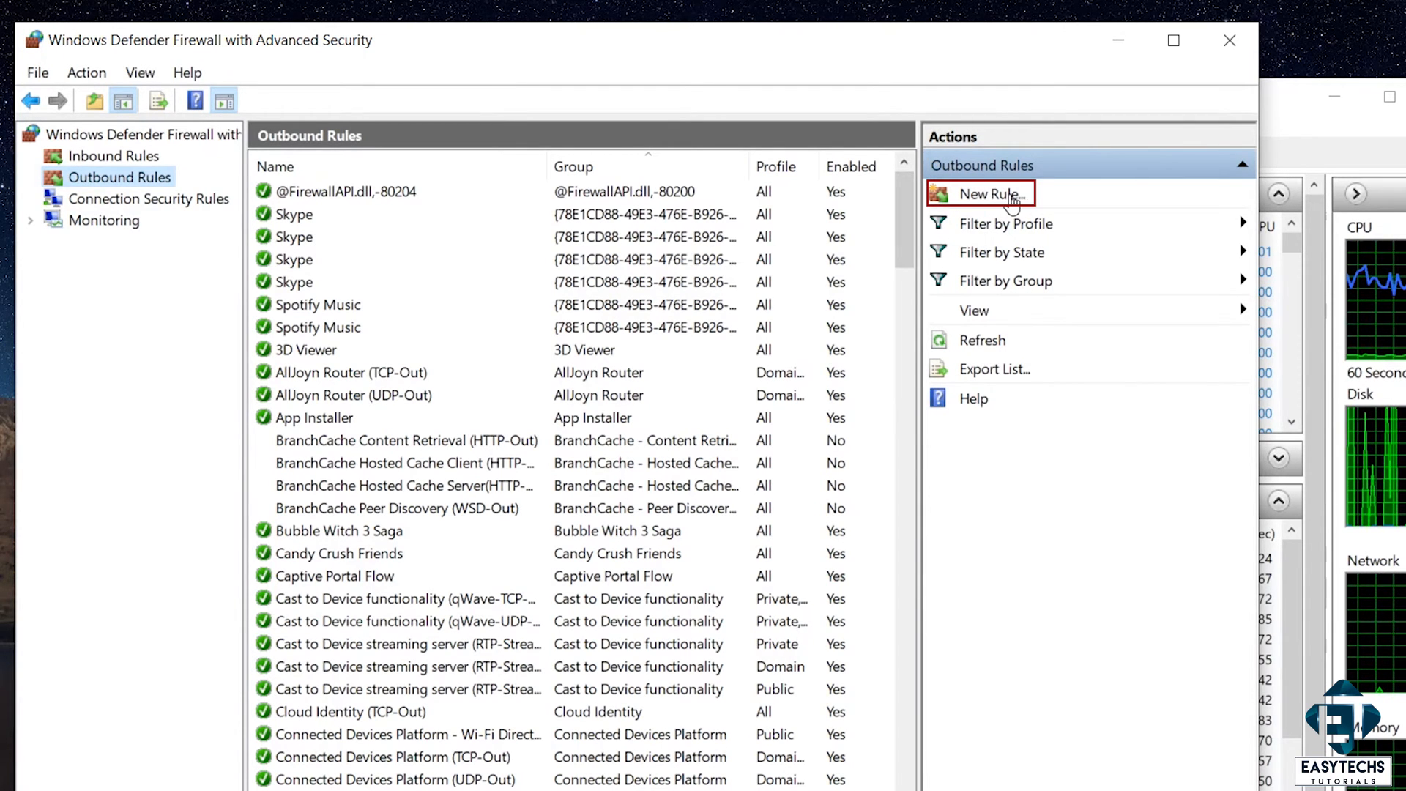
left_click(987, 194)
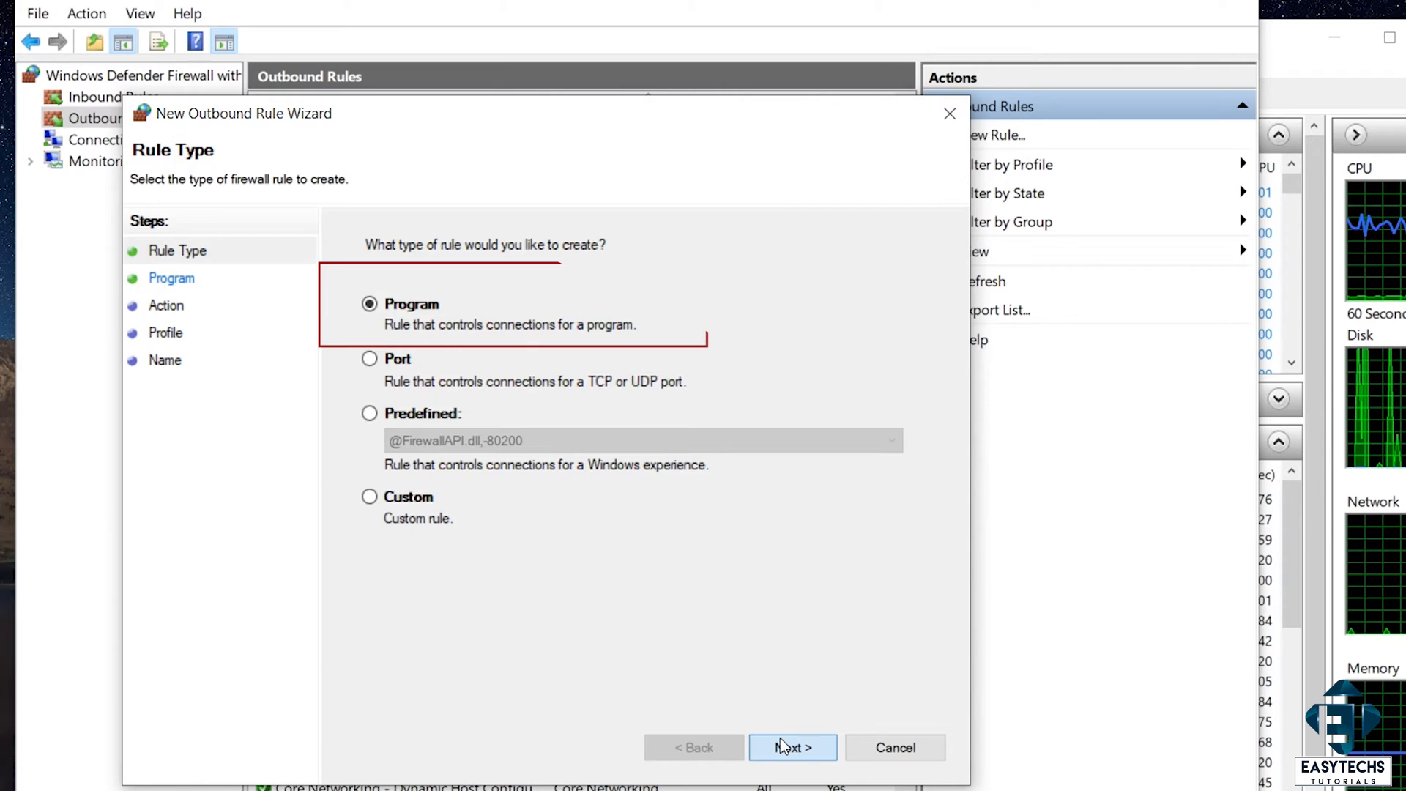
Choose Program Files (x86)\AirDroid\AirDroid.exe as the rule's program.
left_click(792, 747)
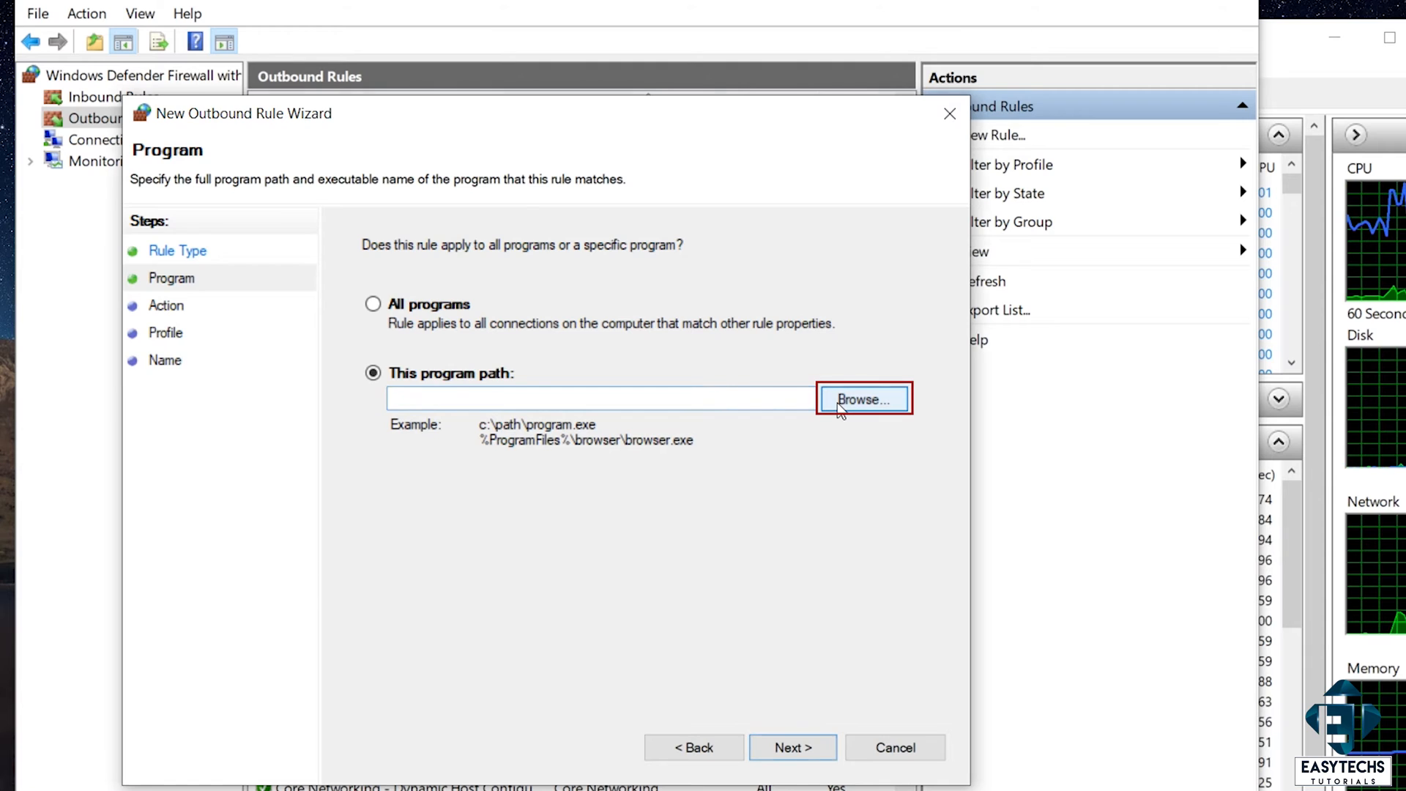
left_click(862, 399)
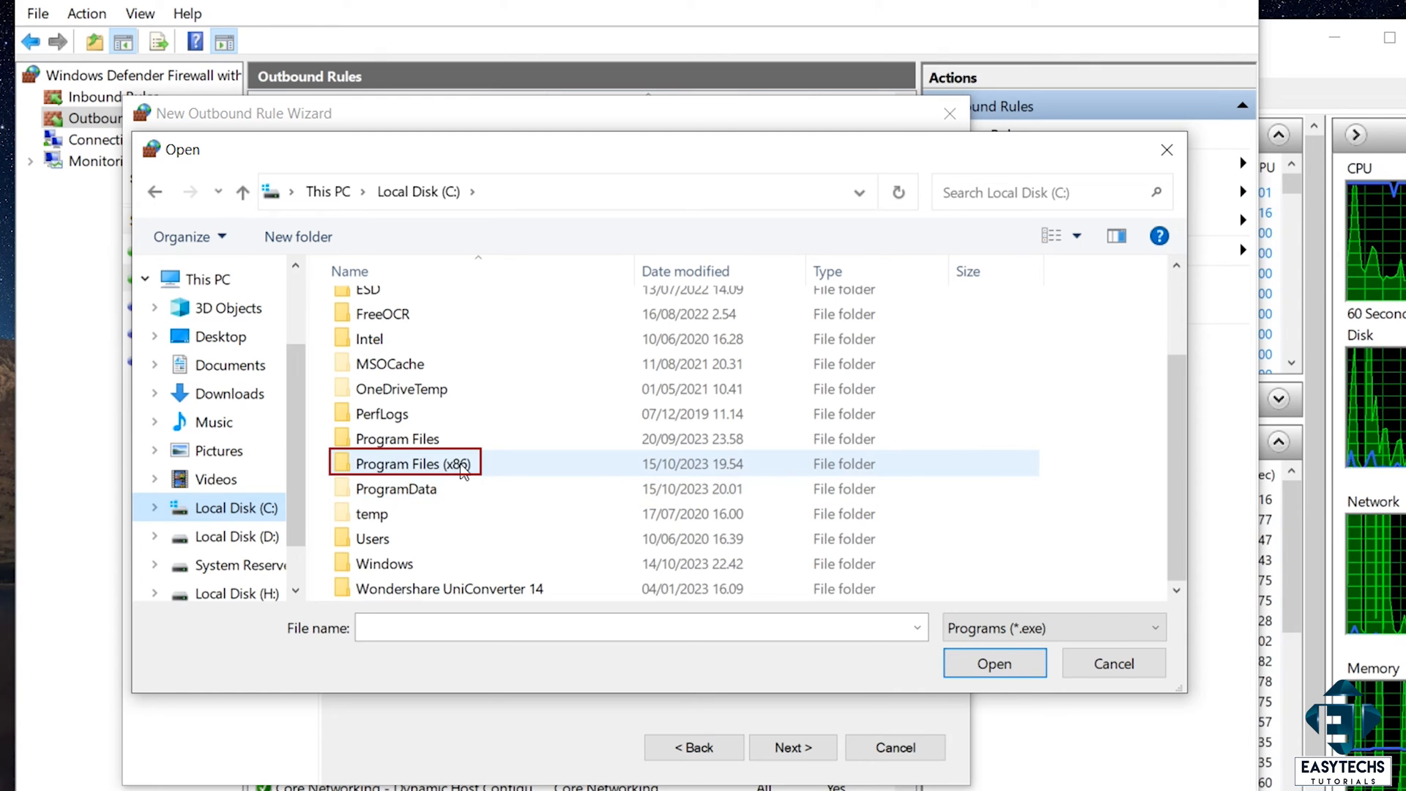
double_click(407, 463)
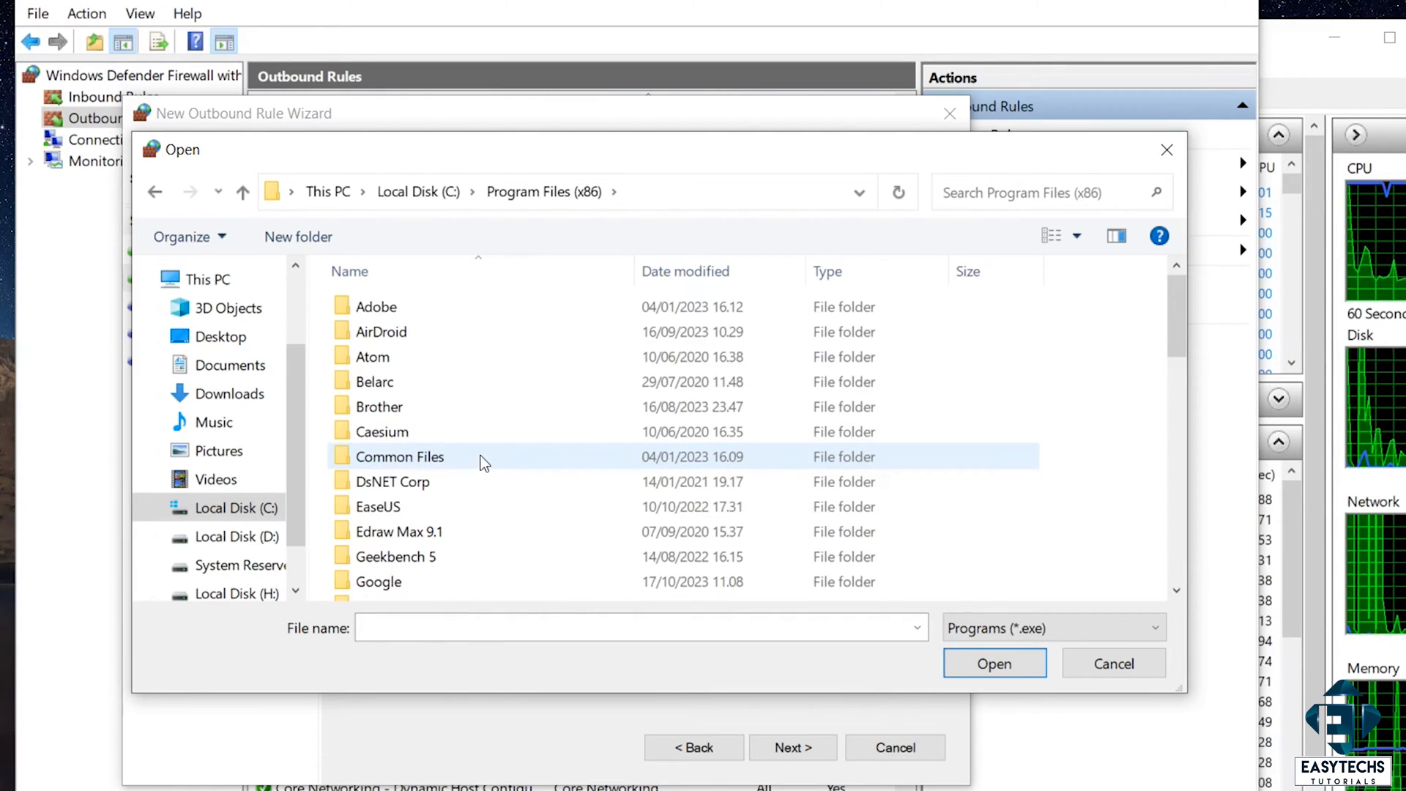
left_click(379, 406)
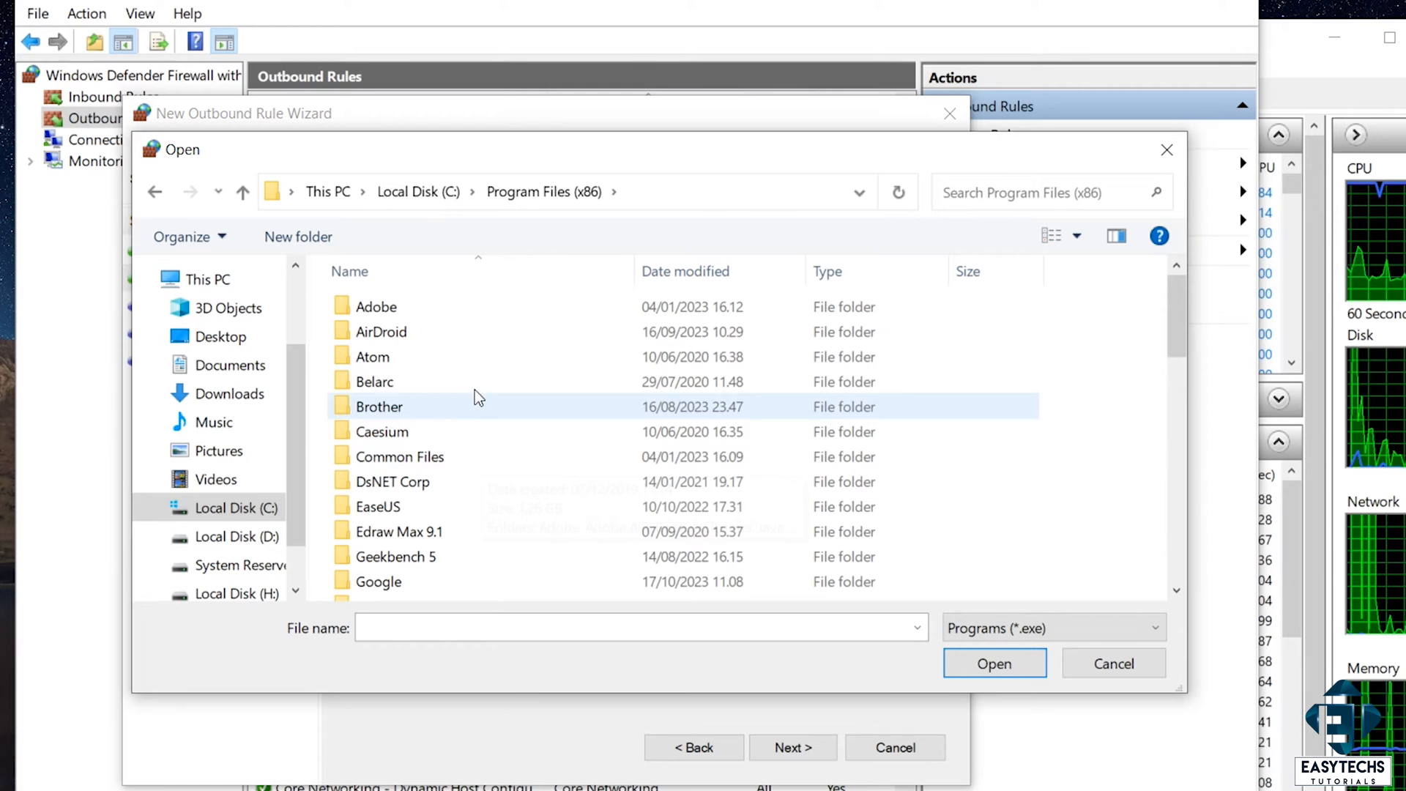
mouse_move(381, 331)
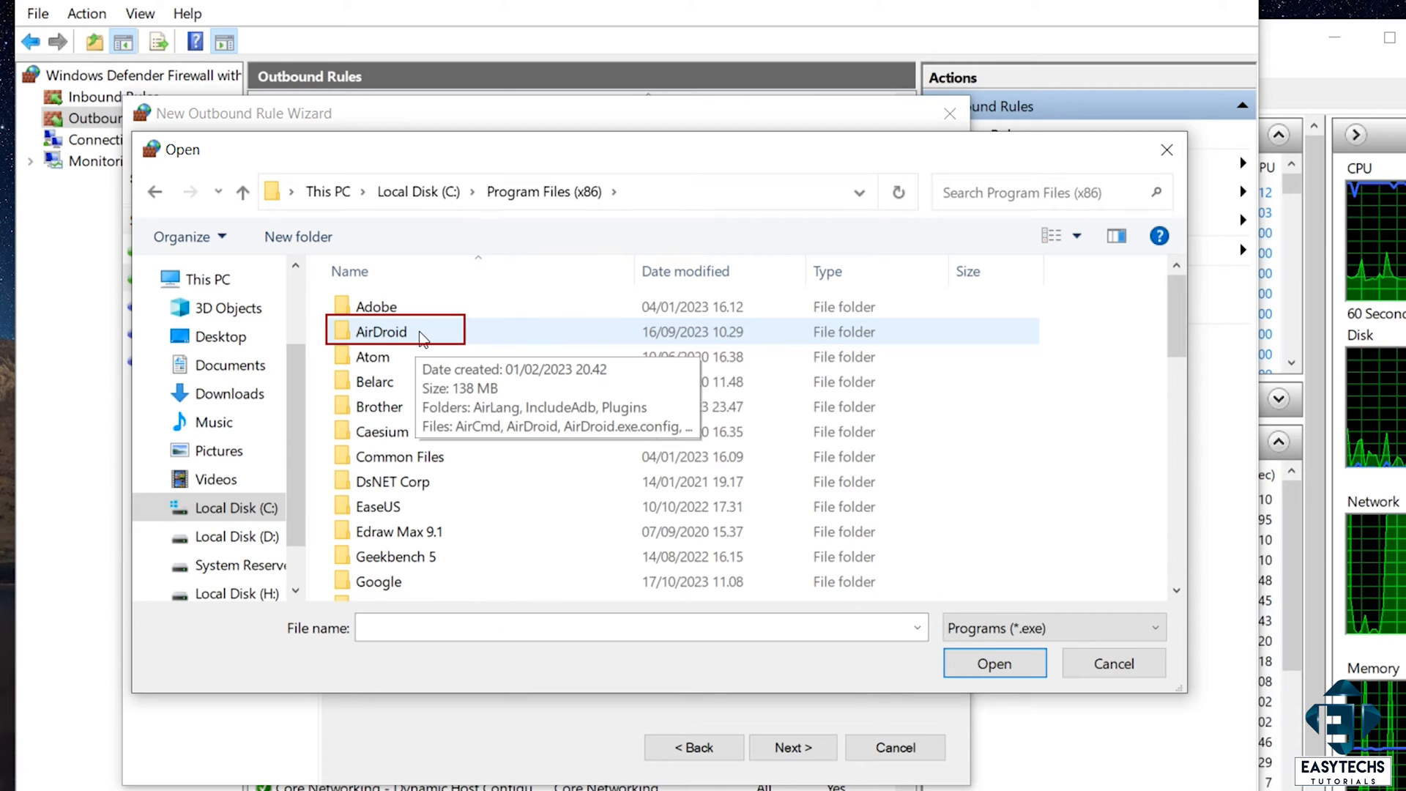
double_click(381, 331)
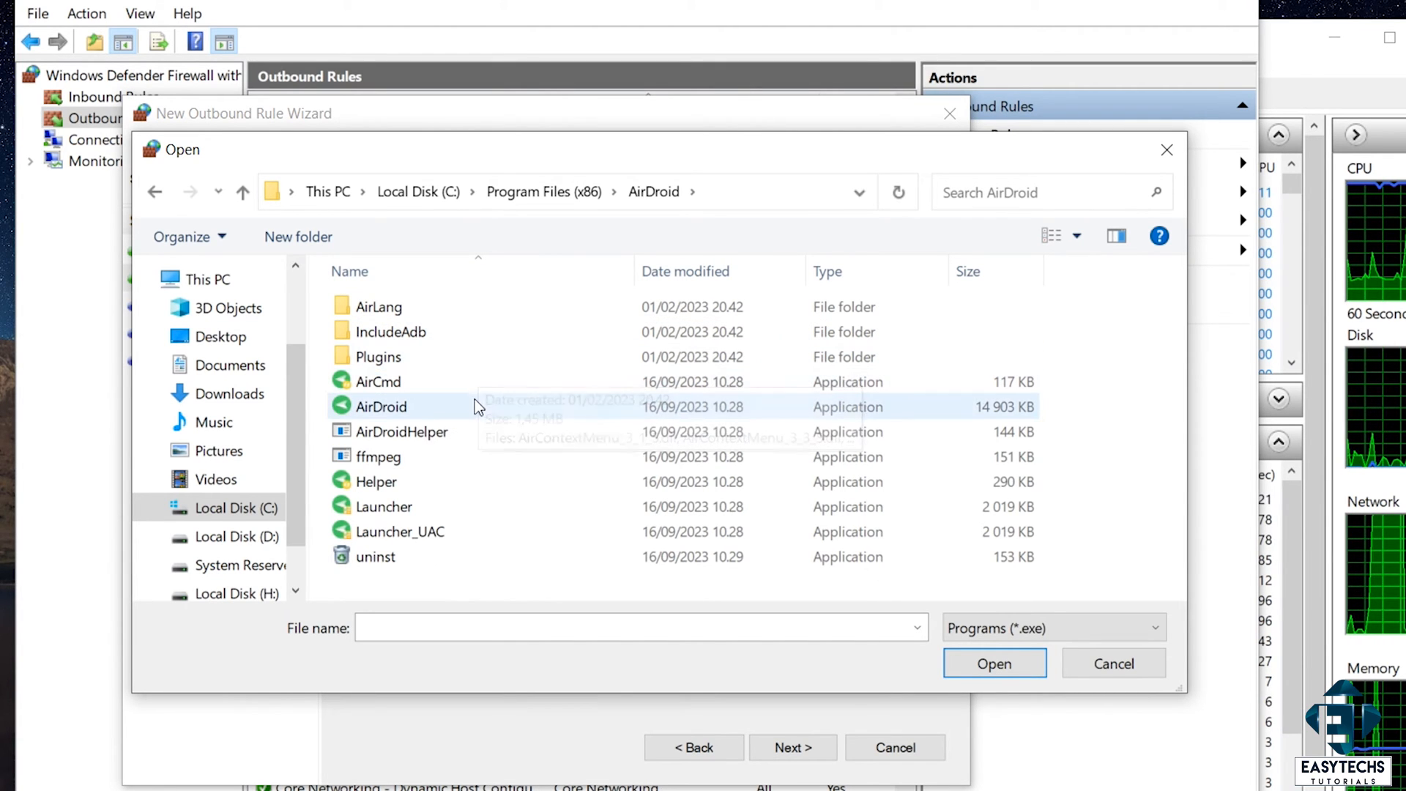
left_click(380, 407)
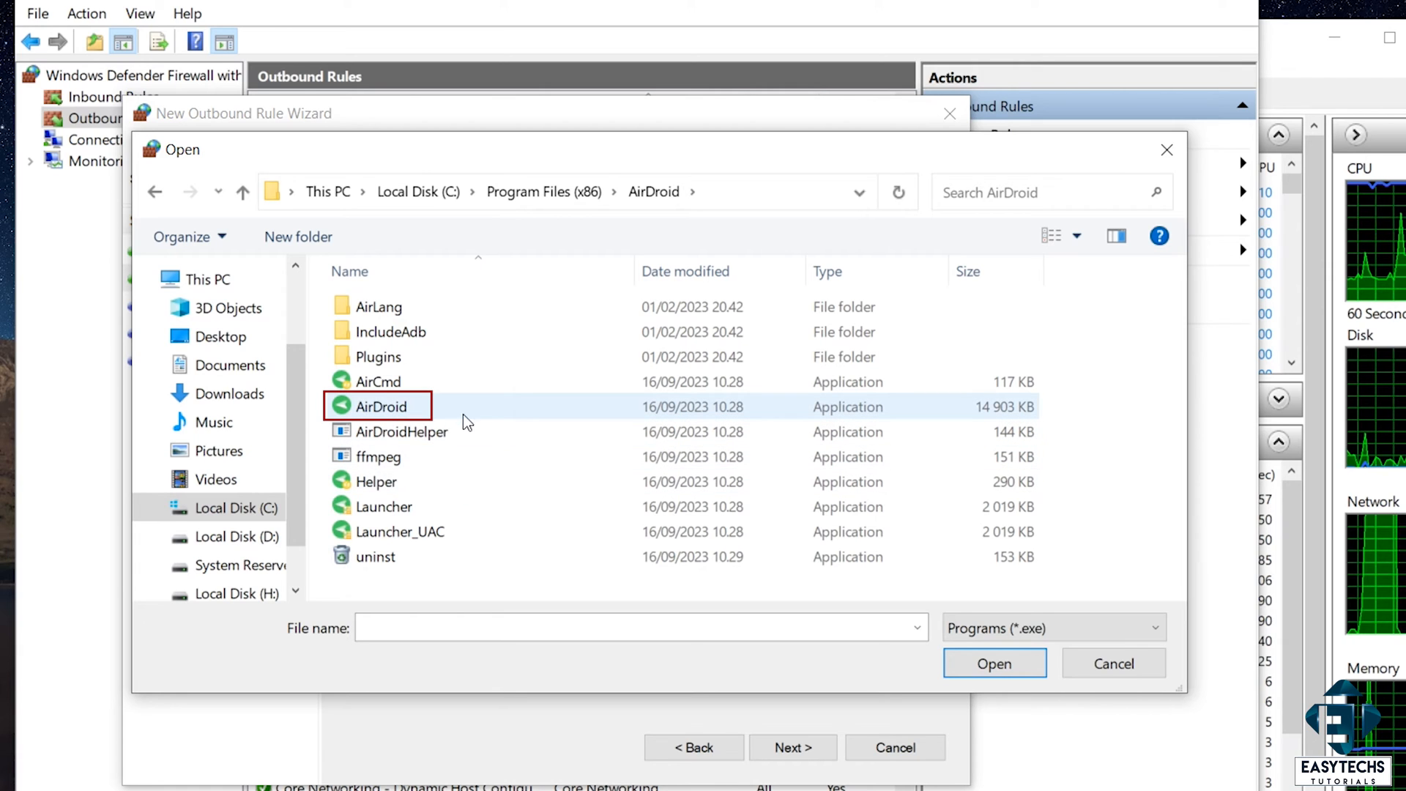
mouse_move(430, 412)
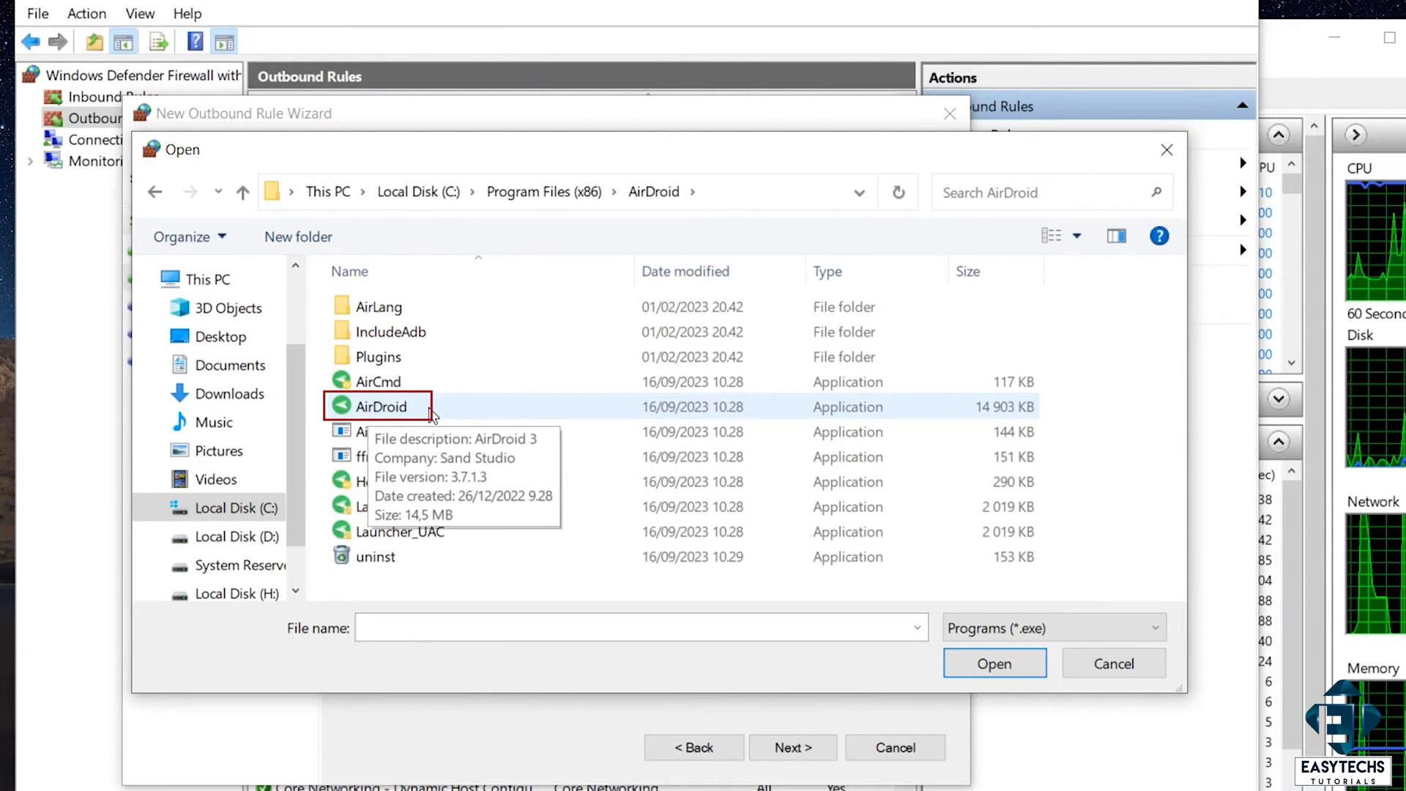
left_click(380, 406)
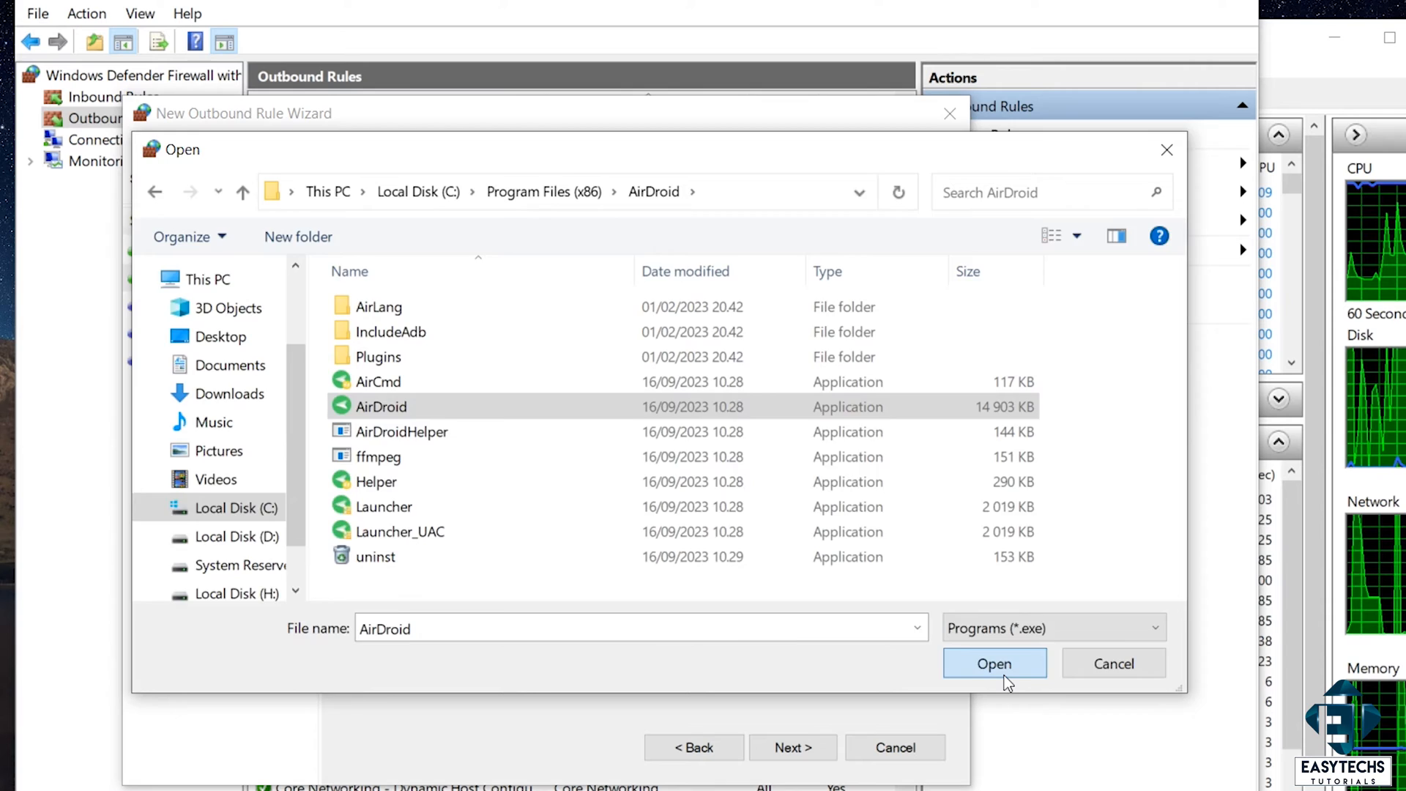
left_click(994, 664)
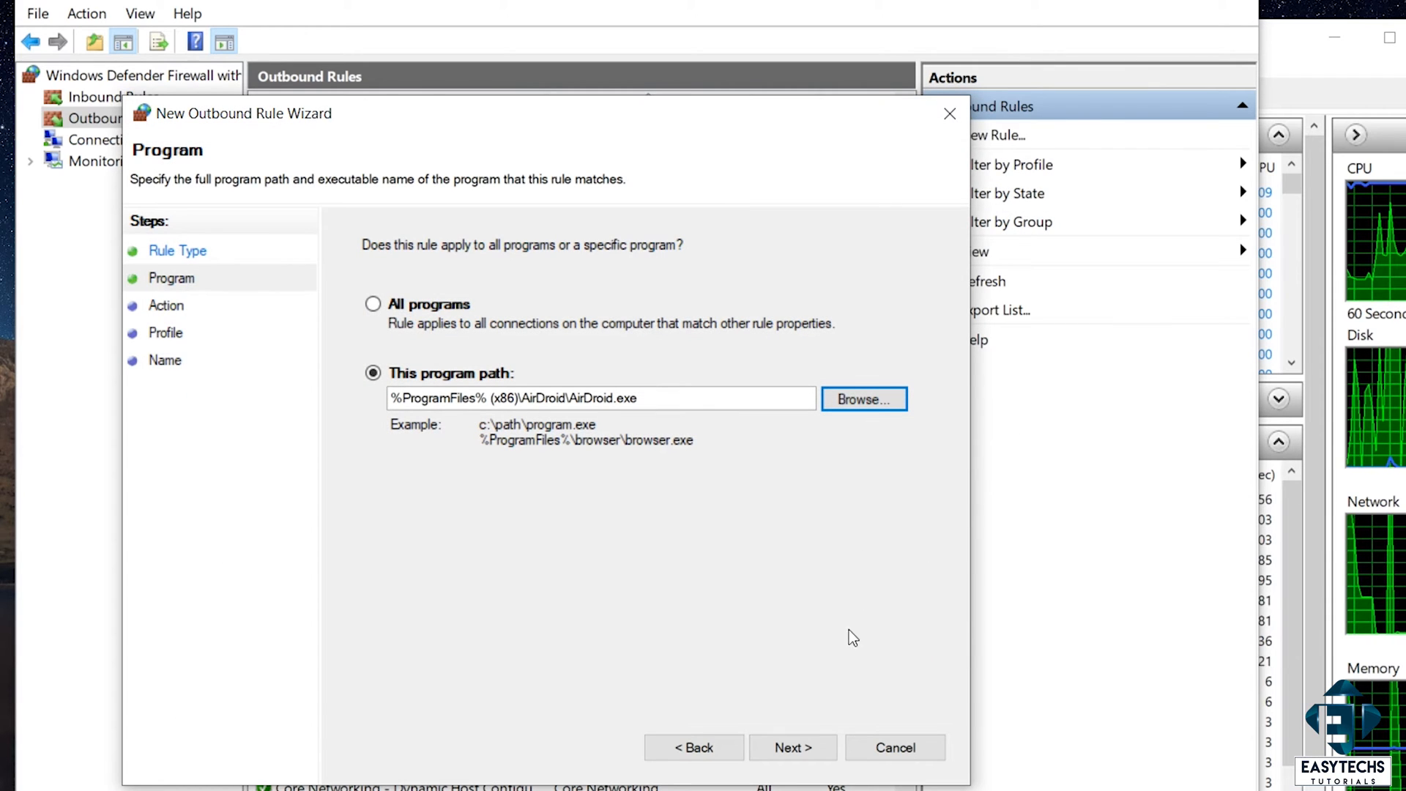
Block the connection on all profiles and name the rule 'Block Airdroid'.
left_click(791, 747)
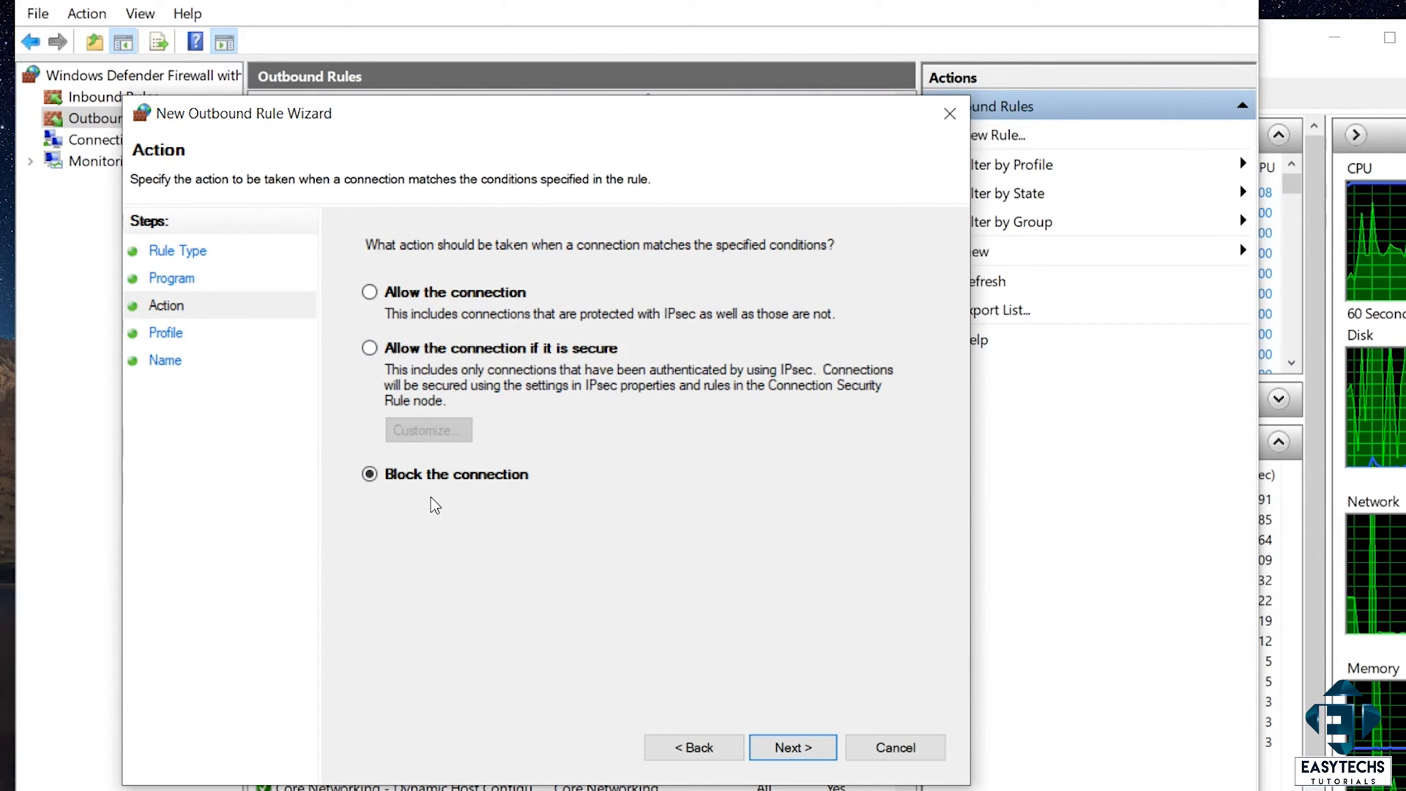
left_click(792, 747)
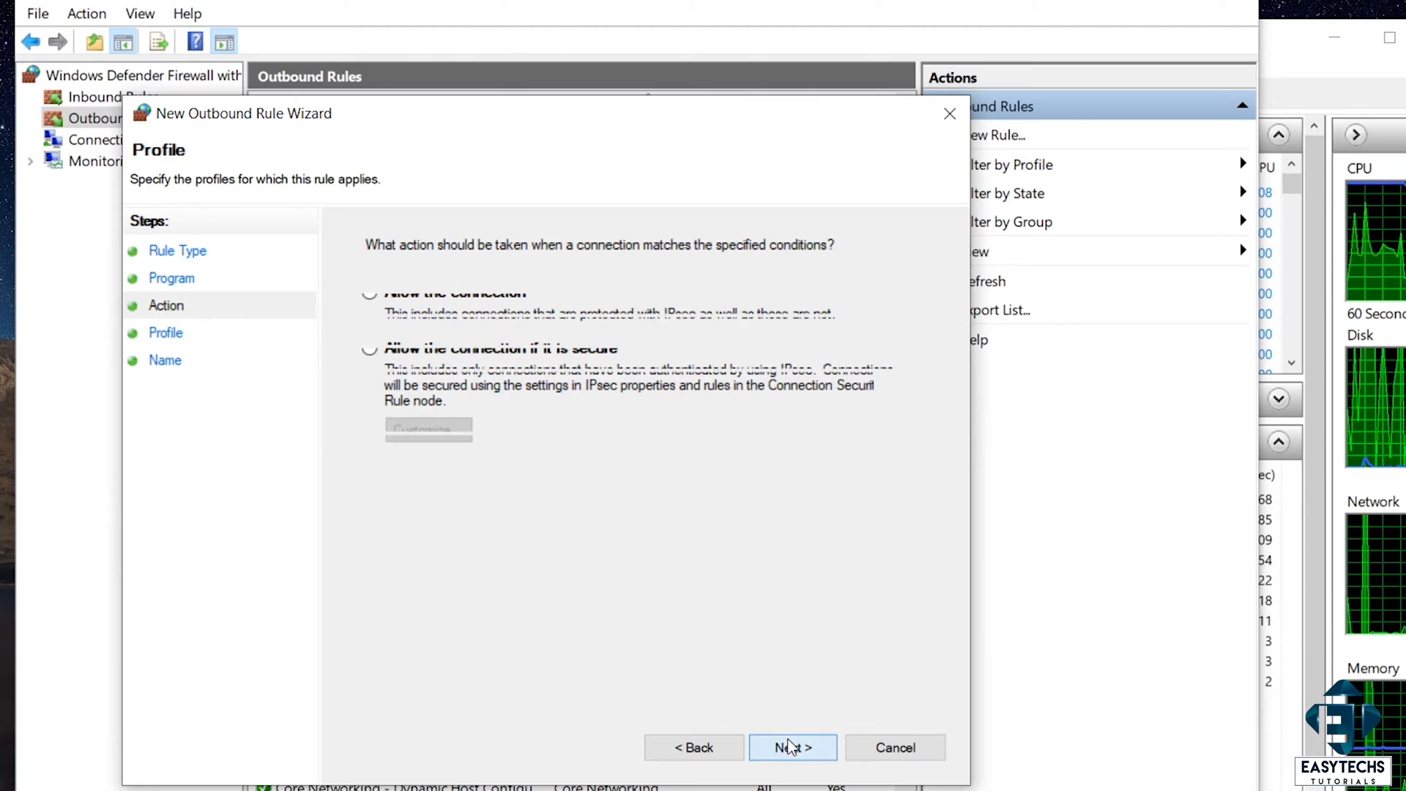
left_click(791, 747)
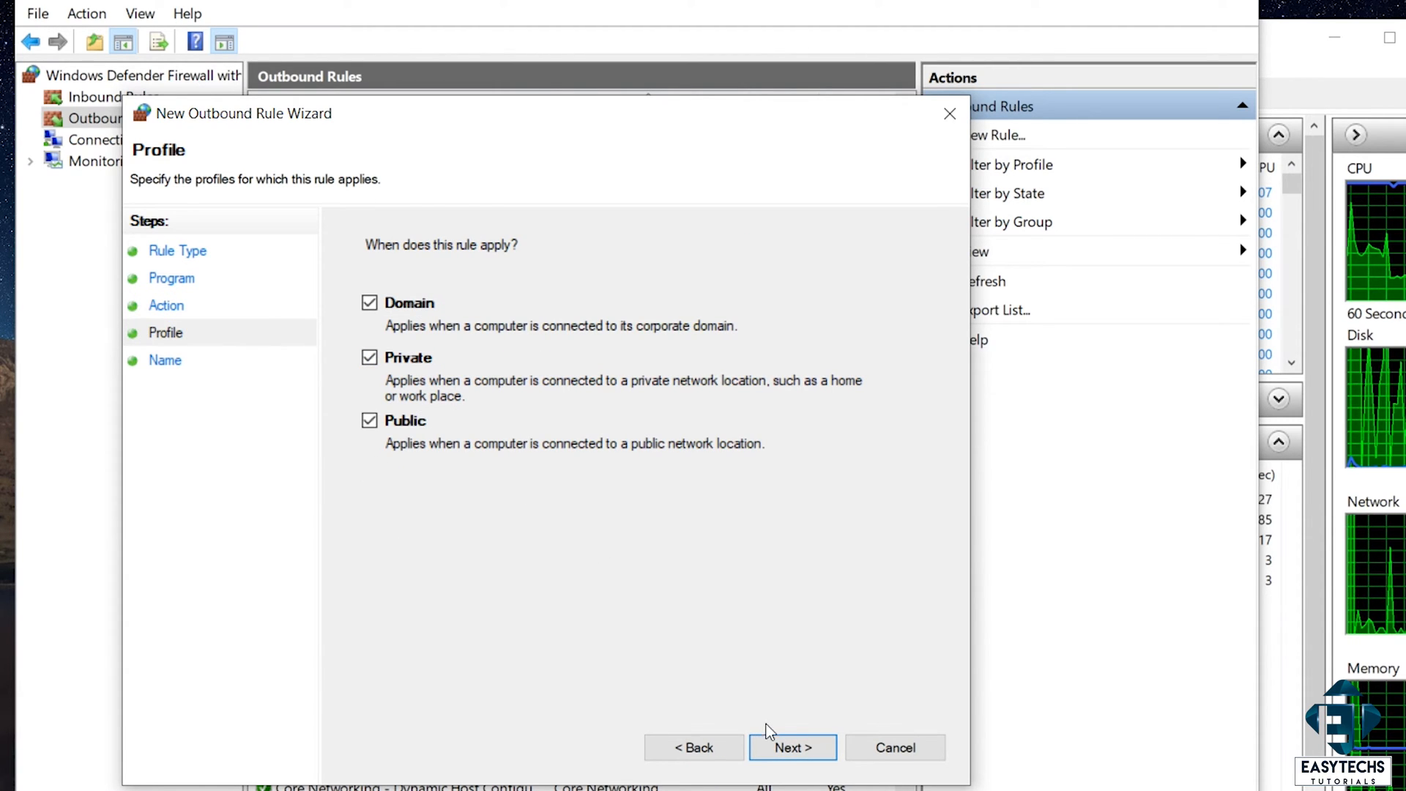
left_click(792, 747)
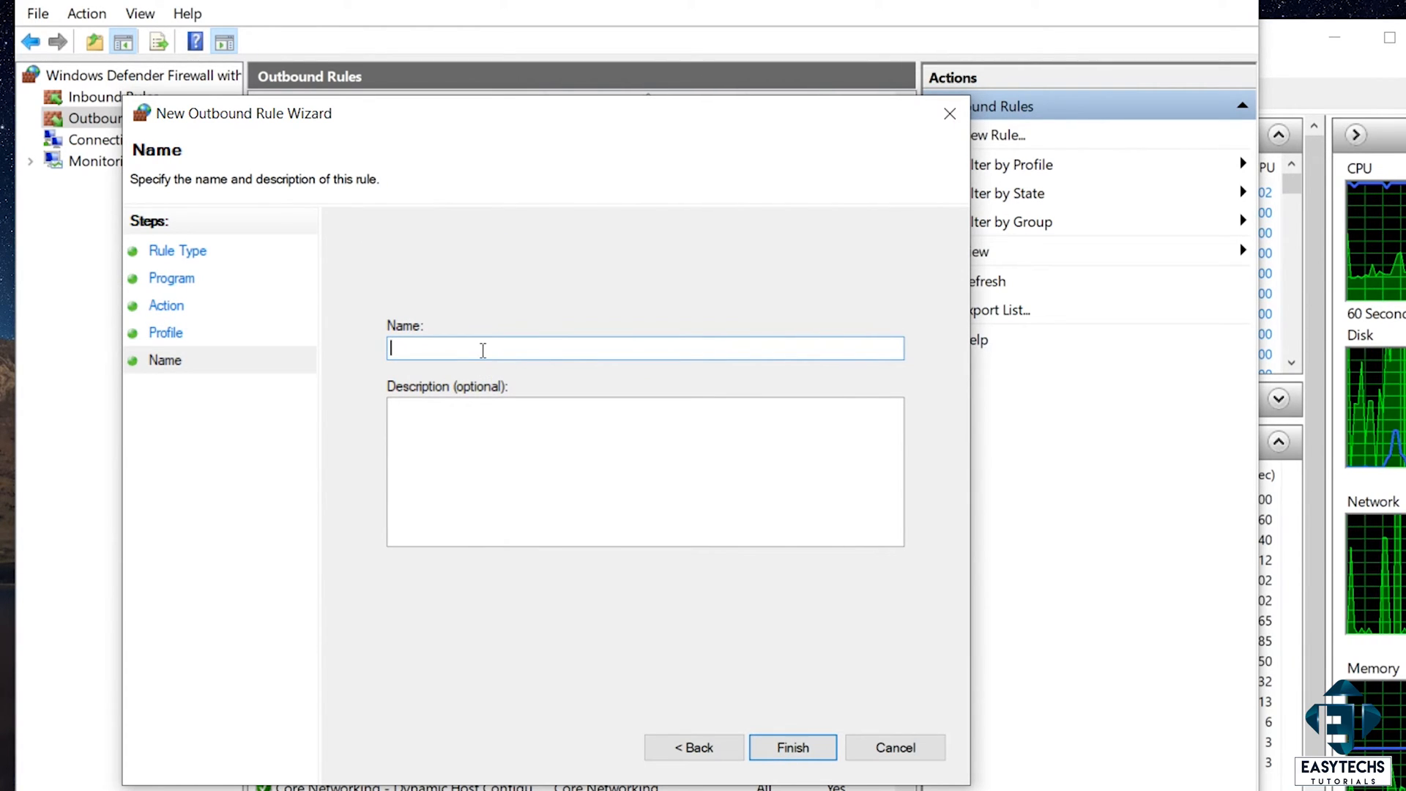
type("Block Aird")
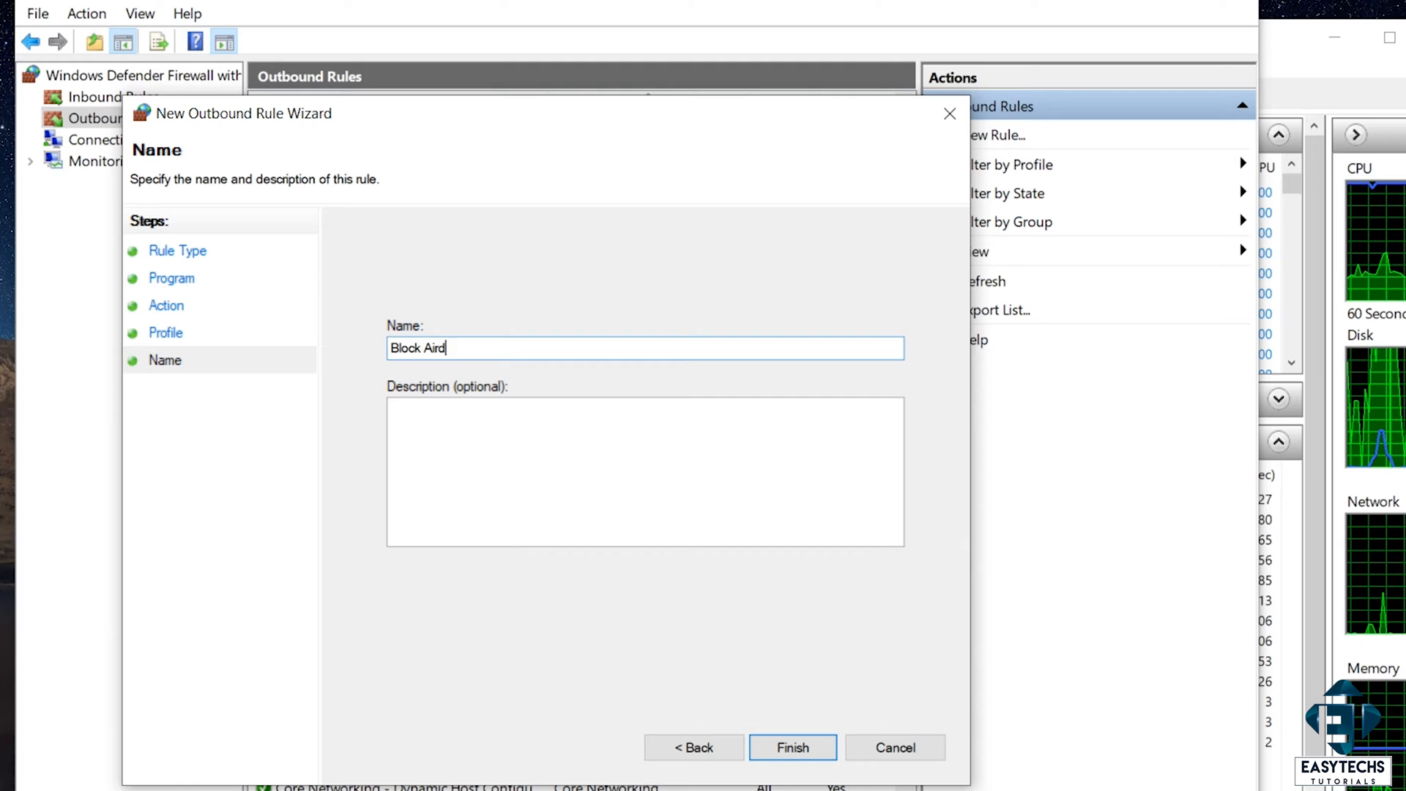
type("roid")
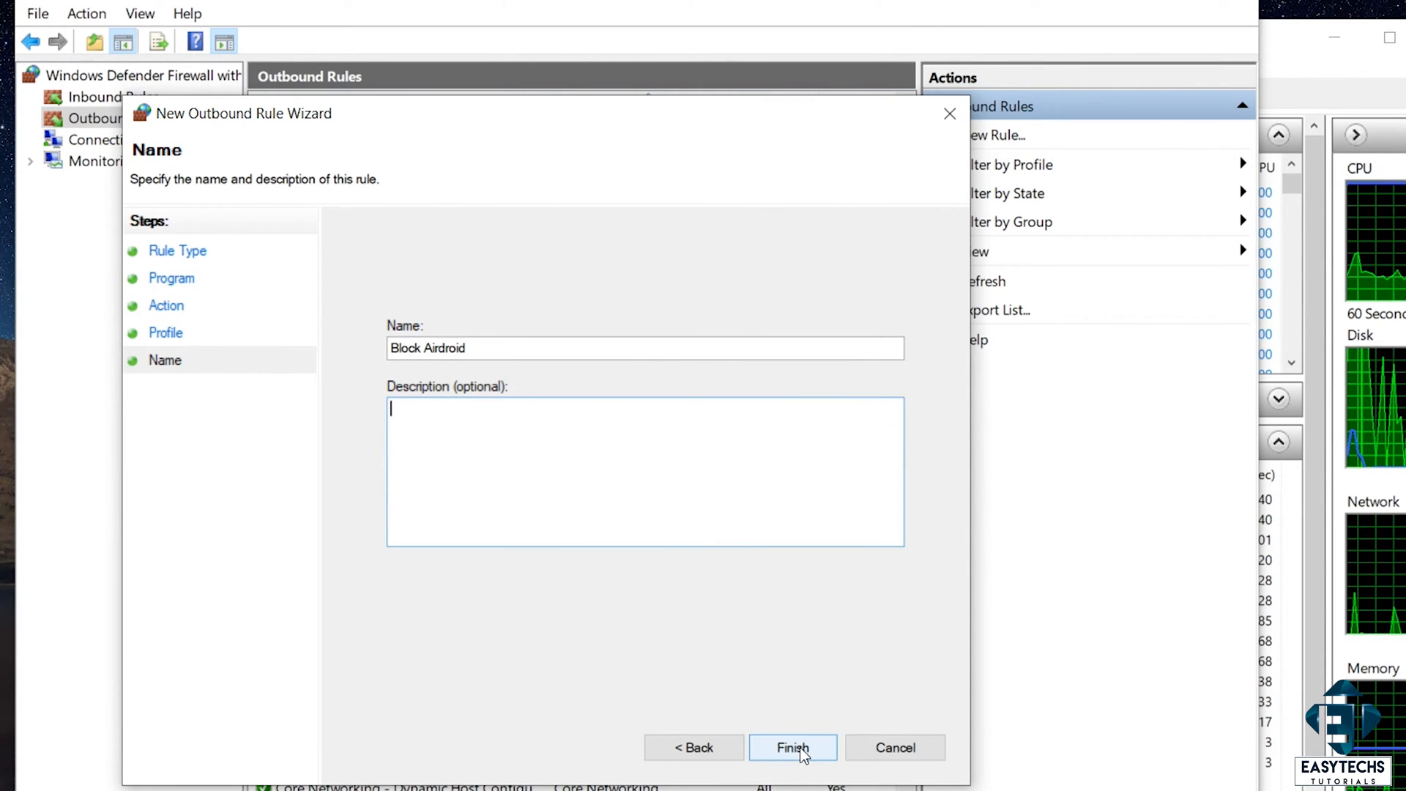
left_click(791, 748)
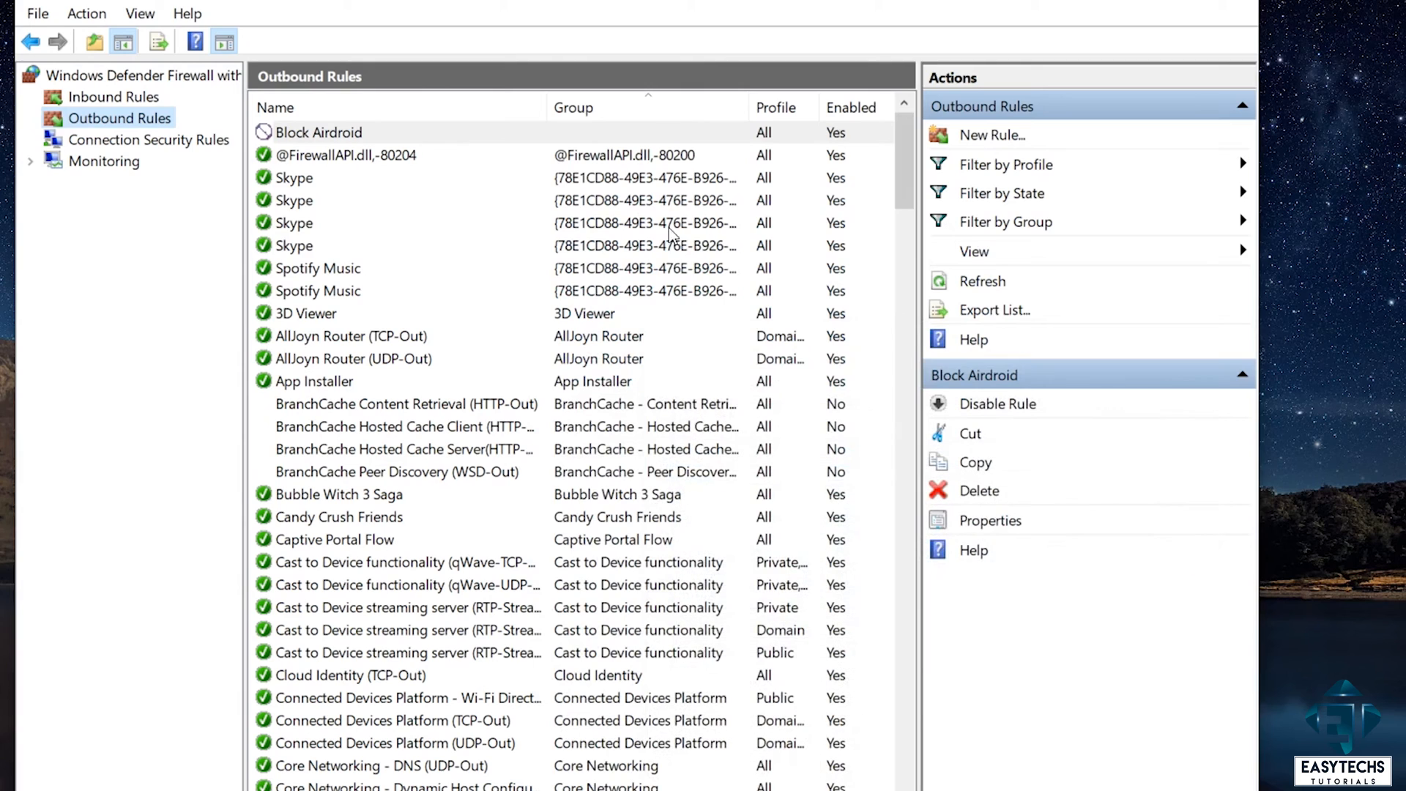
mouse_move(380, 144)
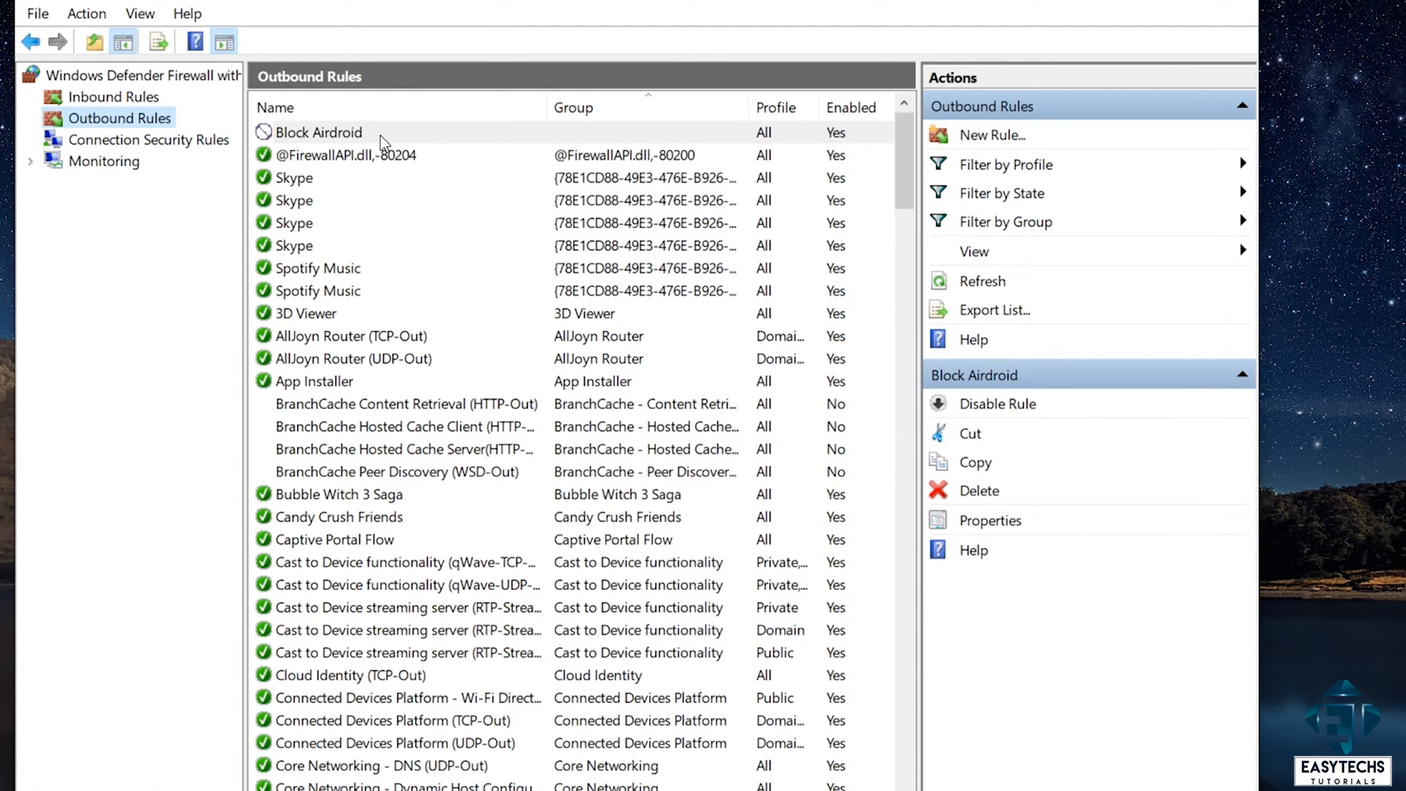
Check the new Block Airdroid rule, then restart the computer from Start > Power.
left_click(317, 133)
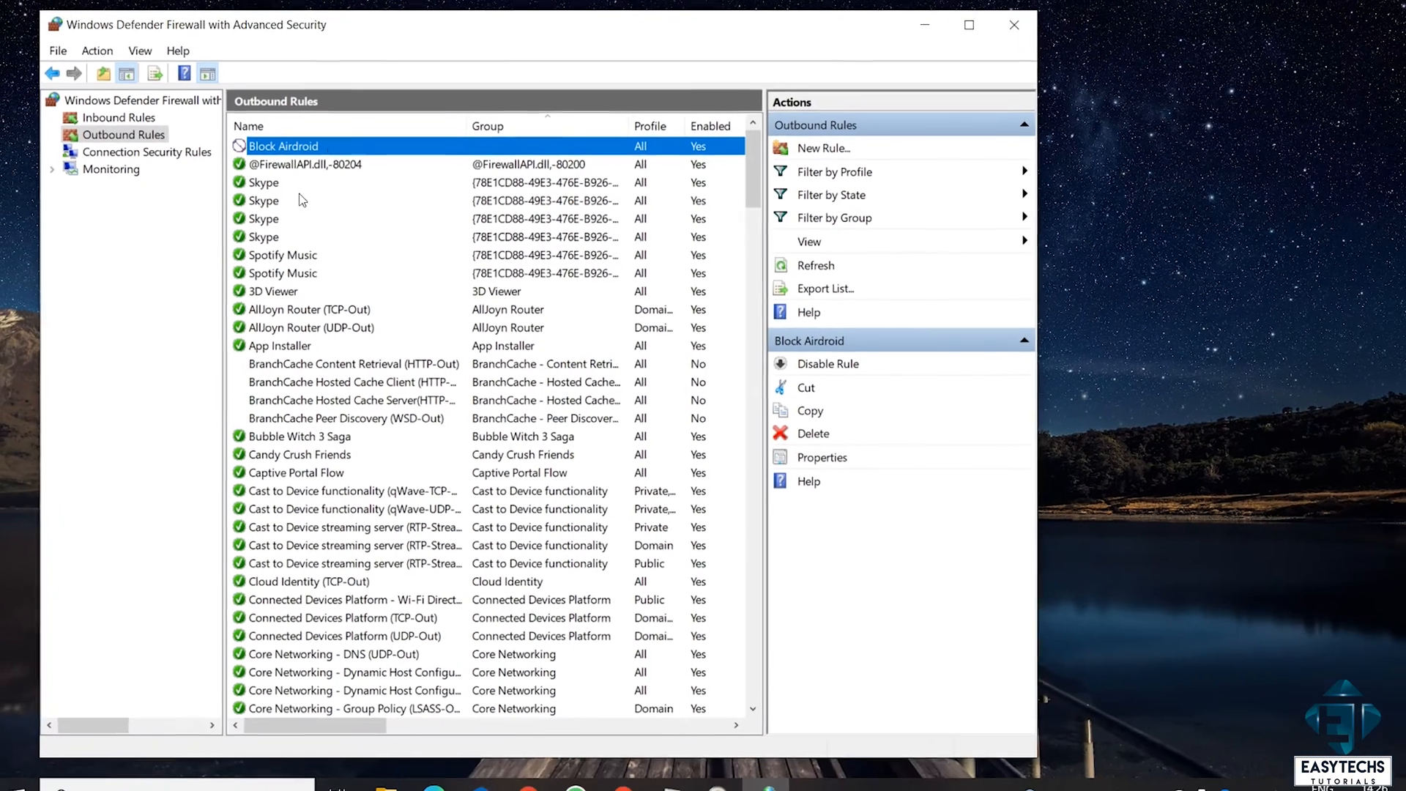
left_click(16, 772)
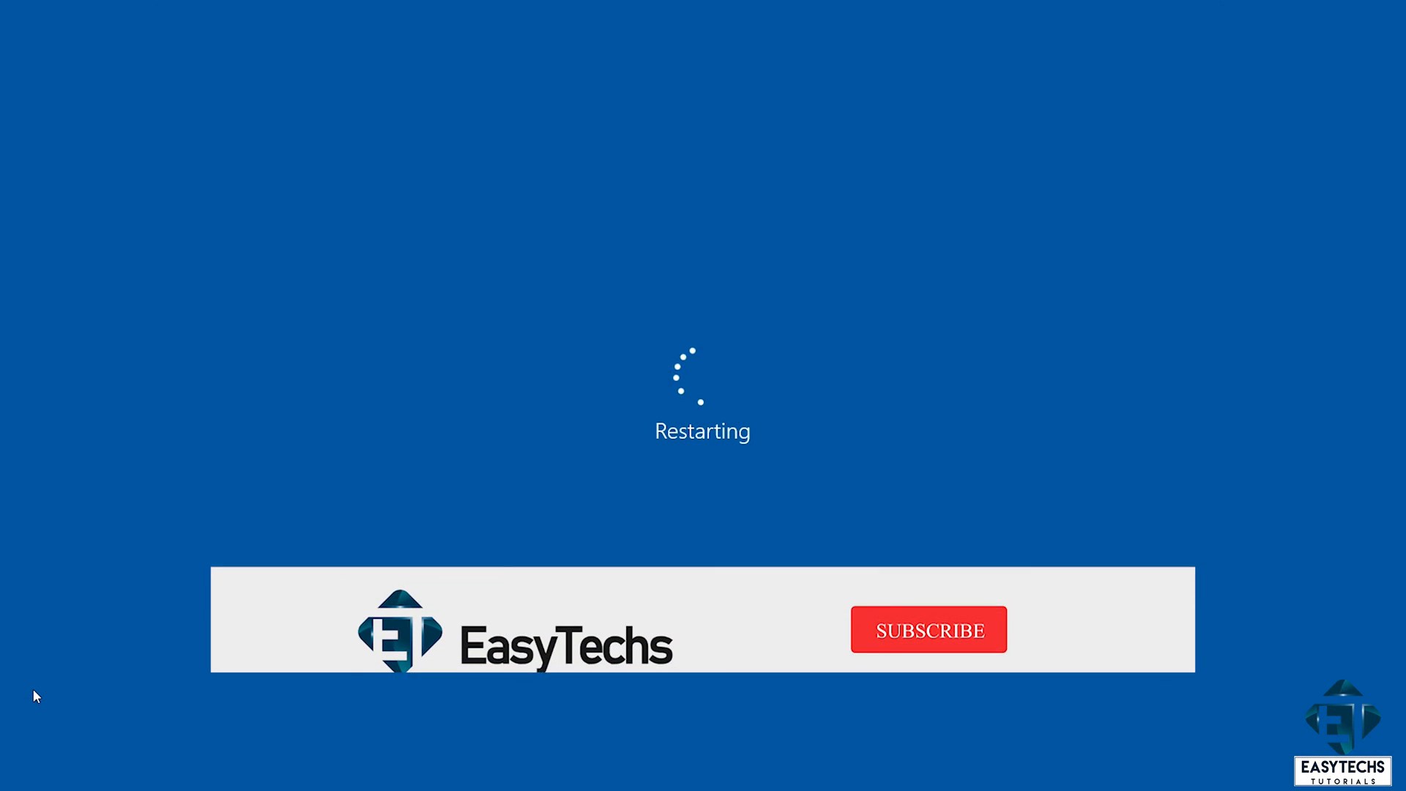
left_click(928, 628)
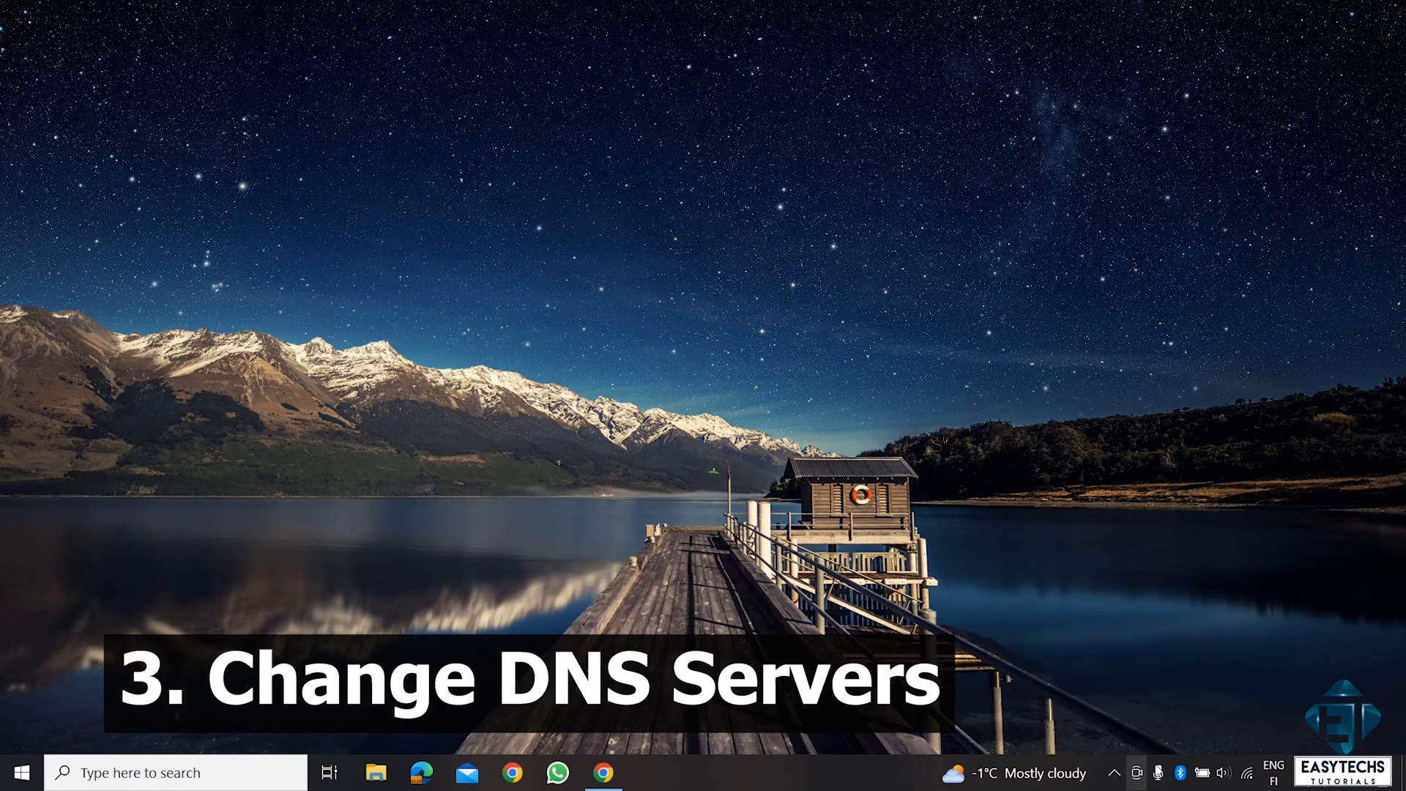
Open Network & Internet settings from the tray and go to Change adapter options.
right_click(1246, 772)
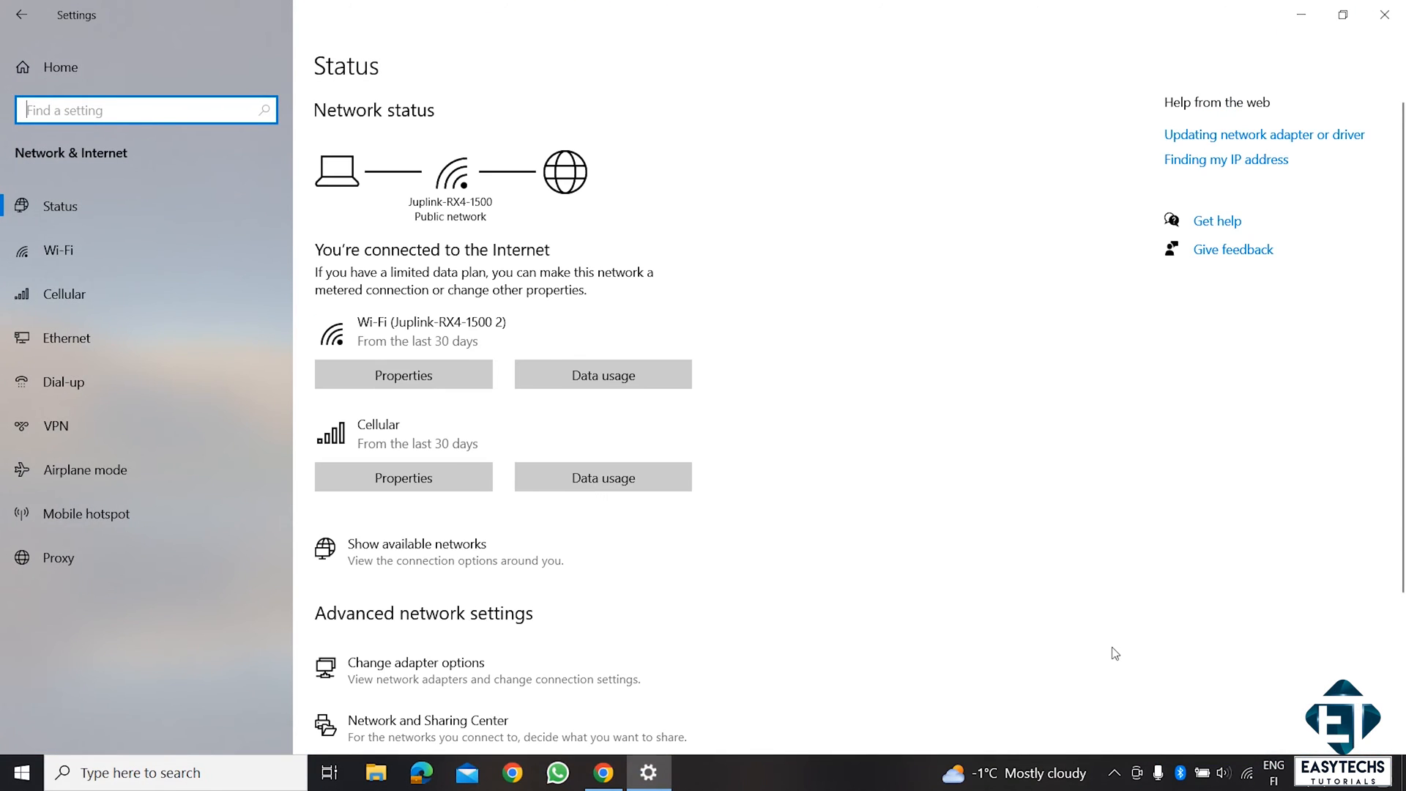
scroll("down", 3)
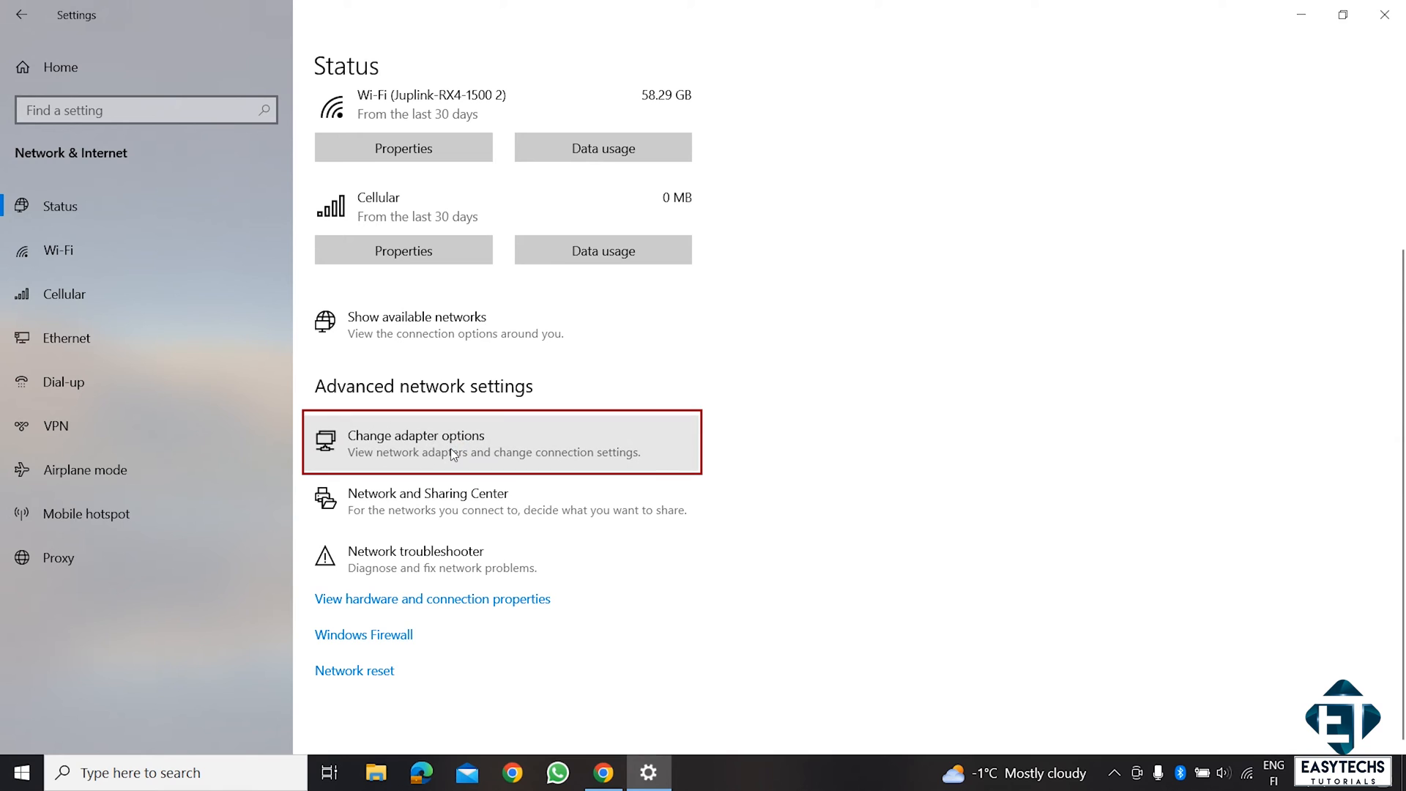
left_click(415, 443)
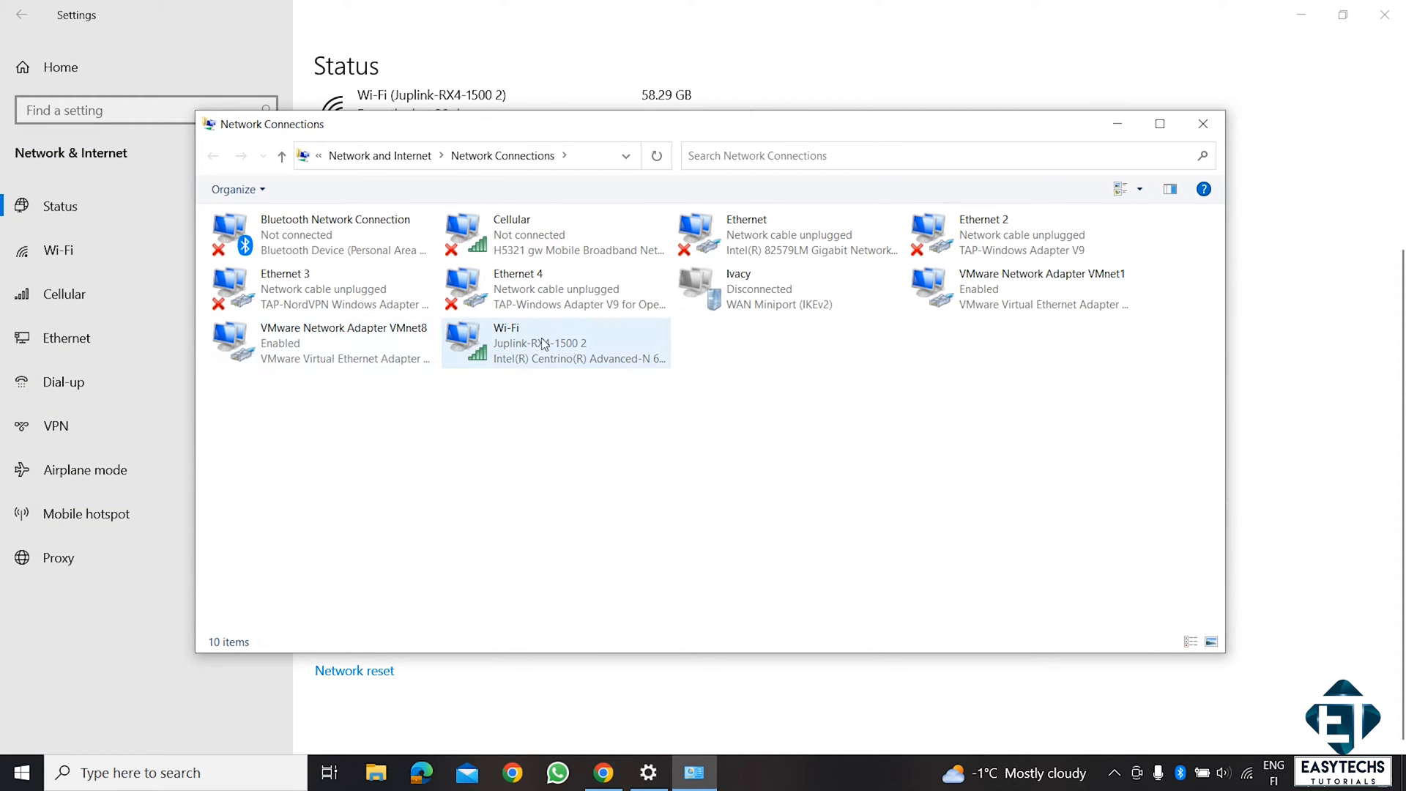
Open Wi-Fi Properties and the Internet Protocol Version 4 (TCP/IPv4) settings.
right_click(543, 343)
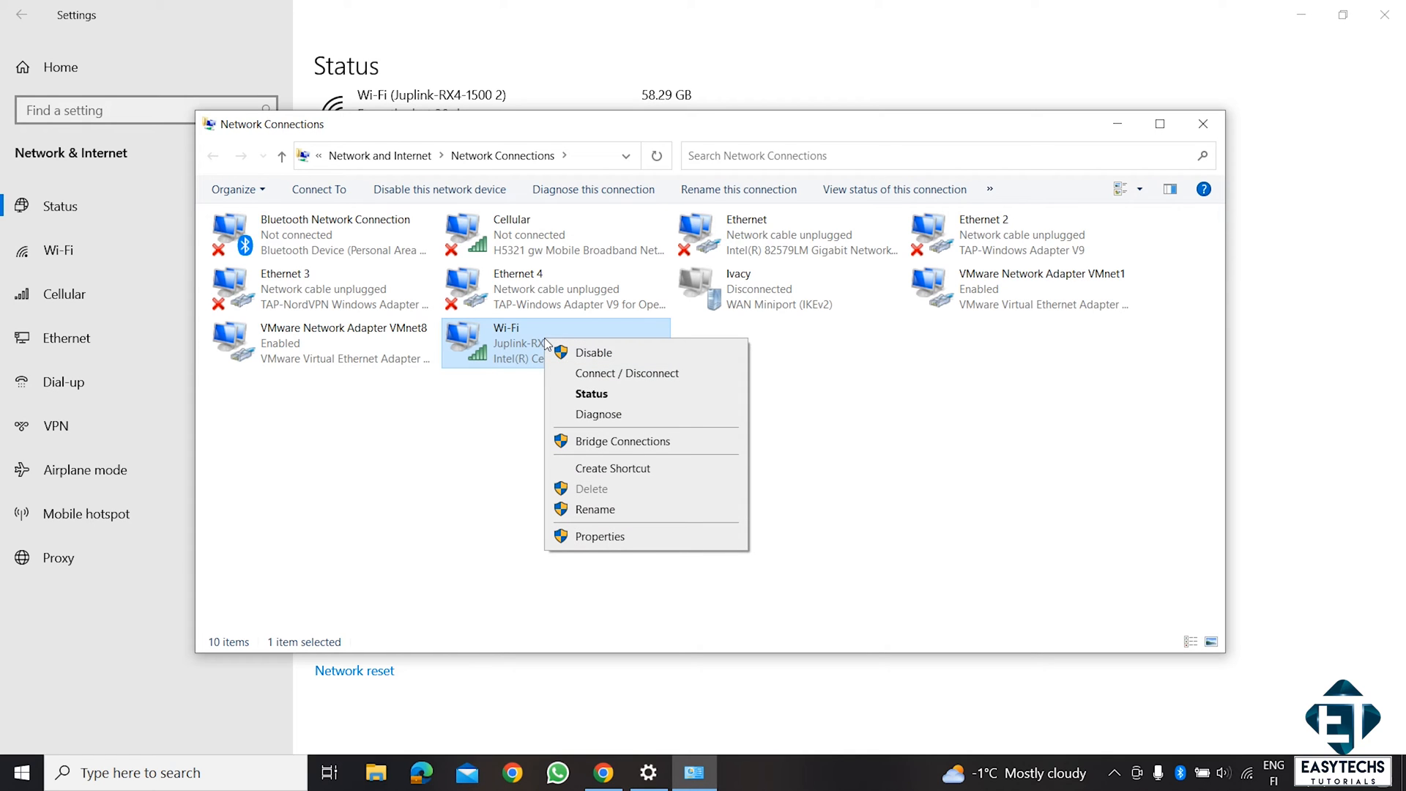
left_click(599, 536)
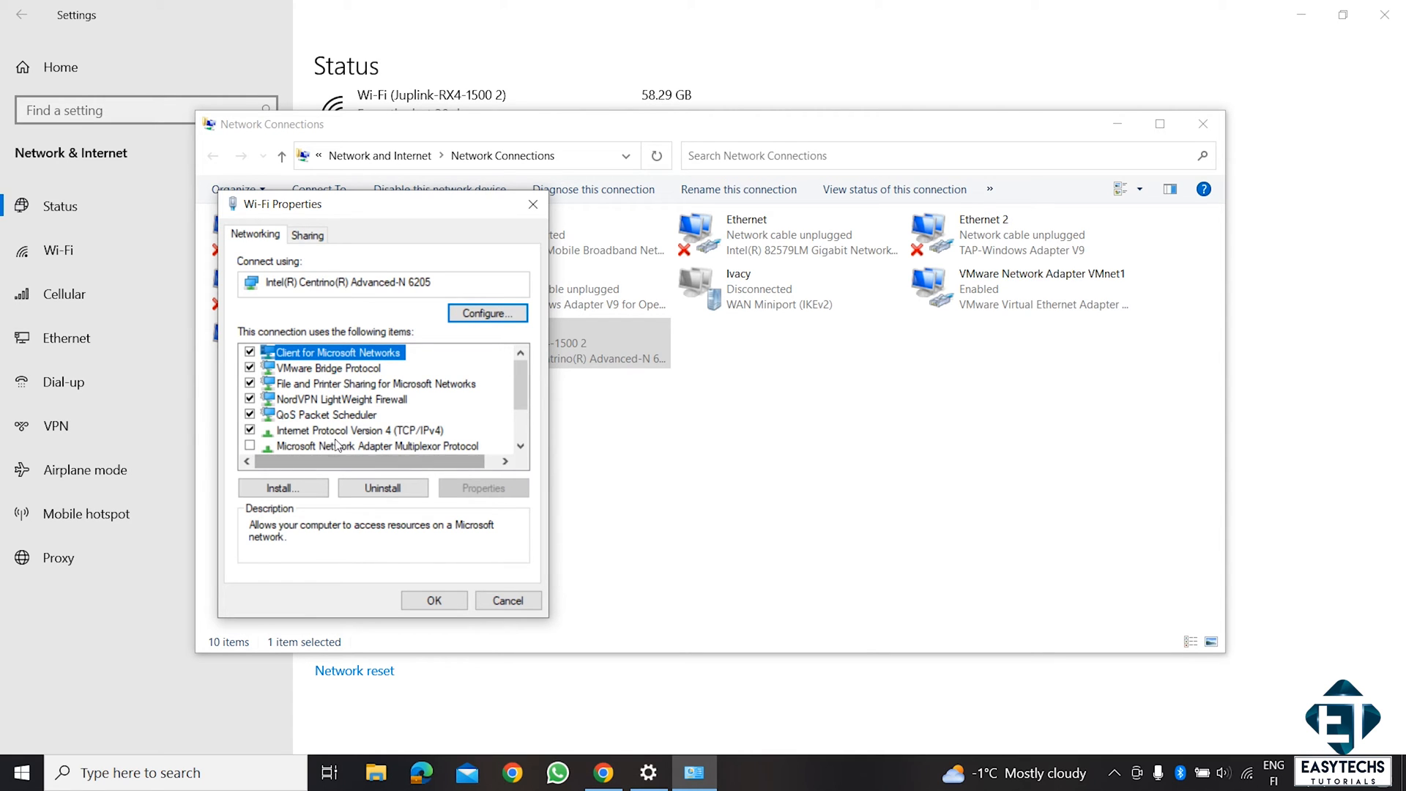
left_click(356, 430)
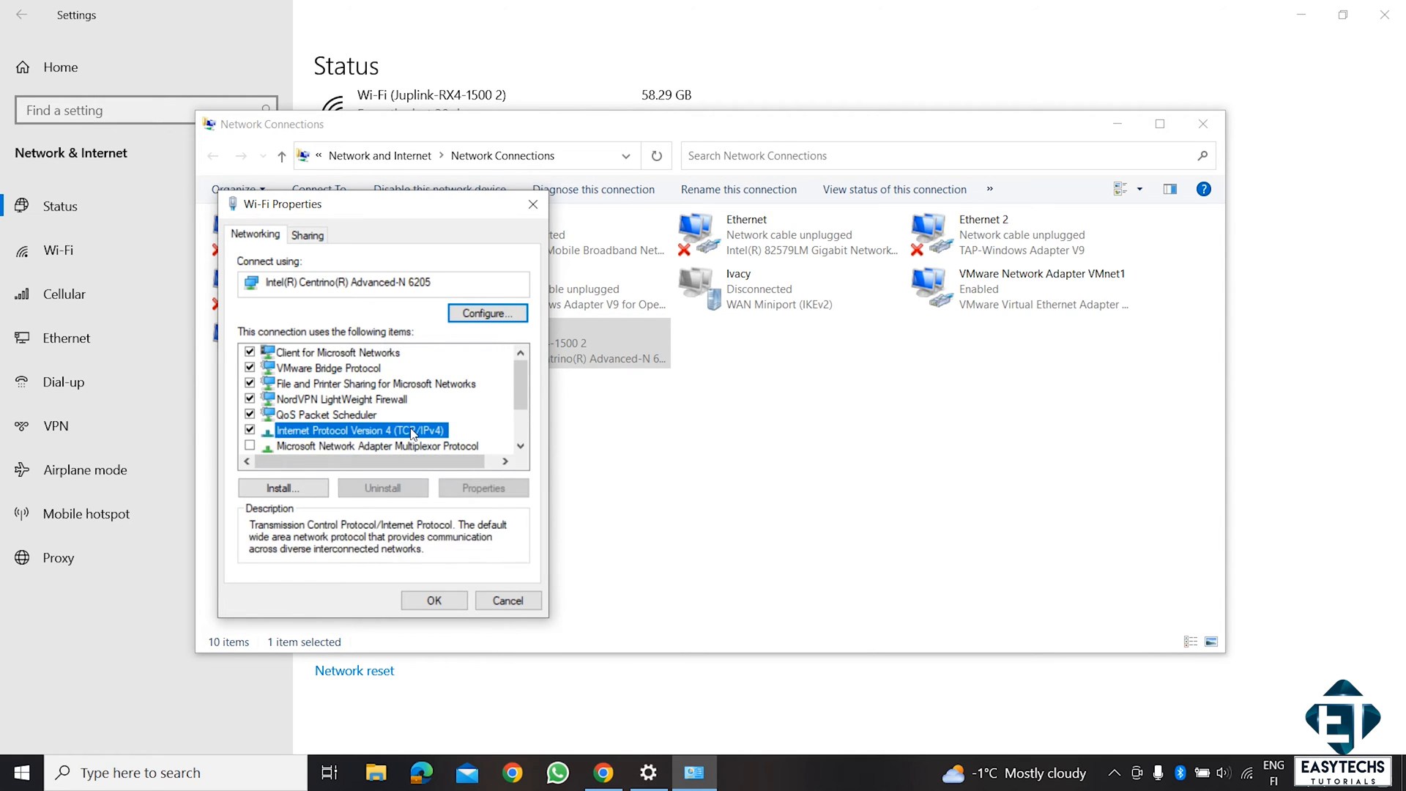
left_click(483, 488)
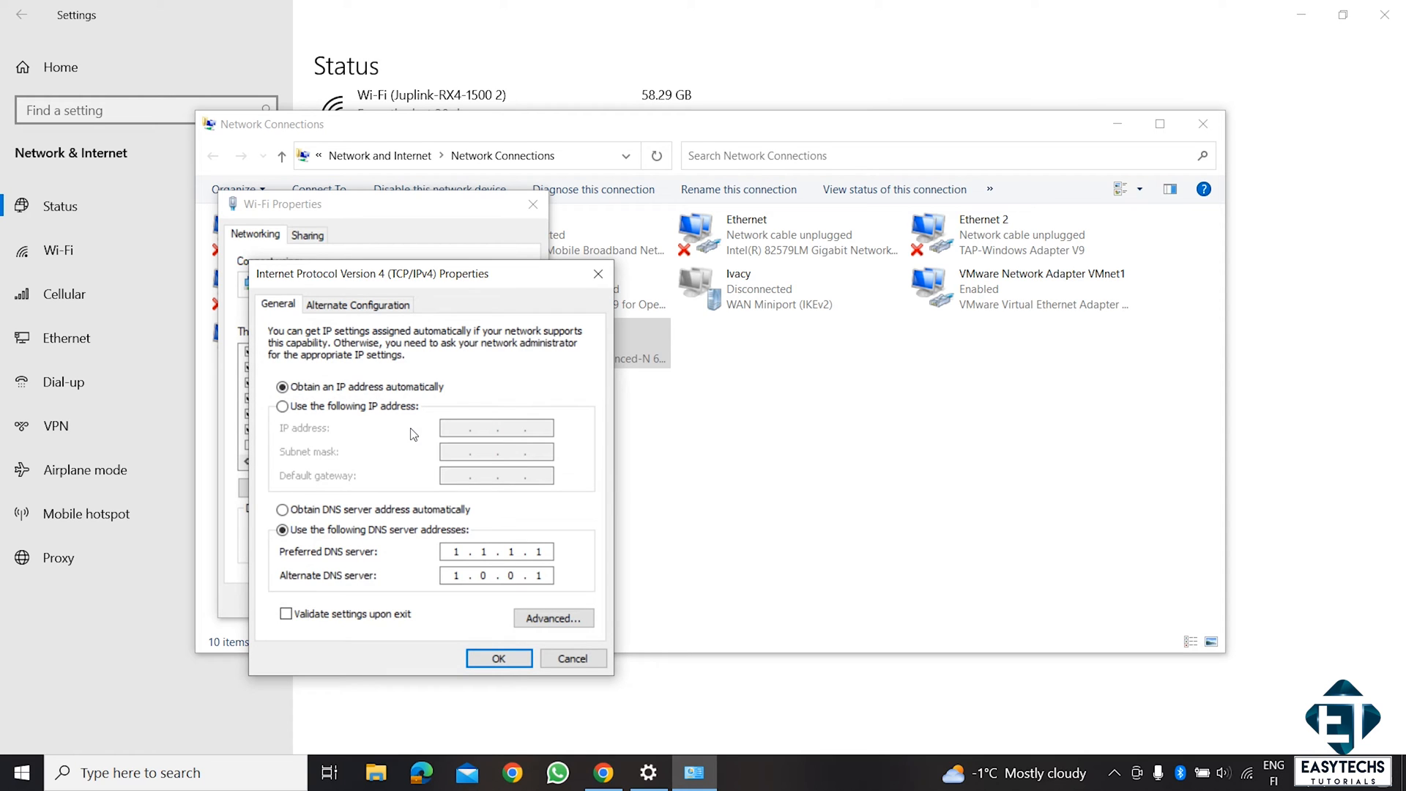
left_click(283, 529)
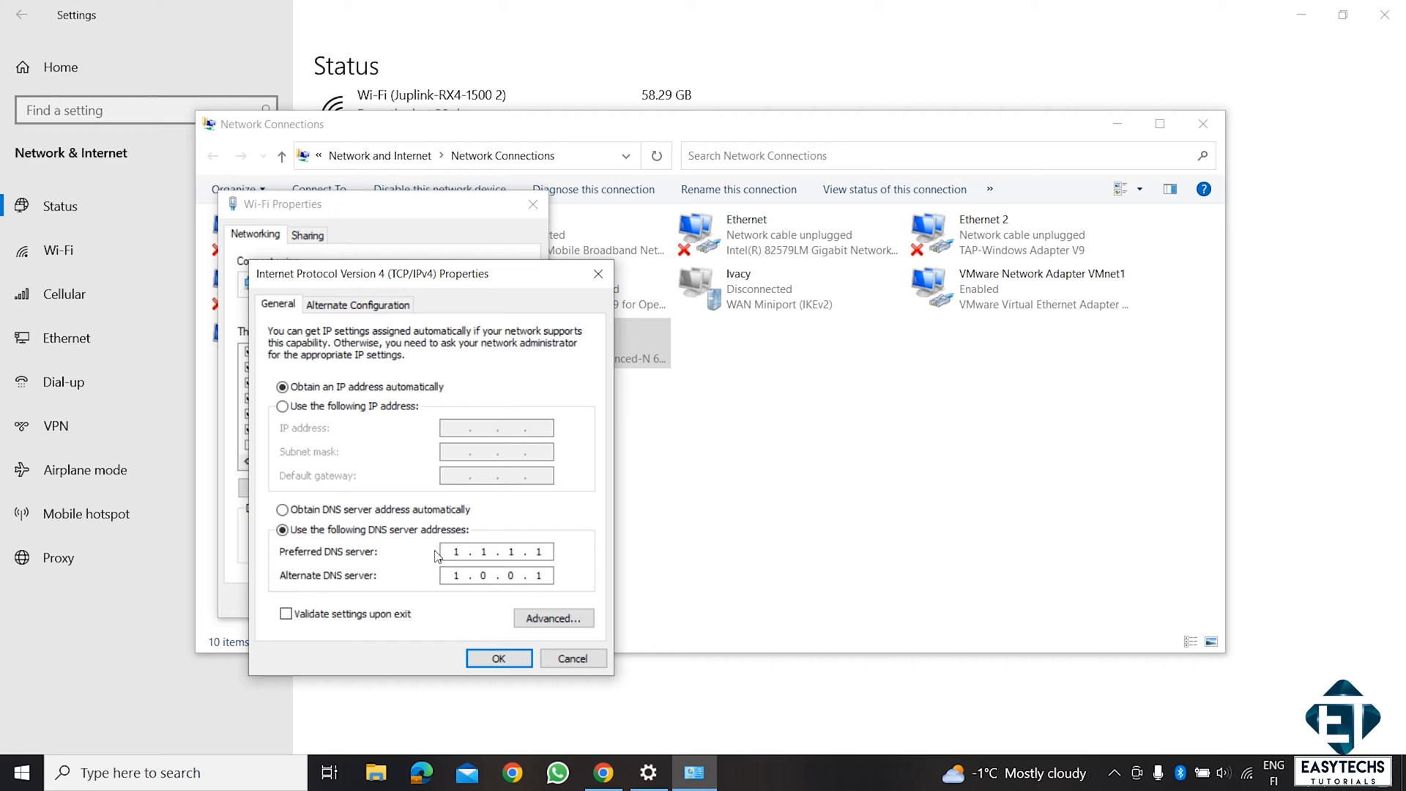
mouse_move(447, 614)
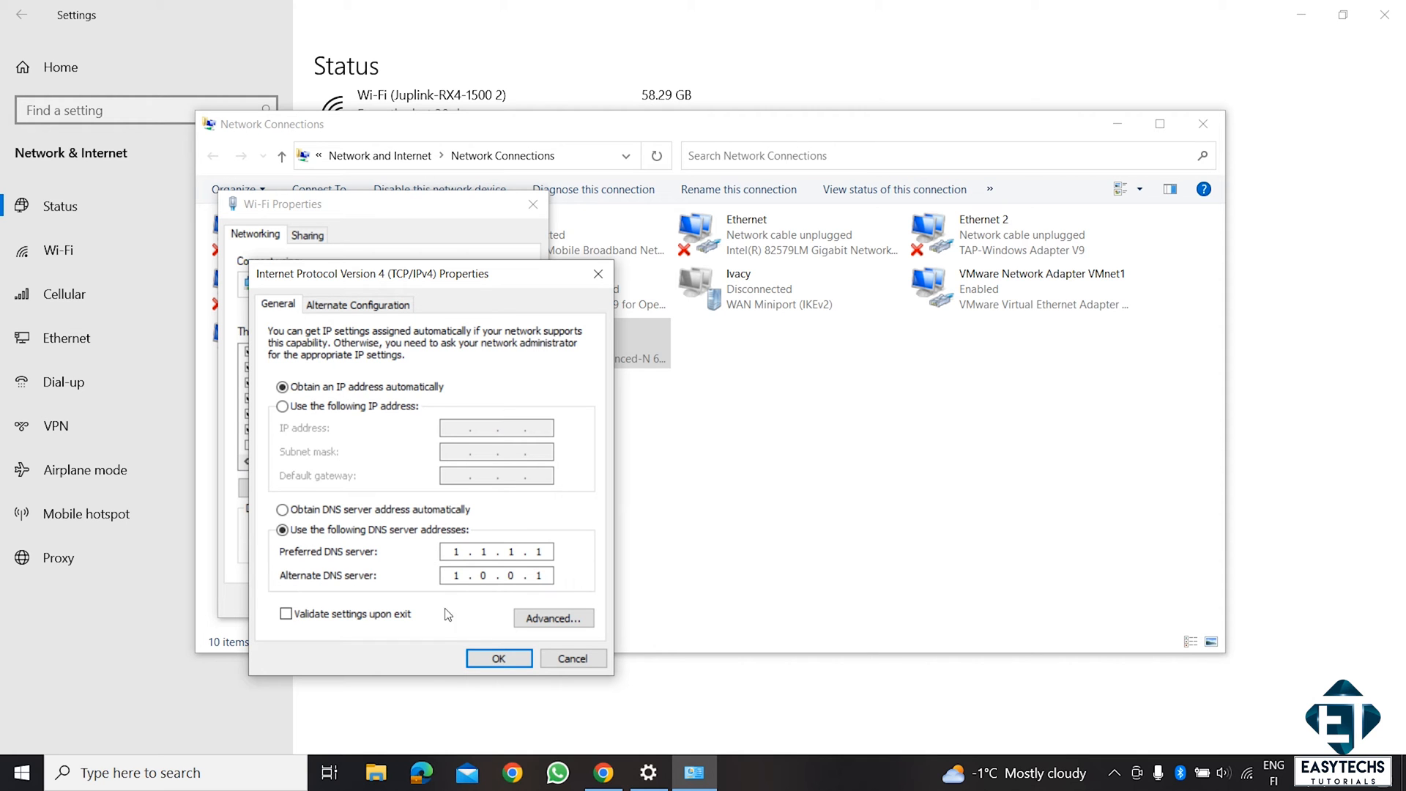
Download DNSBench.exe from grc.com/dns/benchmark.htm and run it.
left_click(602, 772)
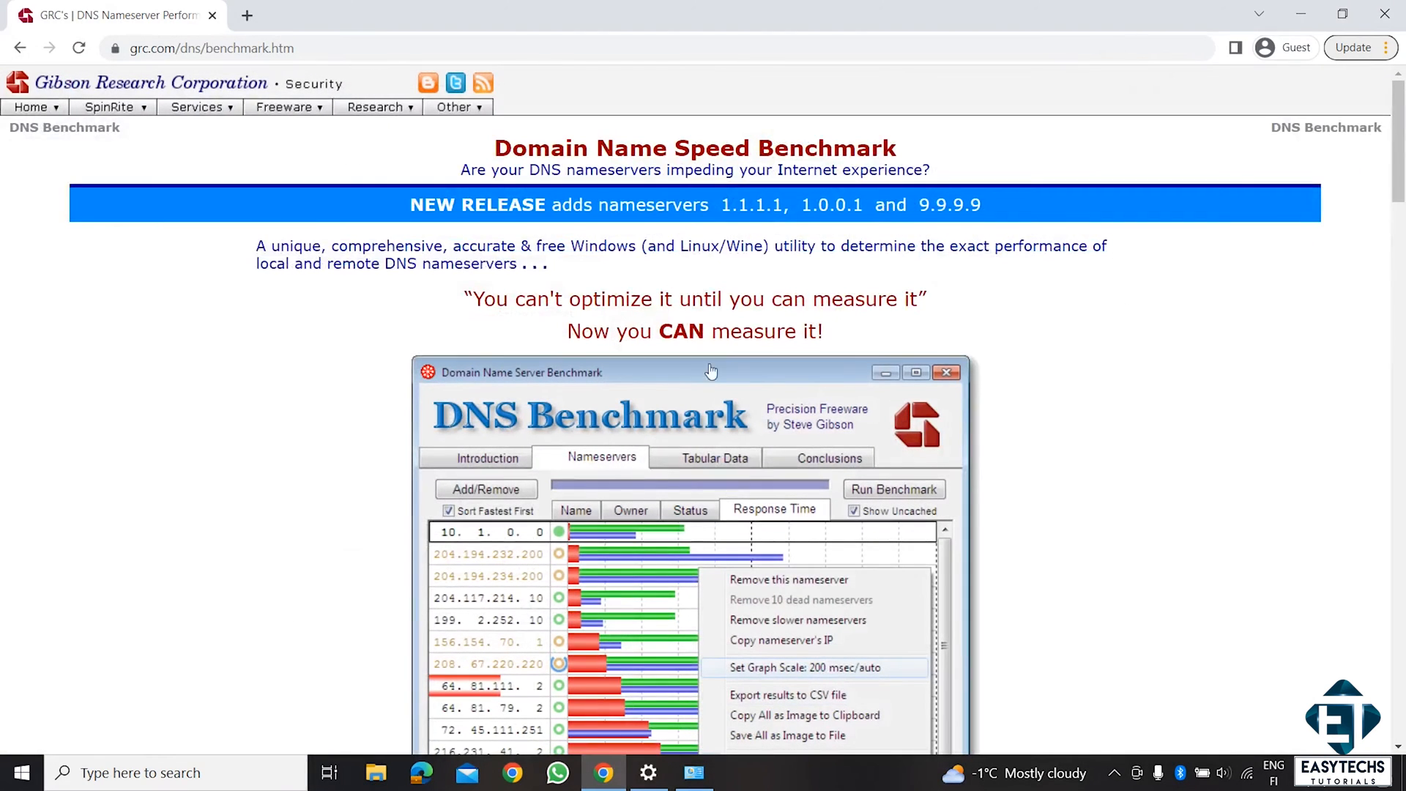
scroll("down", 3)
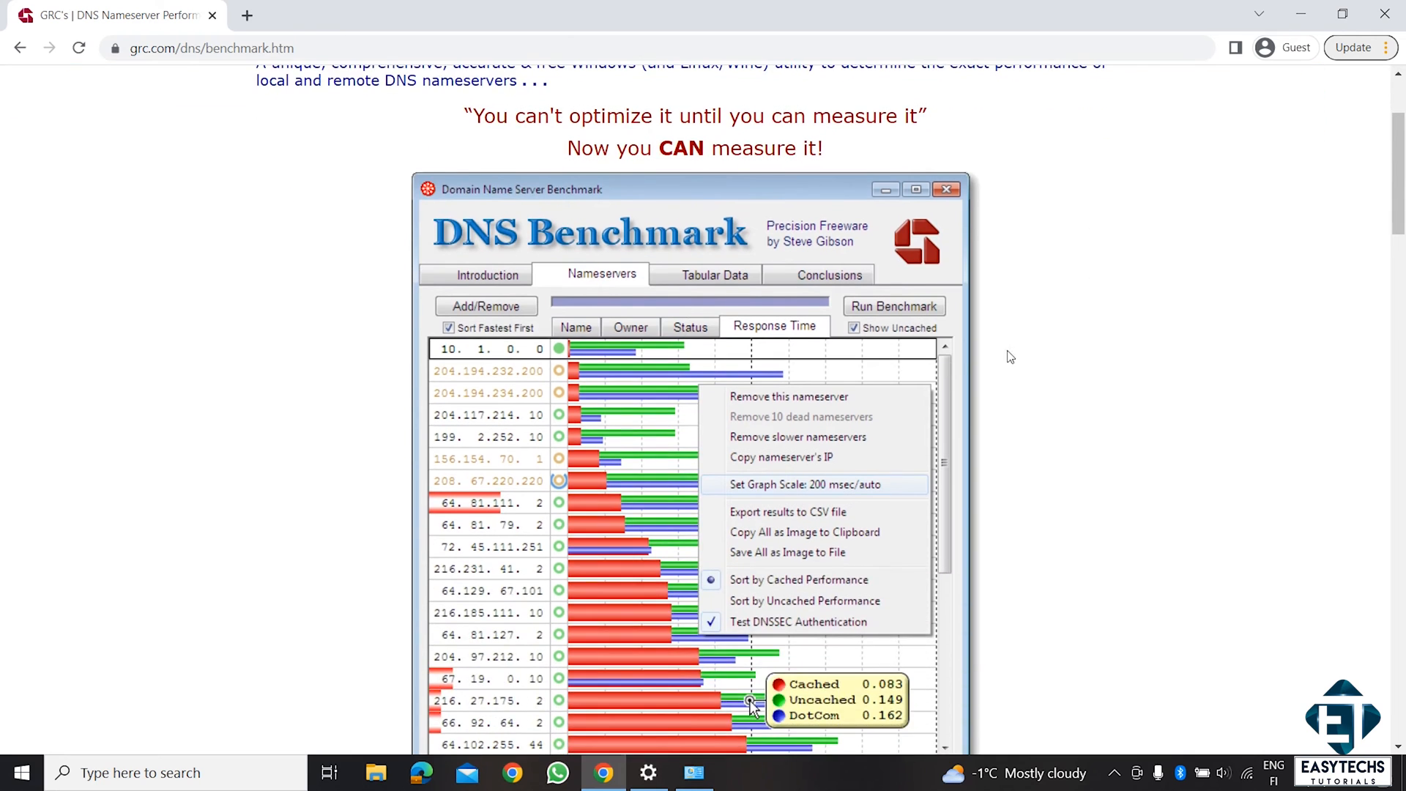
scroll("down", 3)
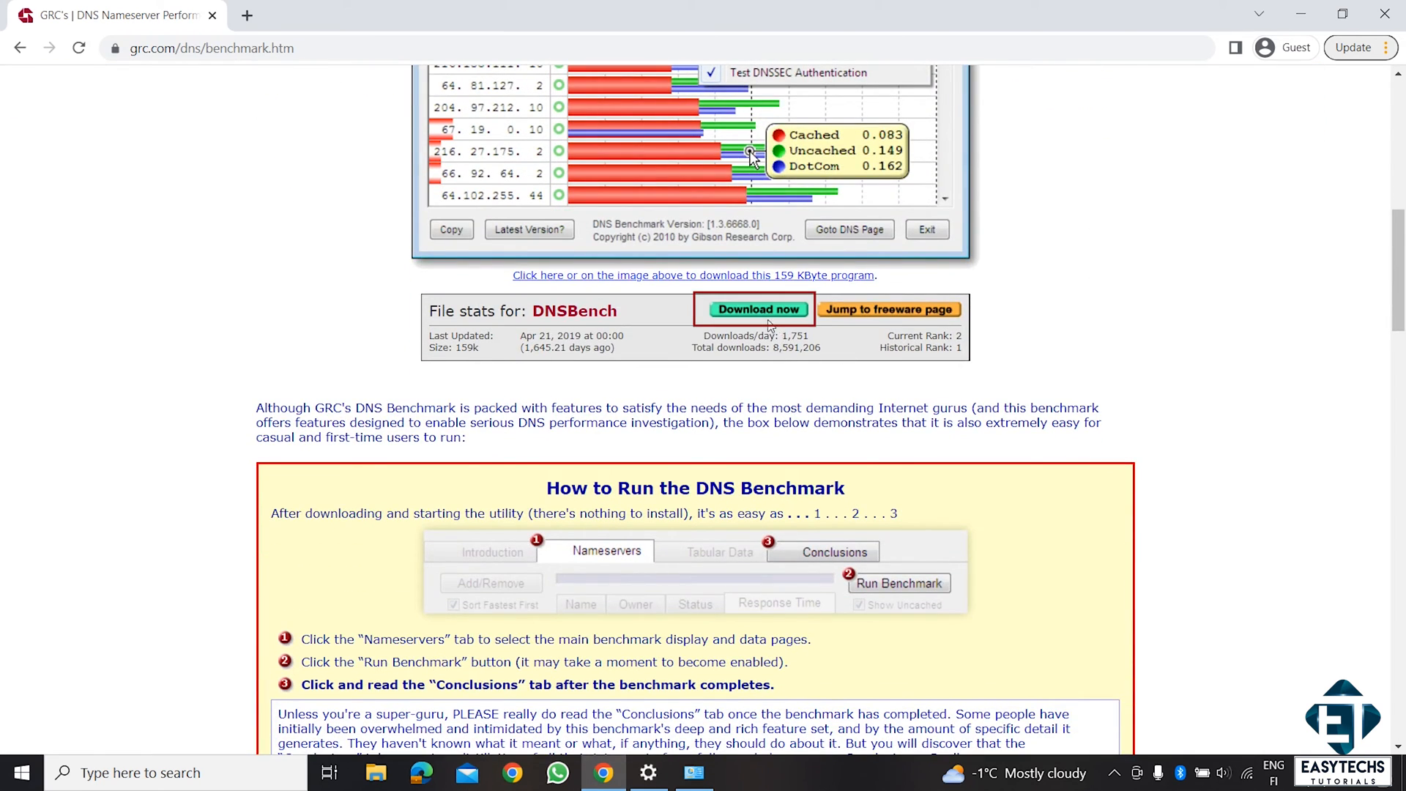
left_click(758, 308)
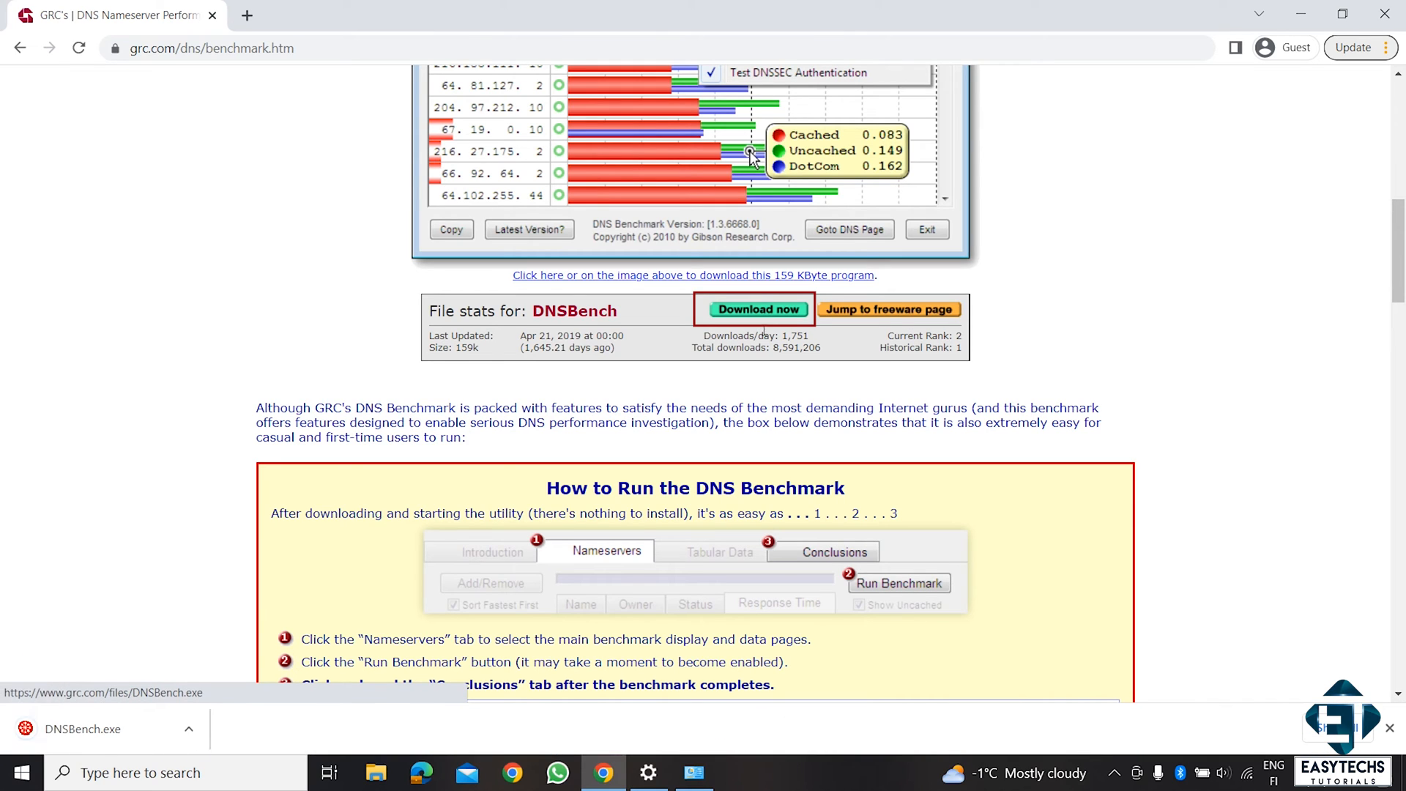
mouse_move(834, 371)
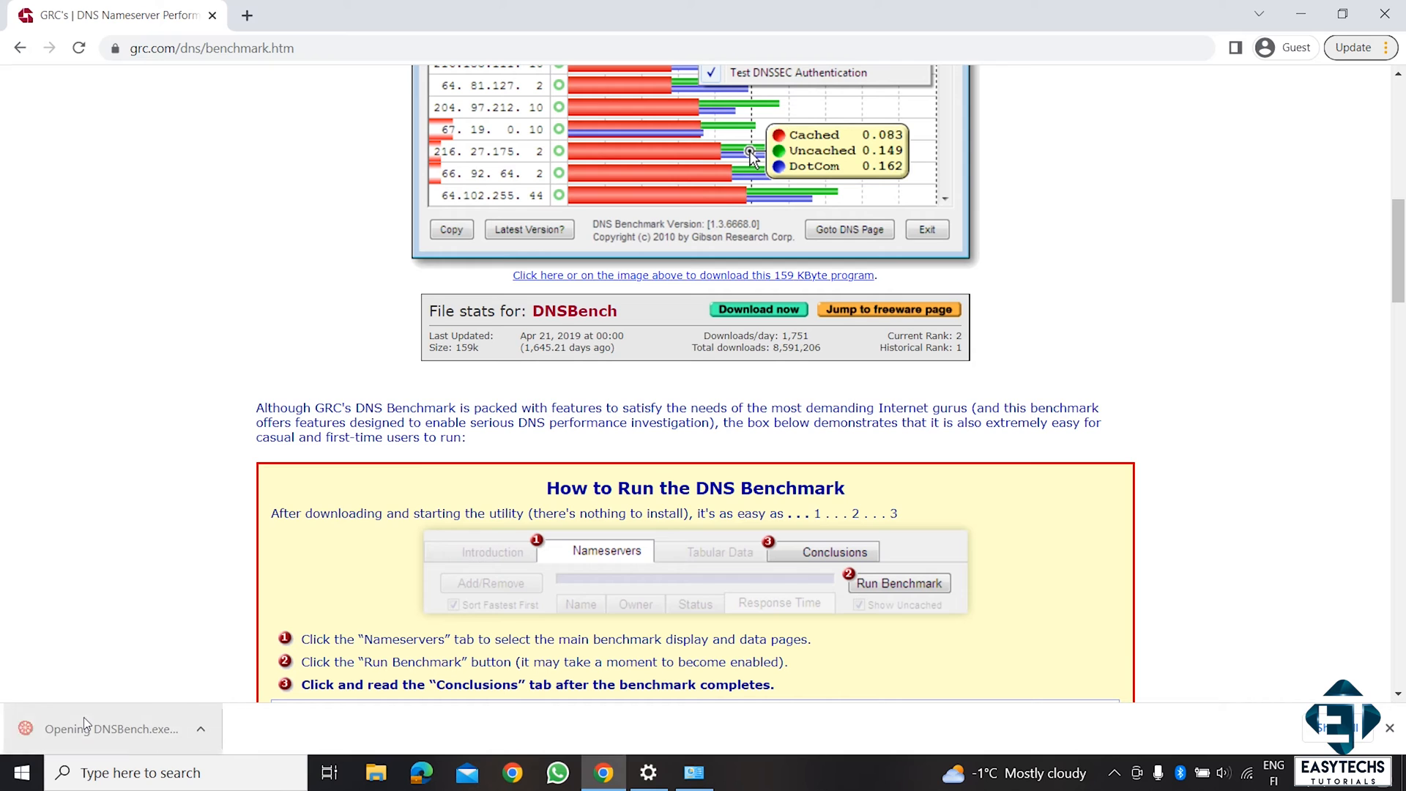
left_click(112, 727)
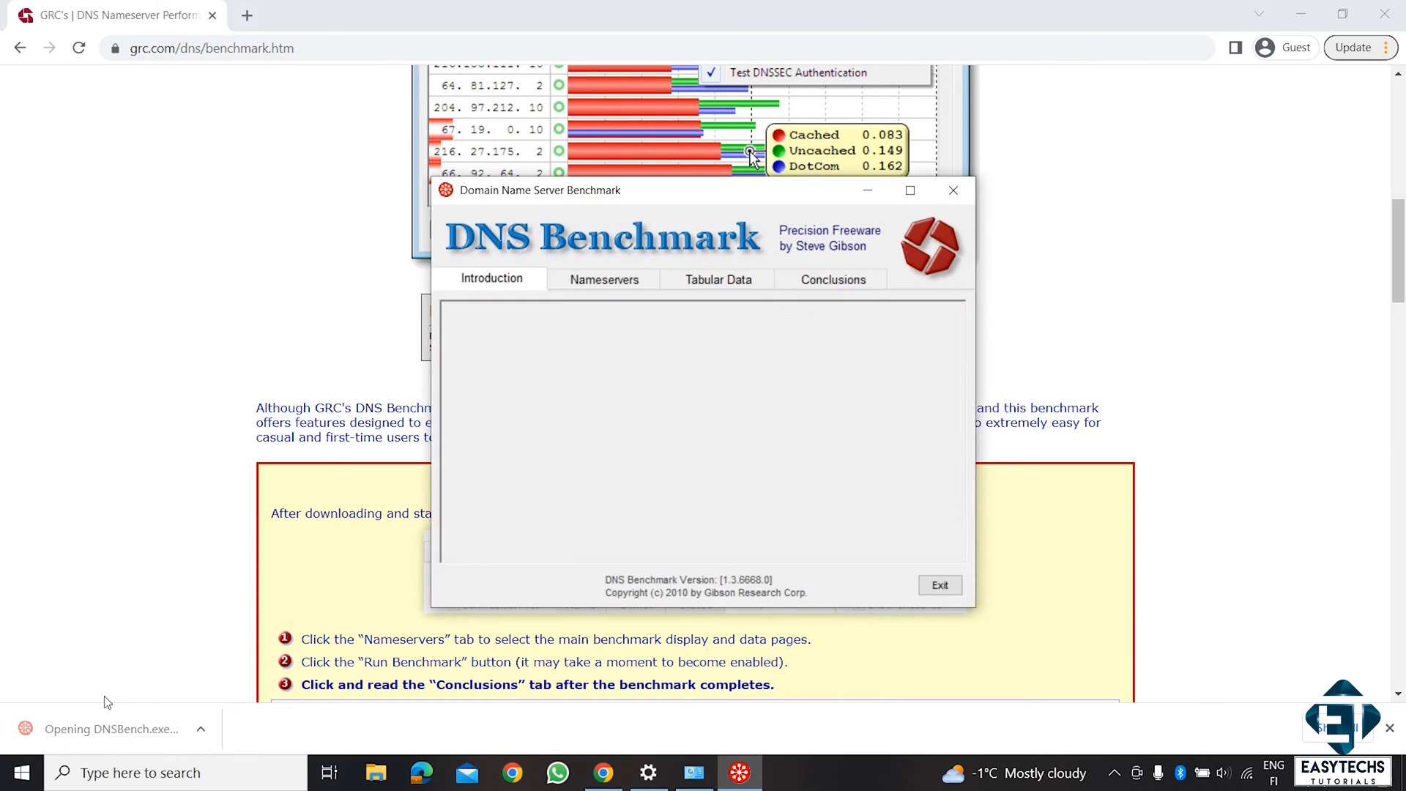
Run the Nameservers benchmark ranking Cloudflare 1.0.0.1 and 1.1.1.1 fastest, declining the custom list.
left_click(602, 279)
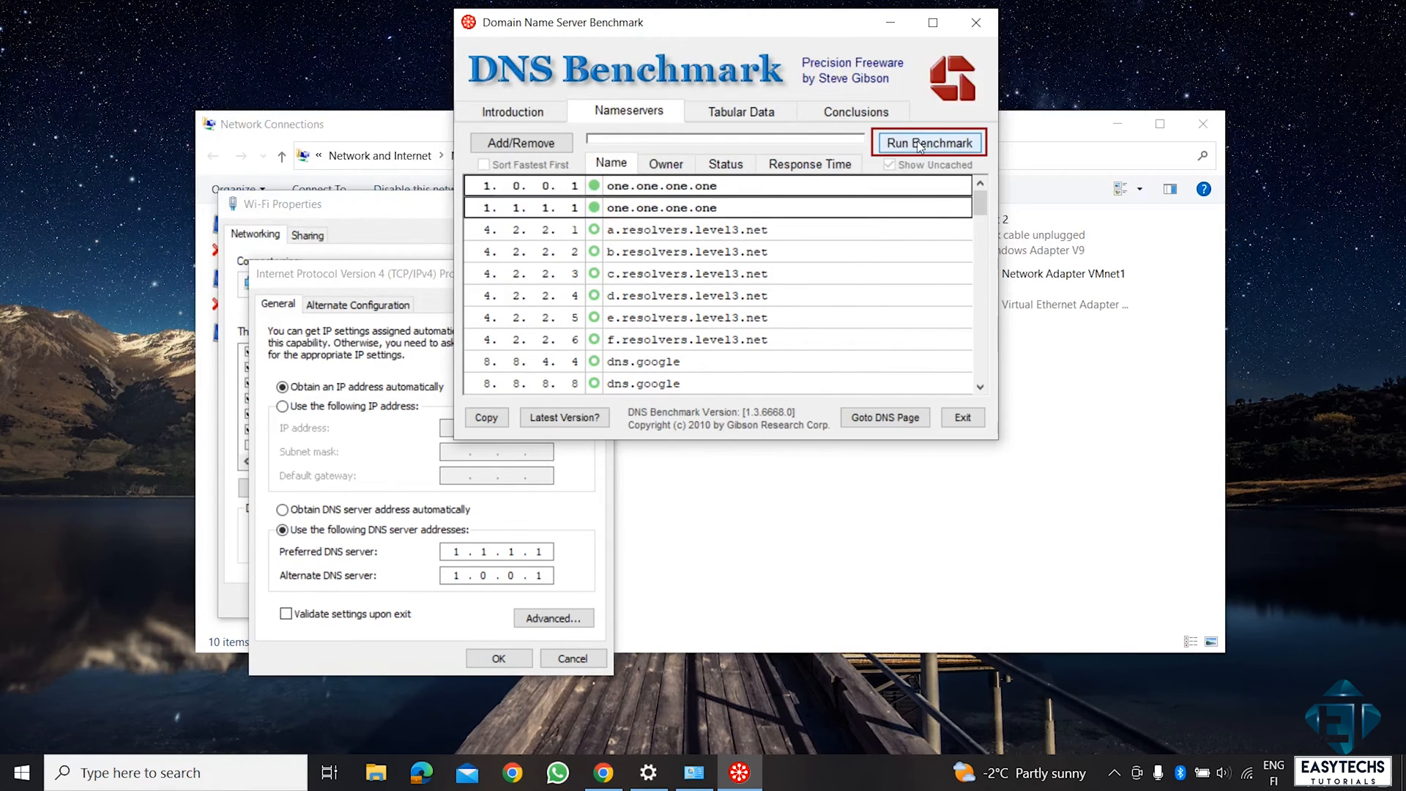
left_click(928, 143)
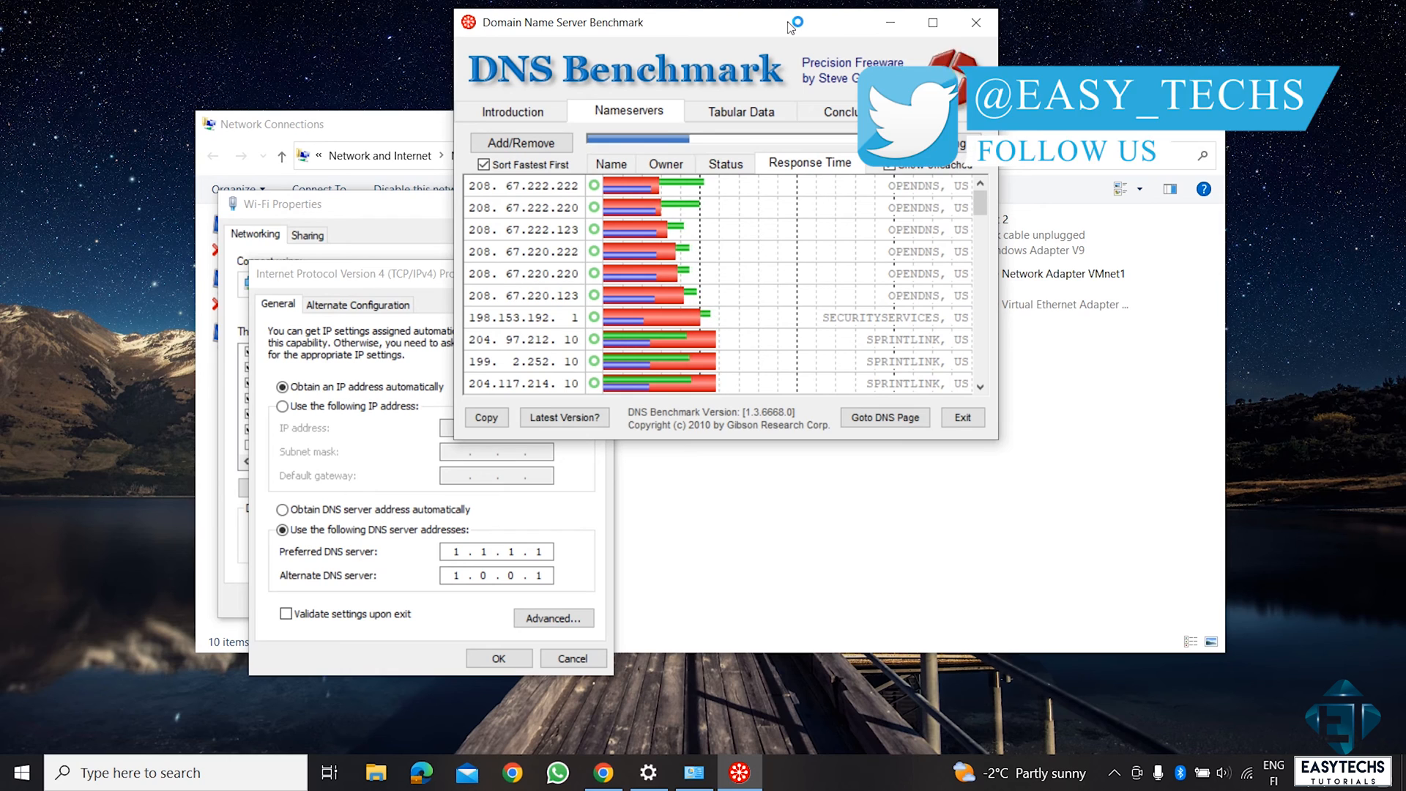
left_click(929, 142)
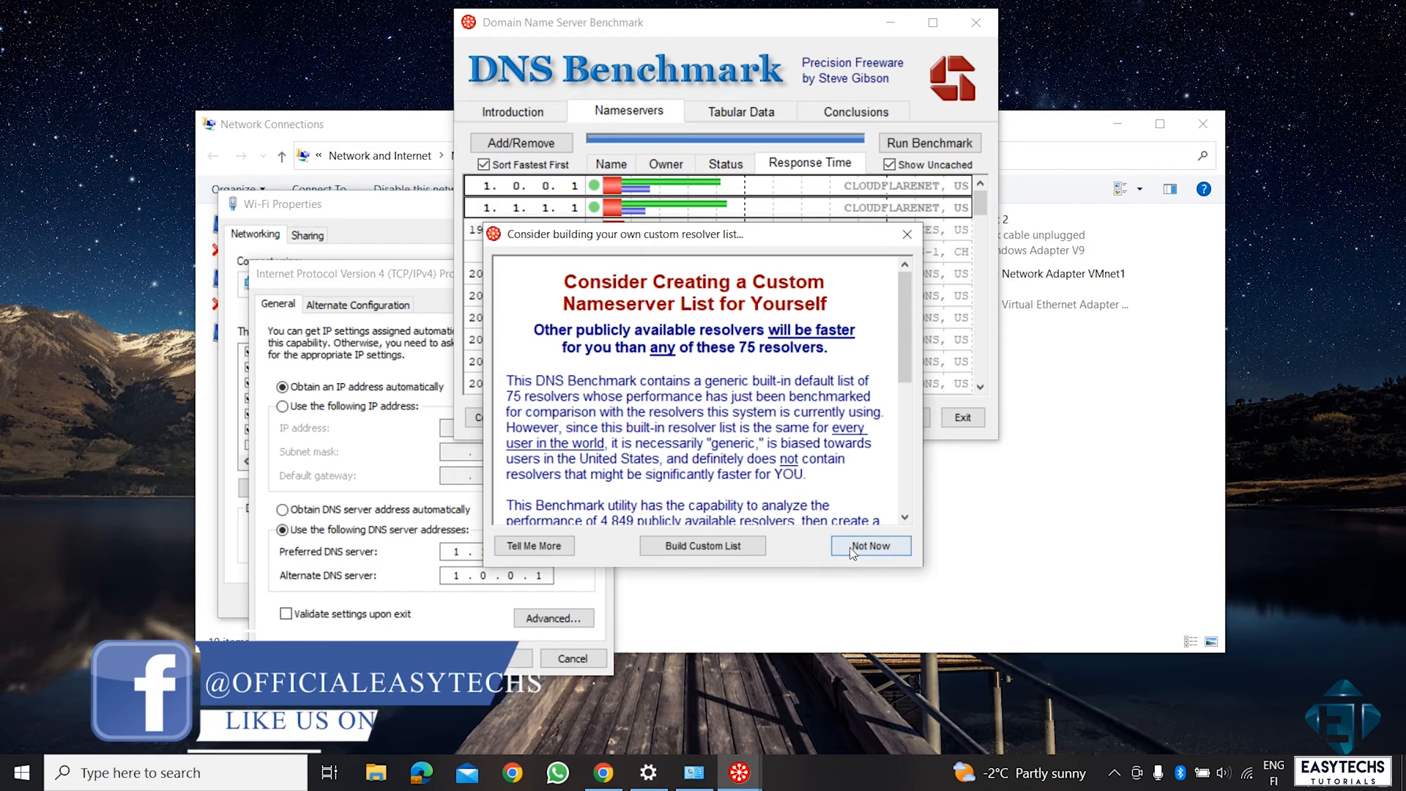
left_click(869, 545)
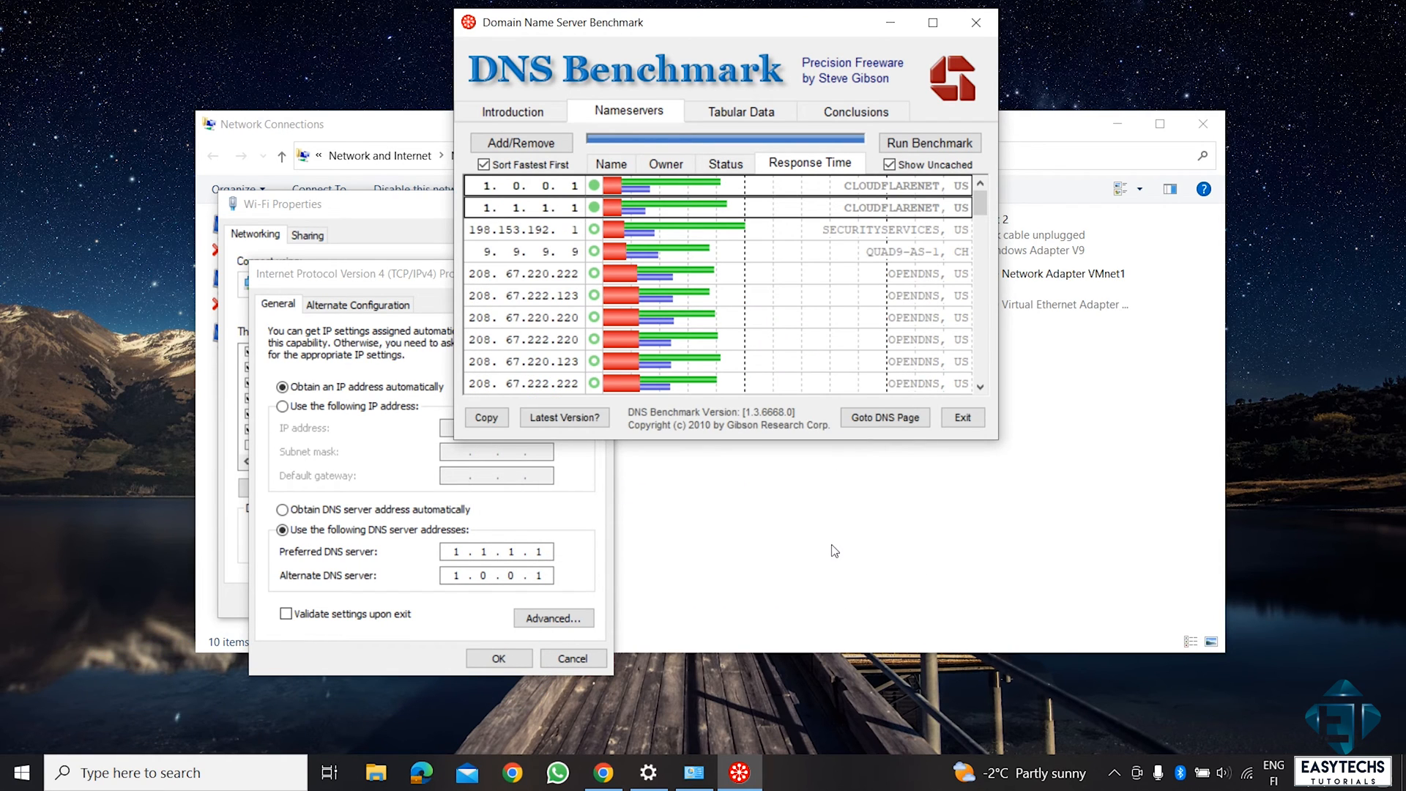
mouse_move(563, 186)
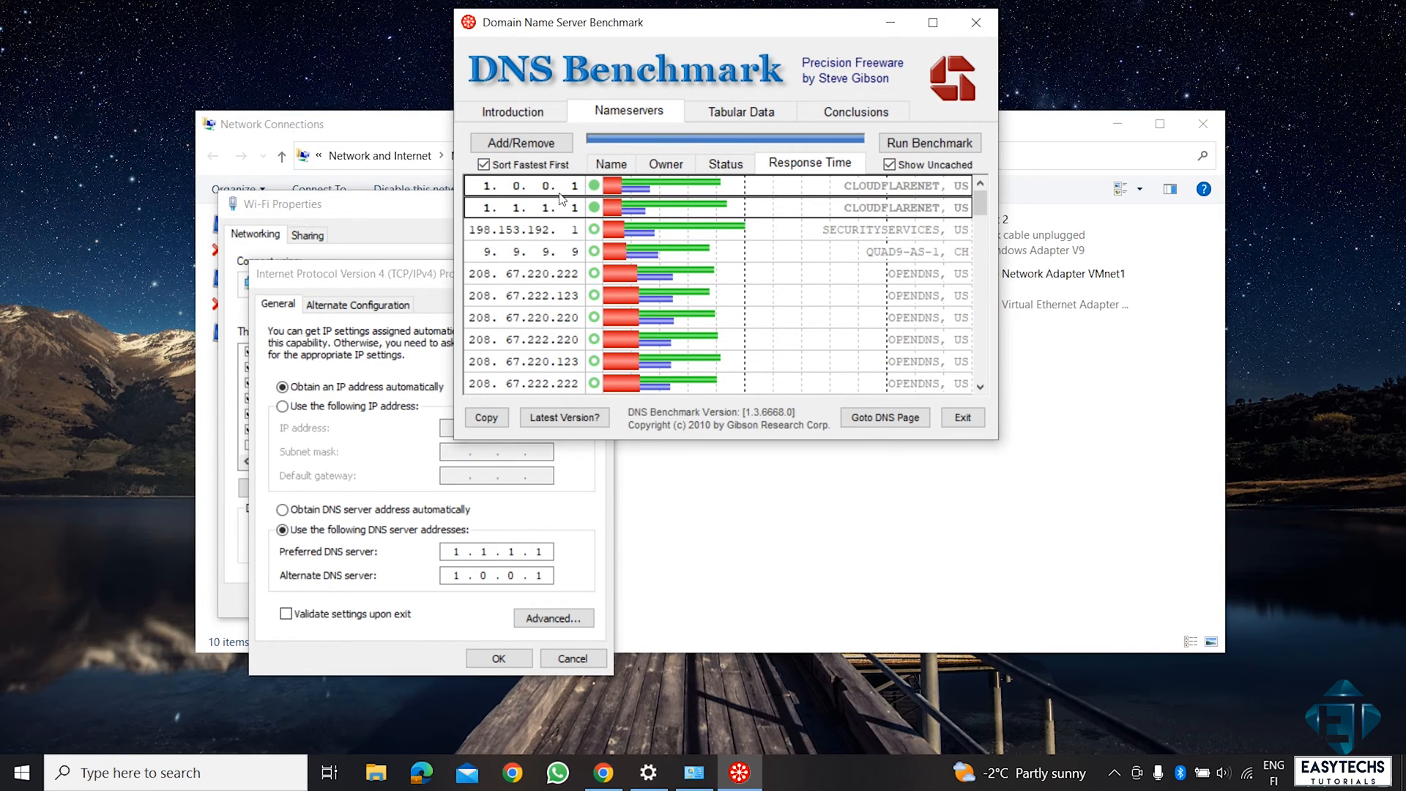
mouse_move(636, 500)
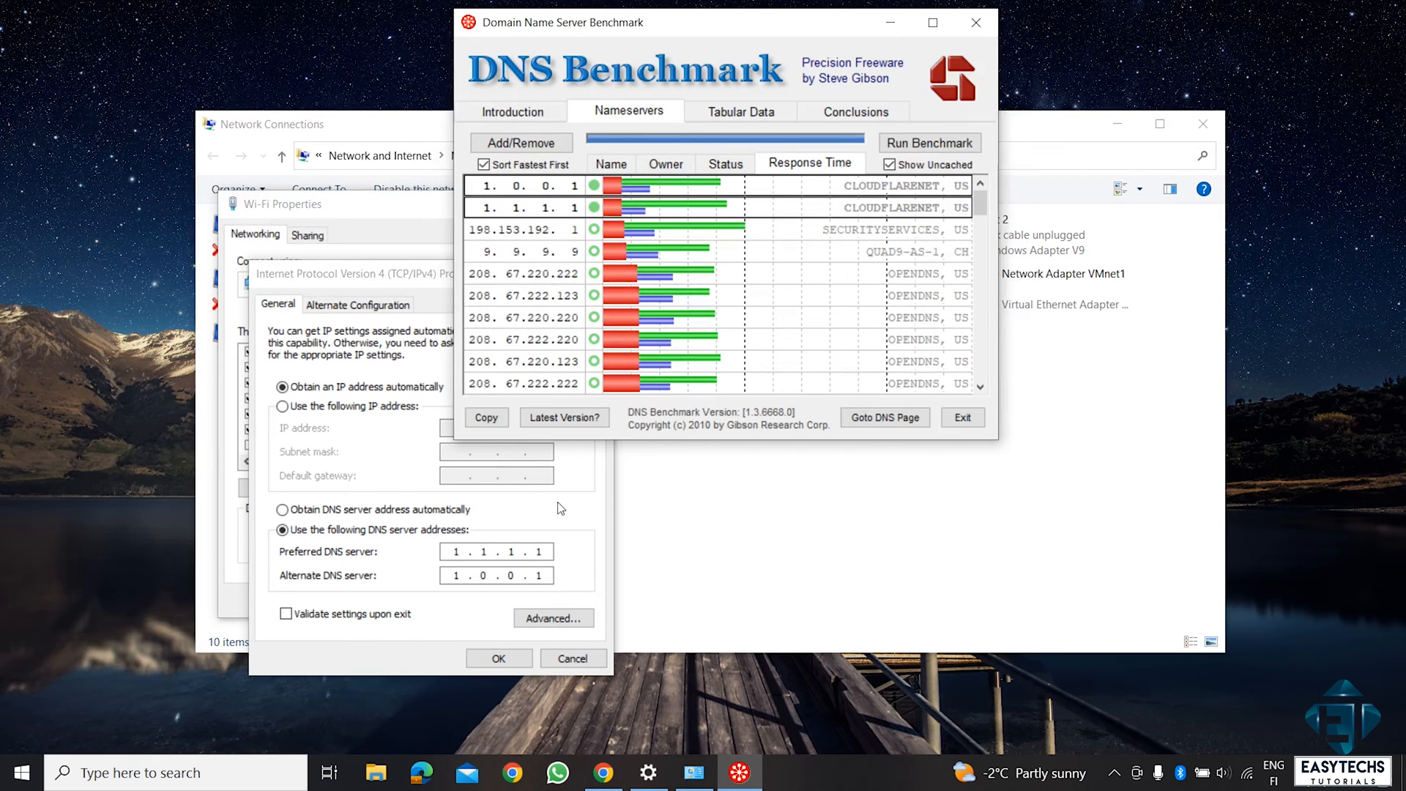
mouse_move(569, 541)
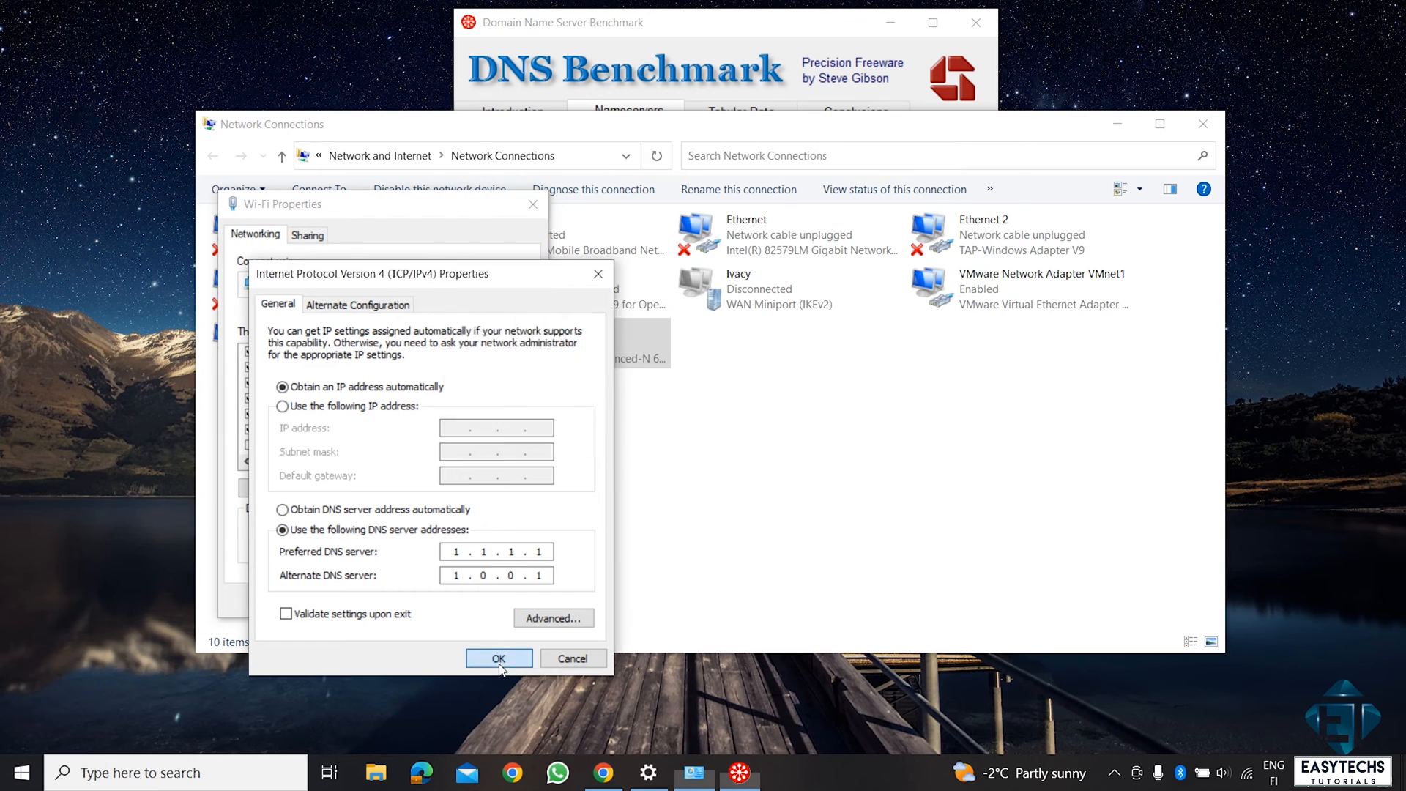
Confirm the IPv4 DNS settings and close Wi-Fi Properties.
left_click(498, 658)
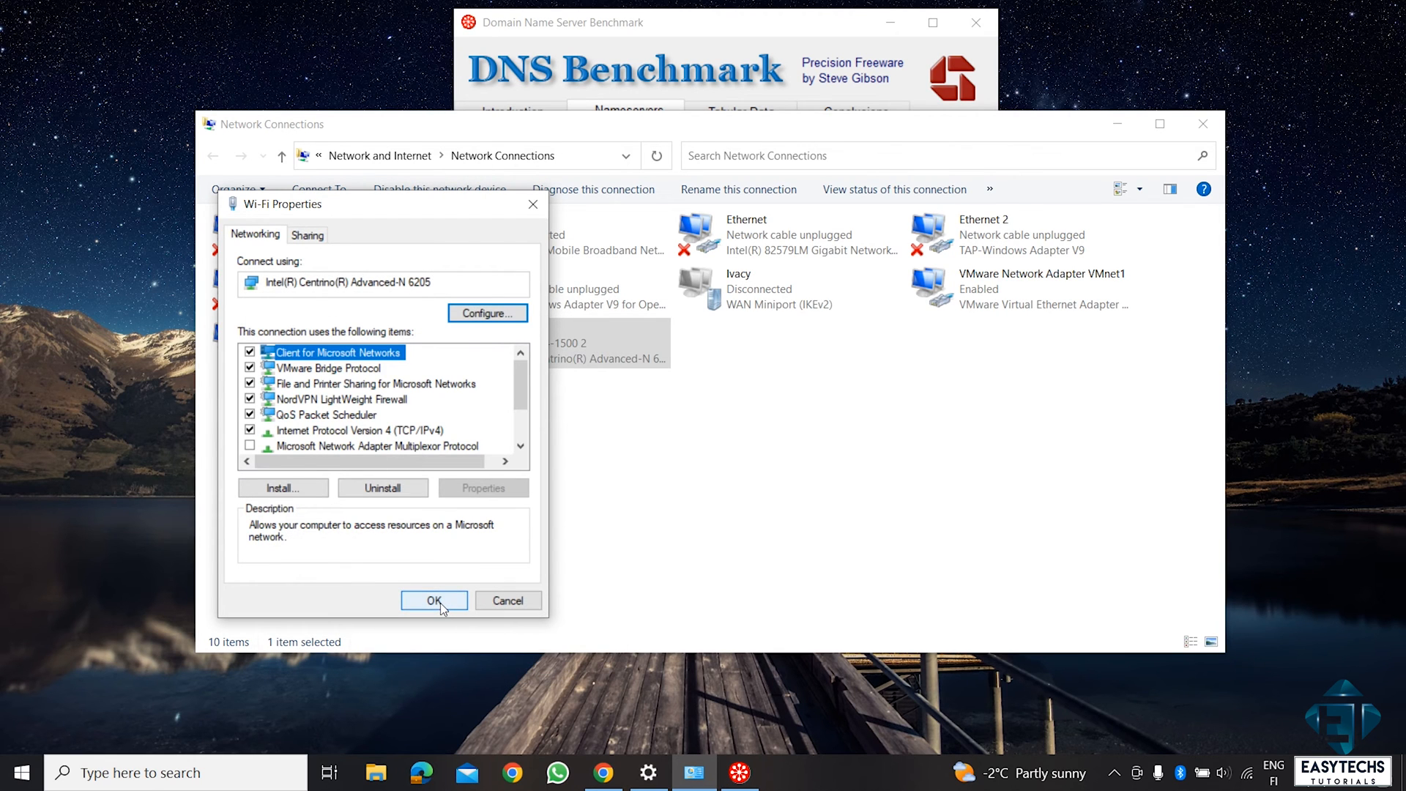
left_click(433, 600)
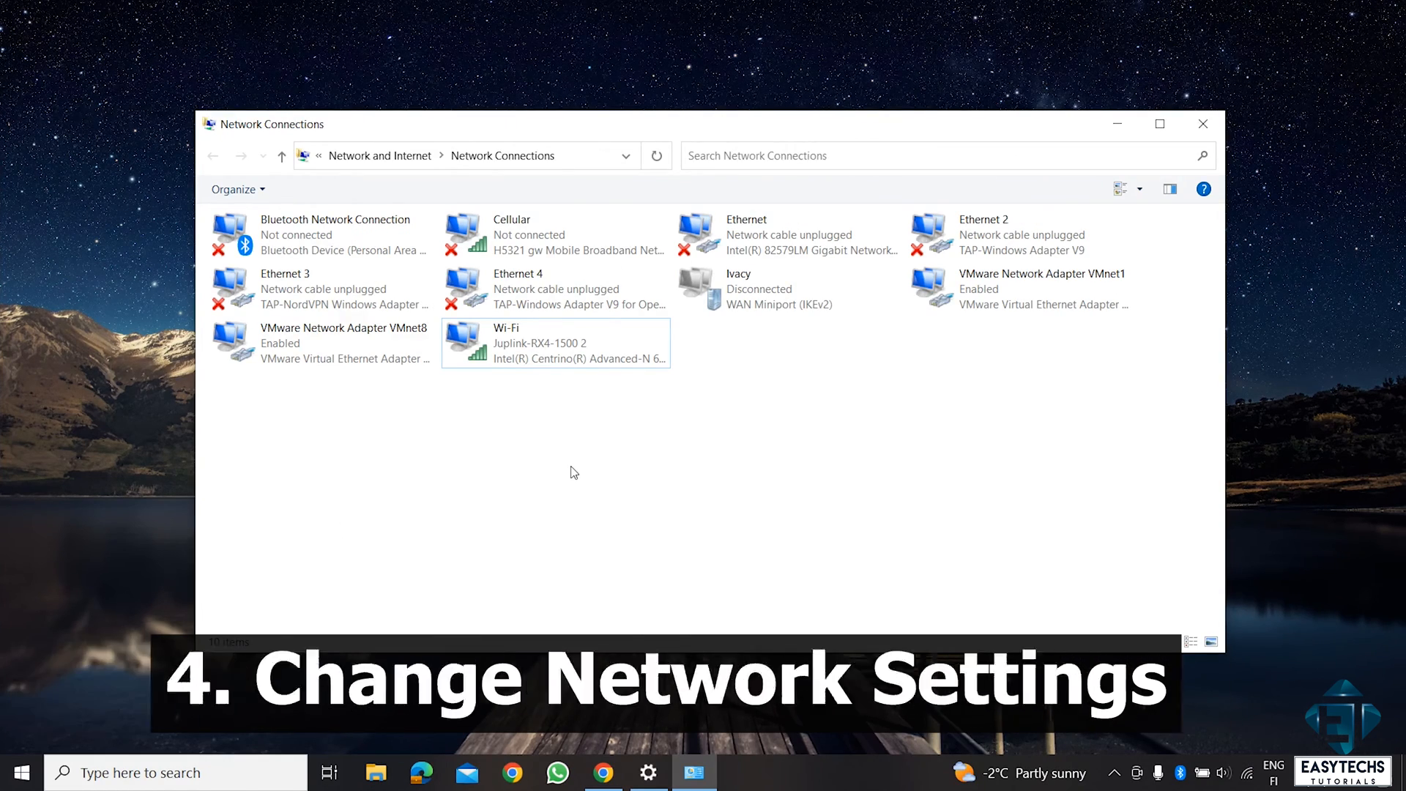
Reach the Intel Centrino Advanced-N 6205 device properties from the Wi-Fi connection's Properties.
right_click(554, 342)
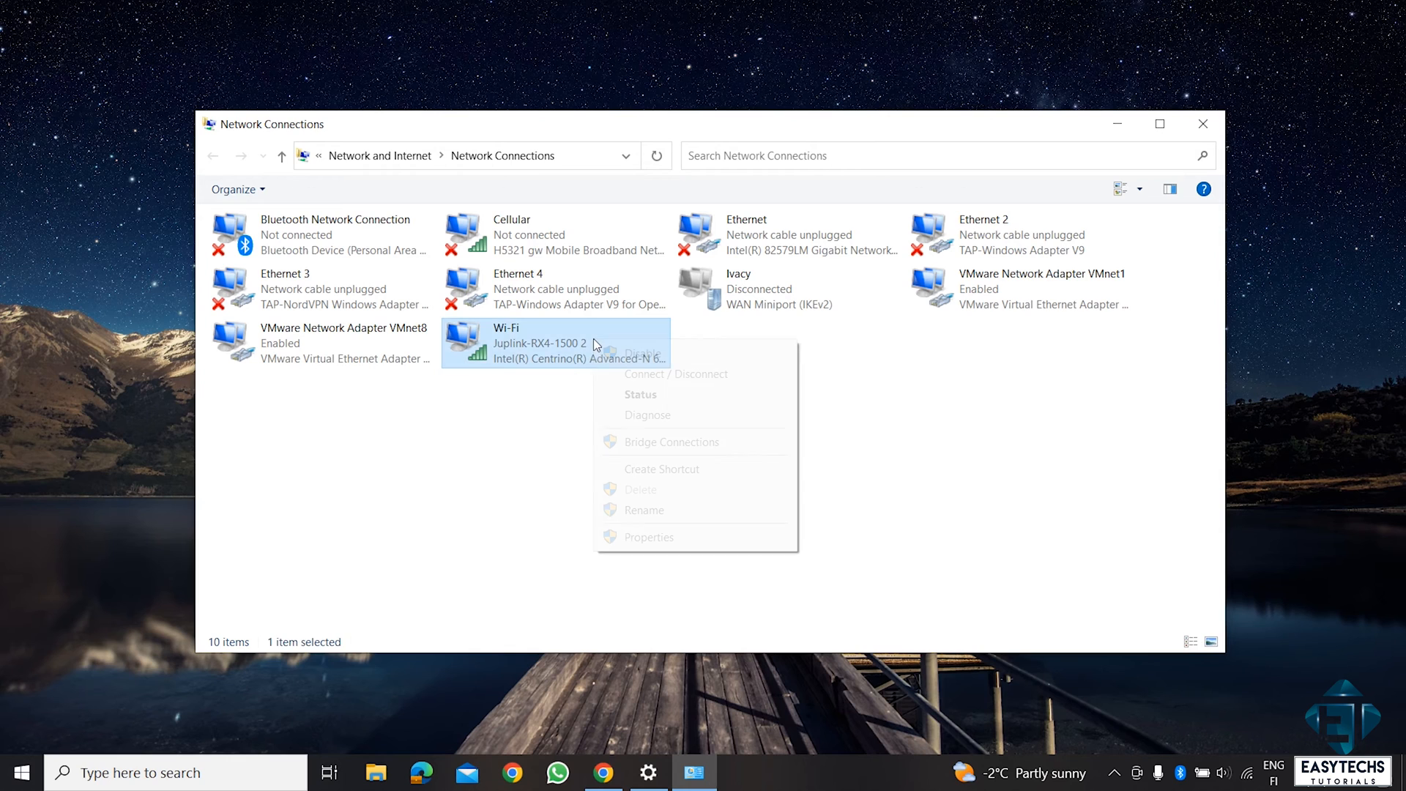
left_click(636, 547)
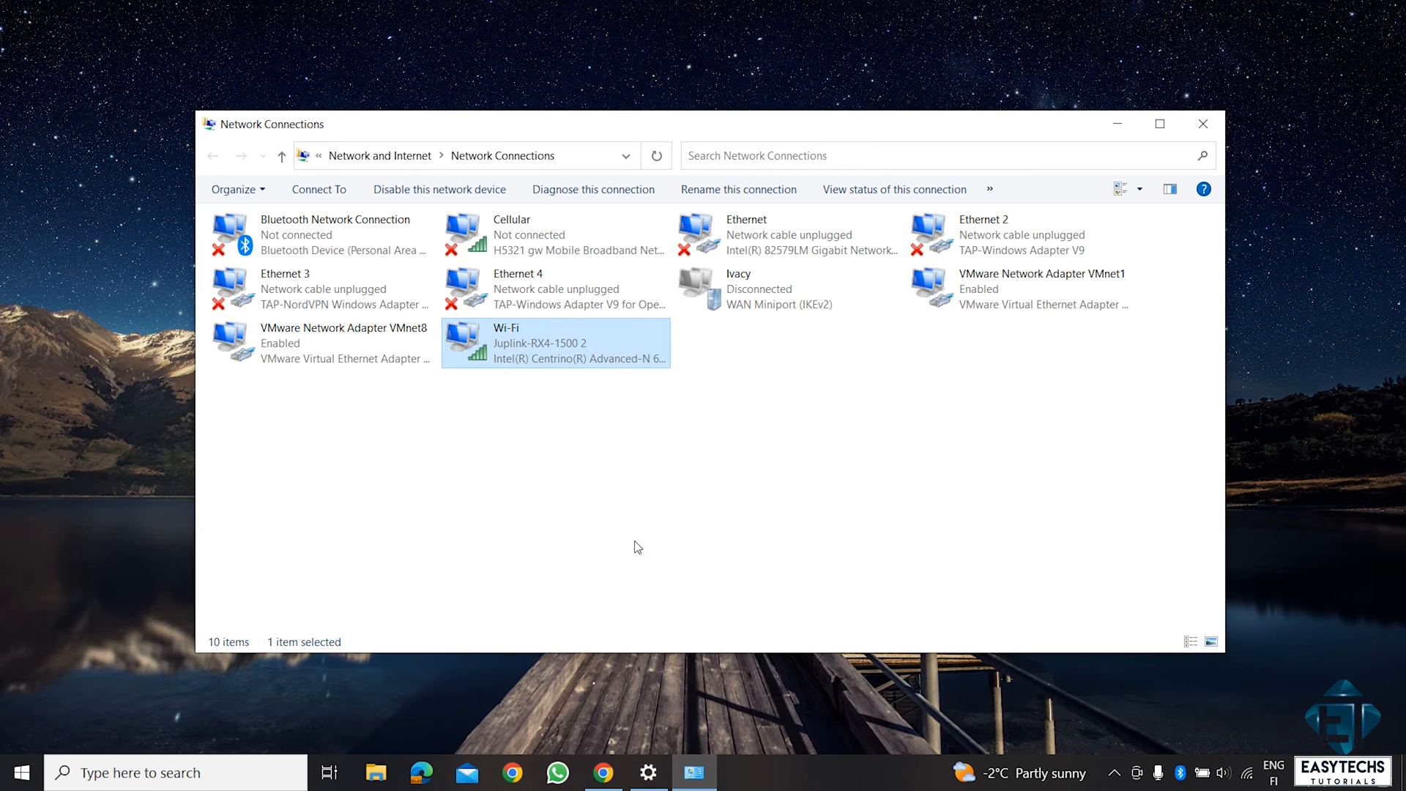
double_click(555, 343)
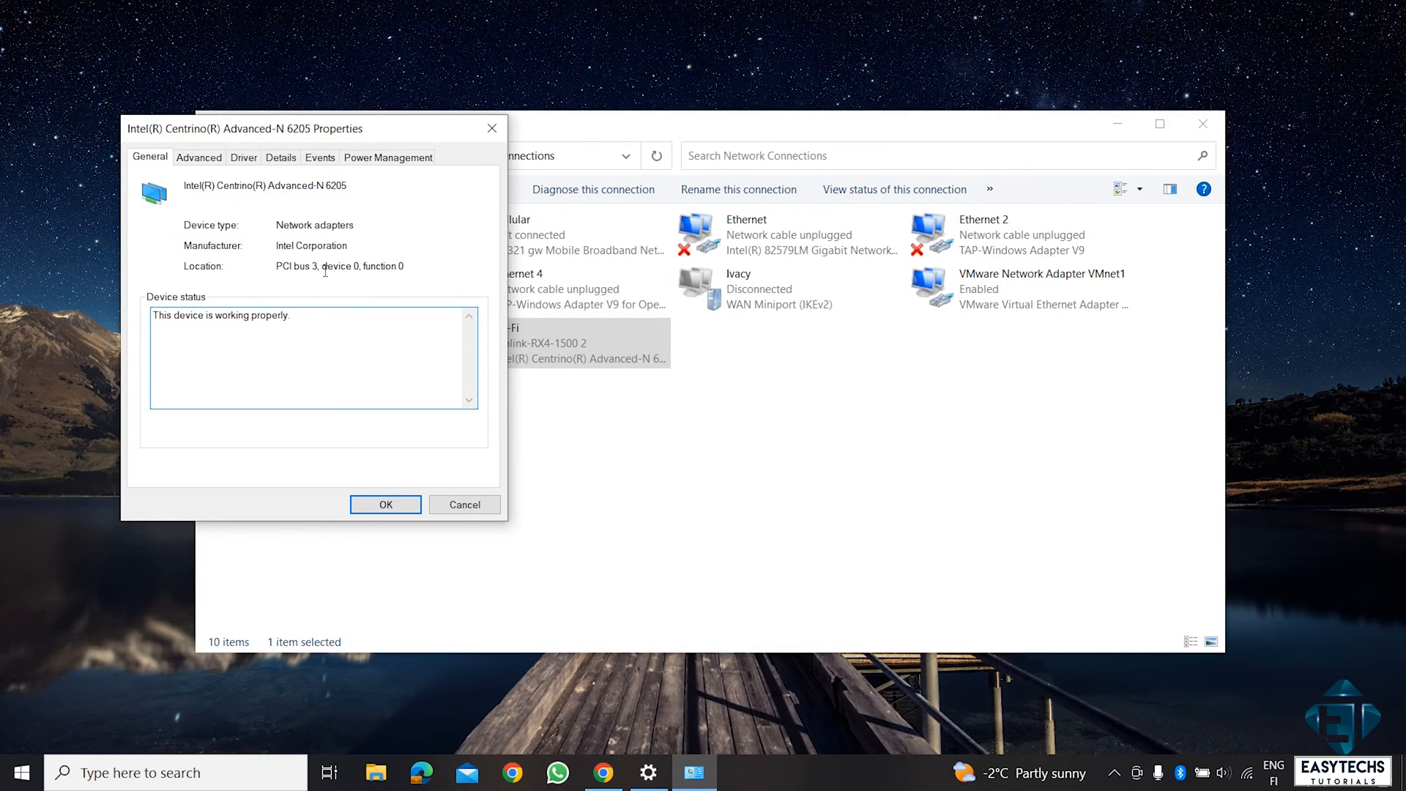
Browse the adapter's Advanced properties list down to the 802.11n Mode entry.
left_click(199, 157)
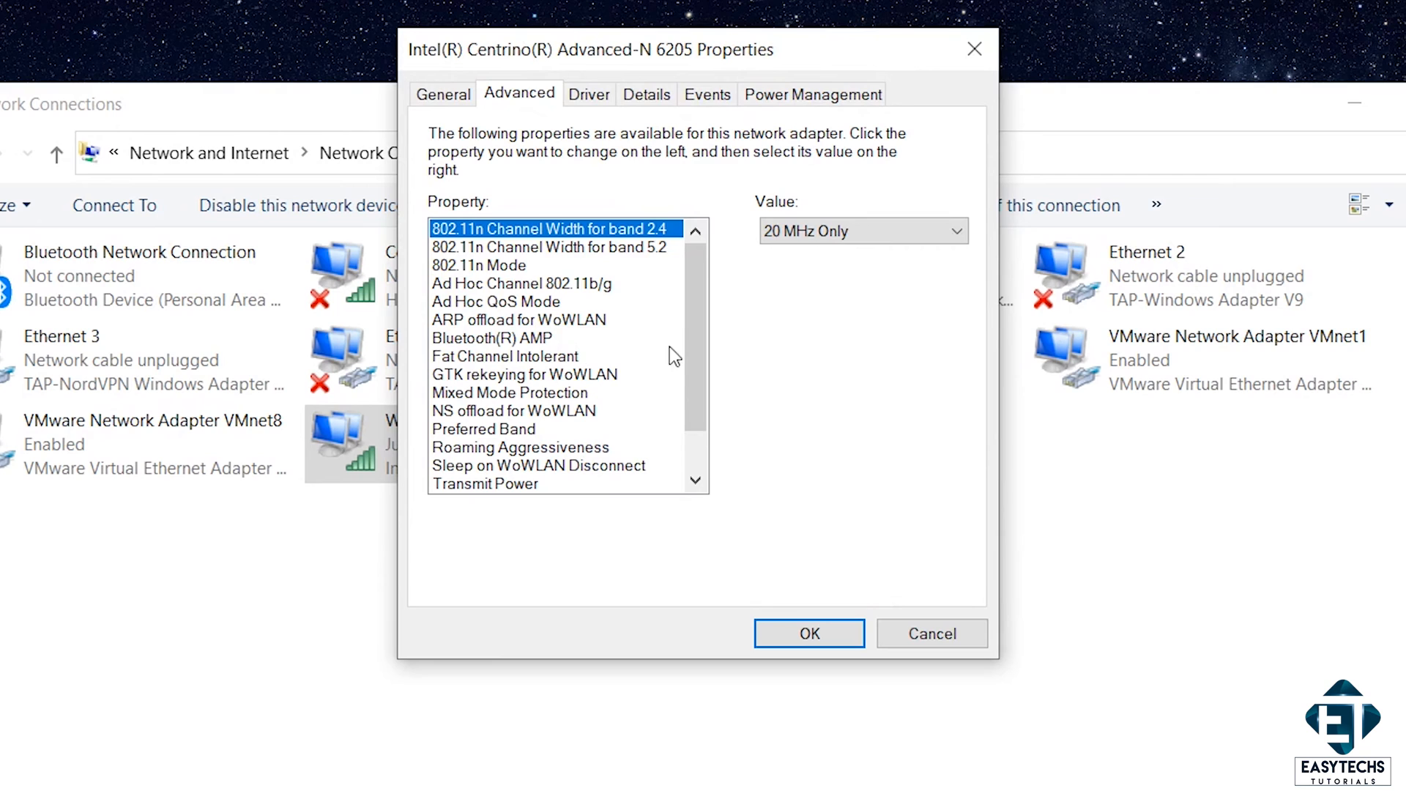
scroll("down", 3)
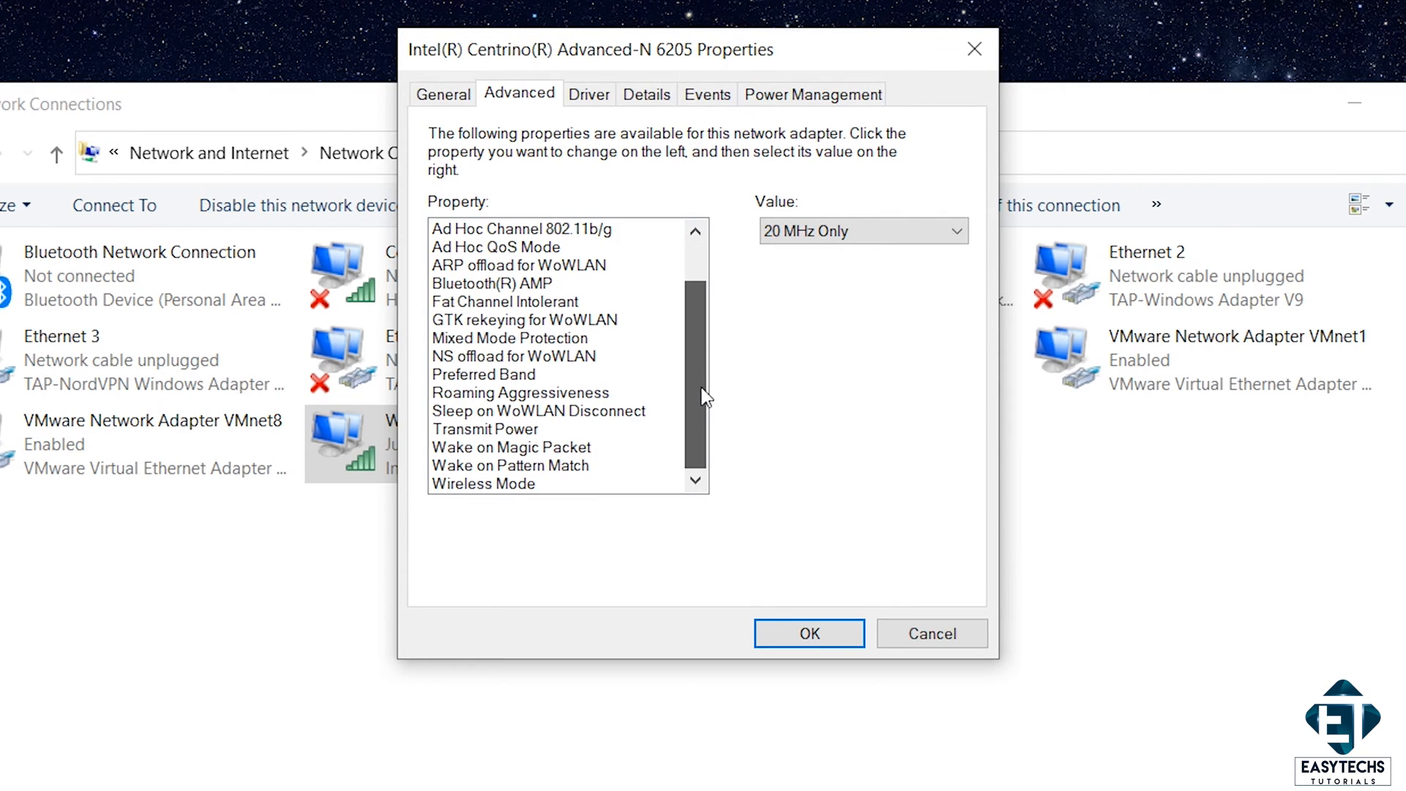
scroll("up", 3)
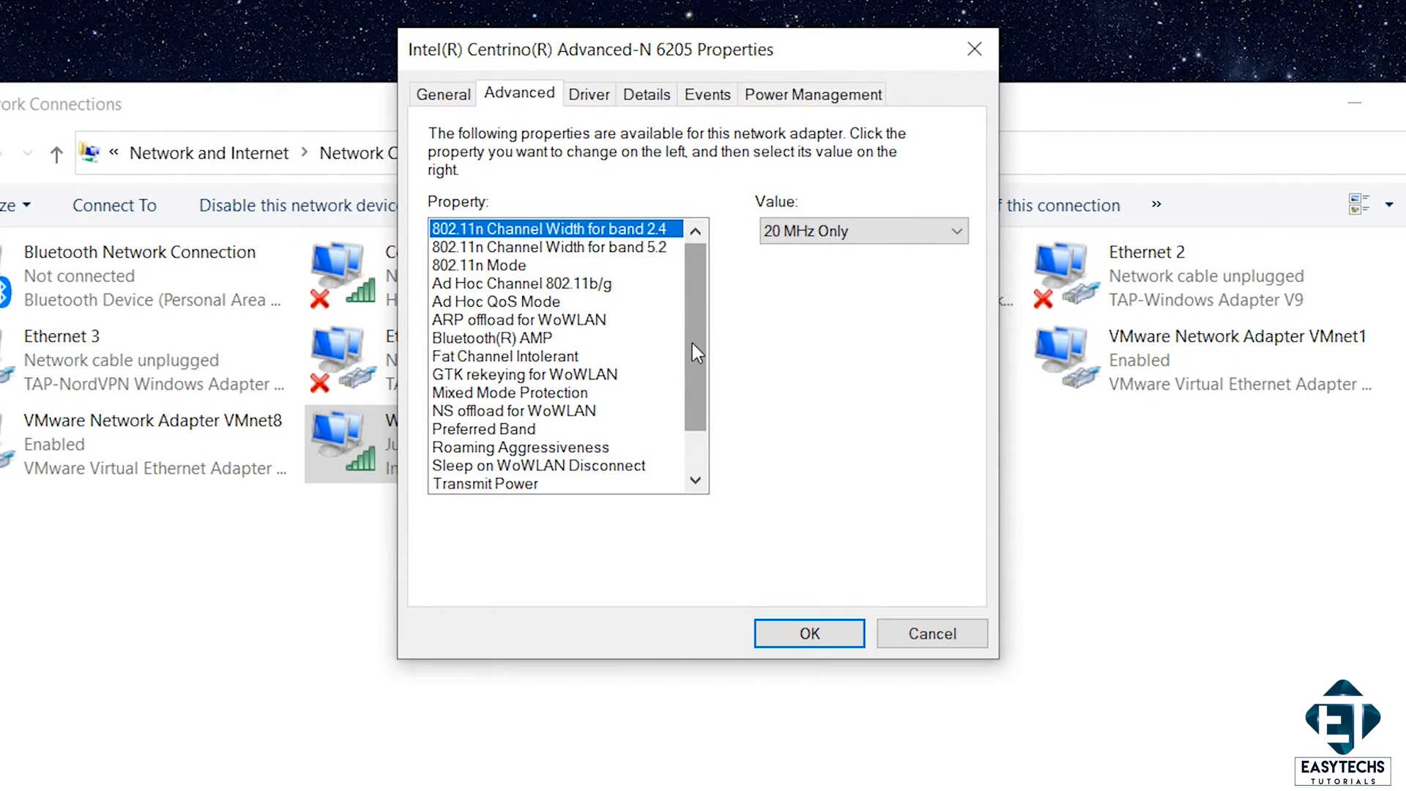
left_click(479, 265)
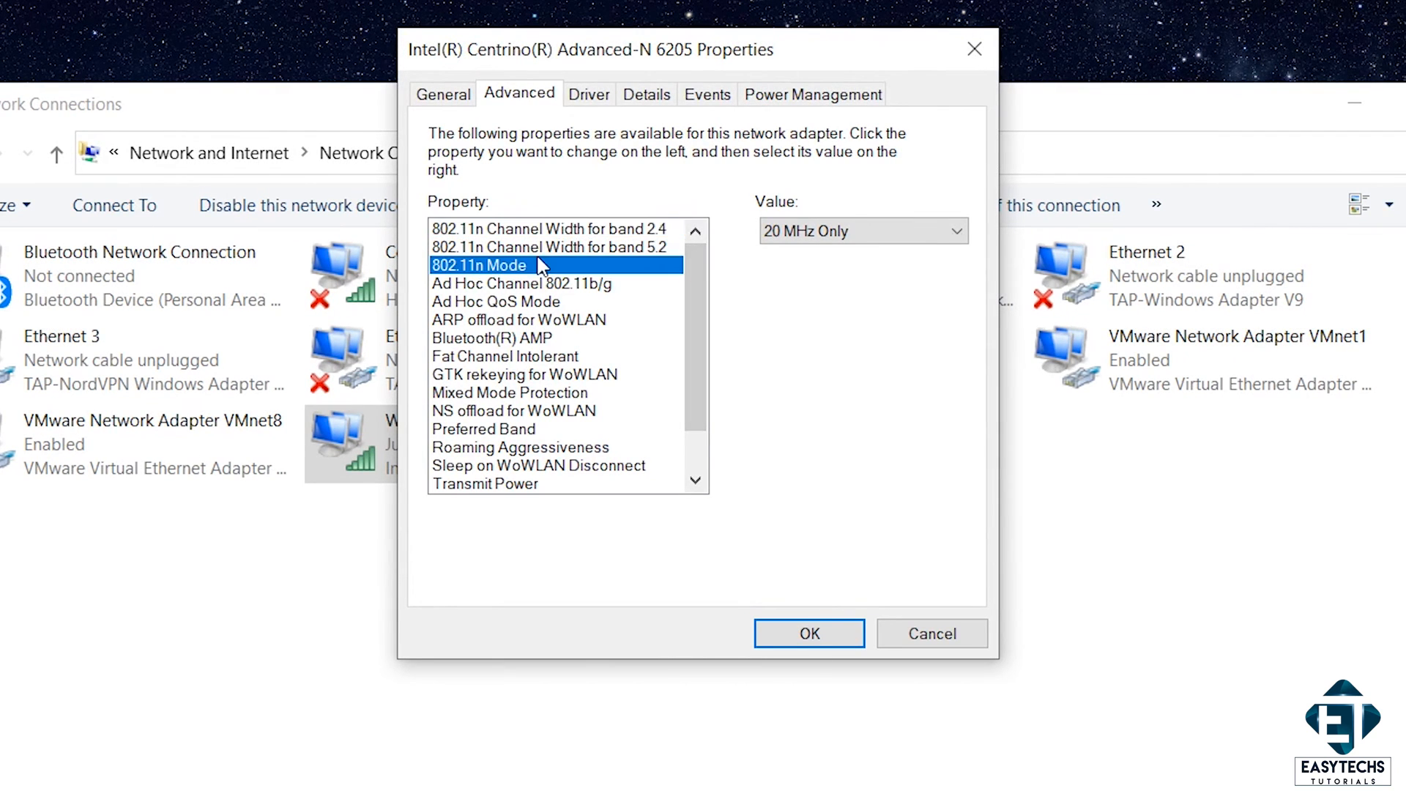
Review 802.11n Channel Width (20 MHz Only on 2.4, Auto on 5.2) and Fat Channel Intolerant.
left_click(552, 228)
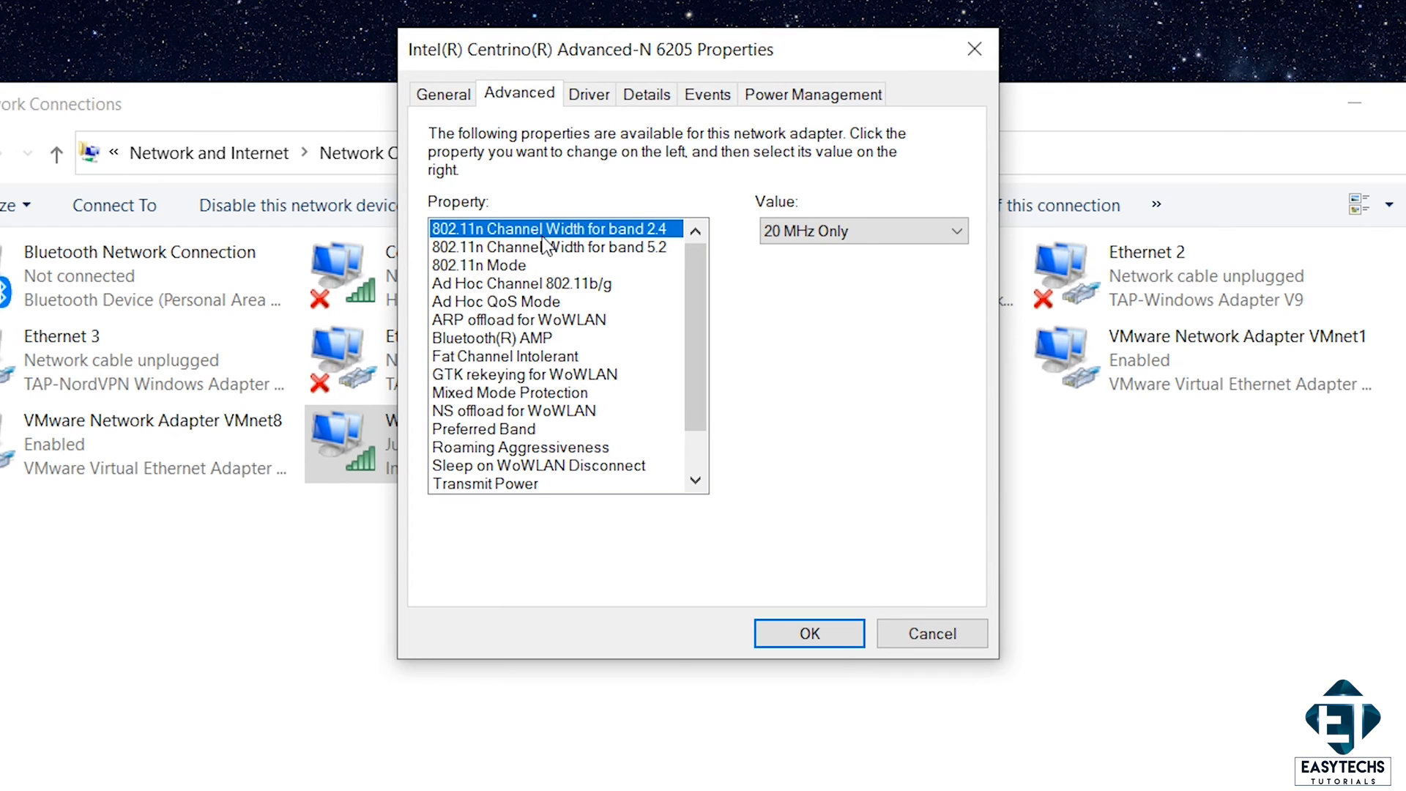
left_click(548, 247)
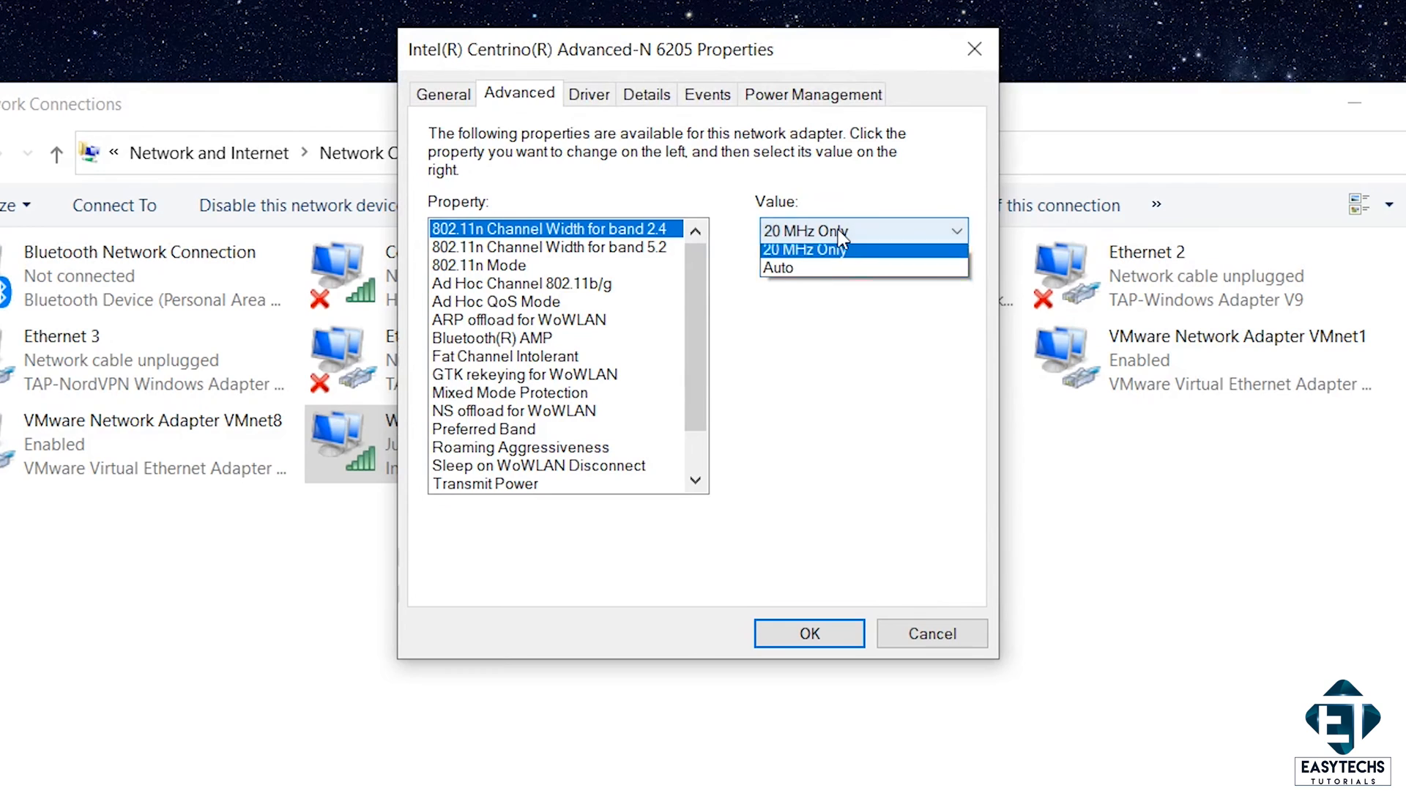
mouse_move(825, 273)
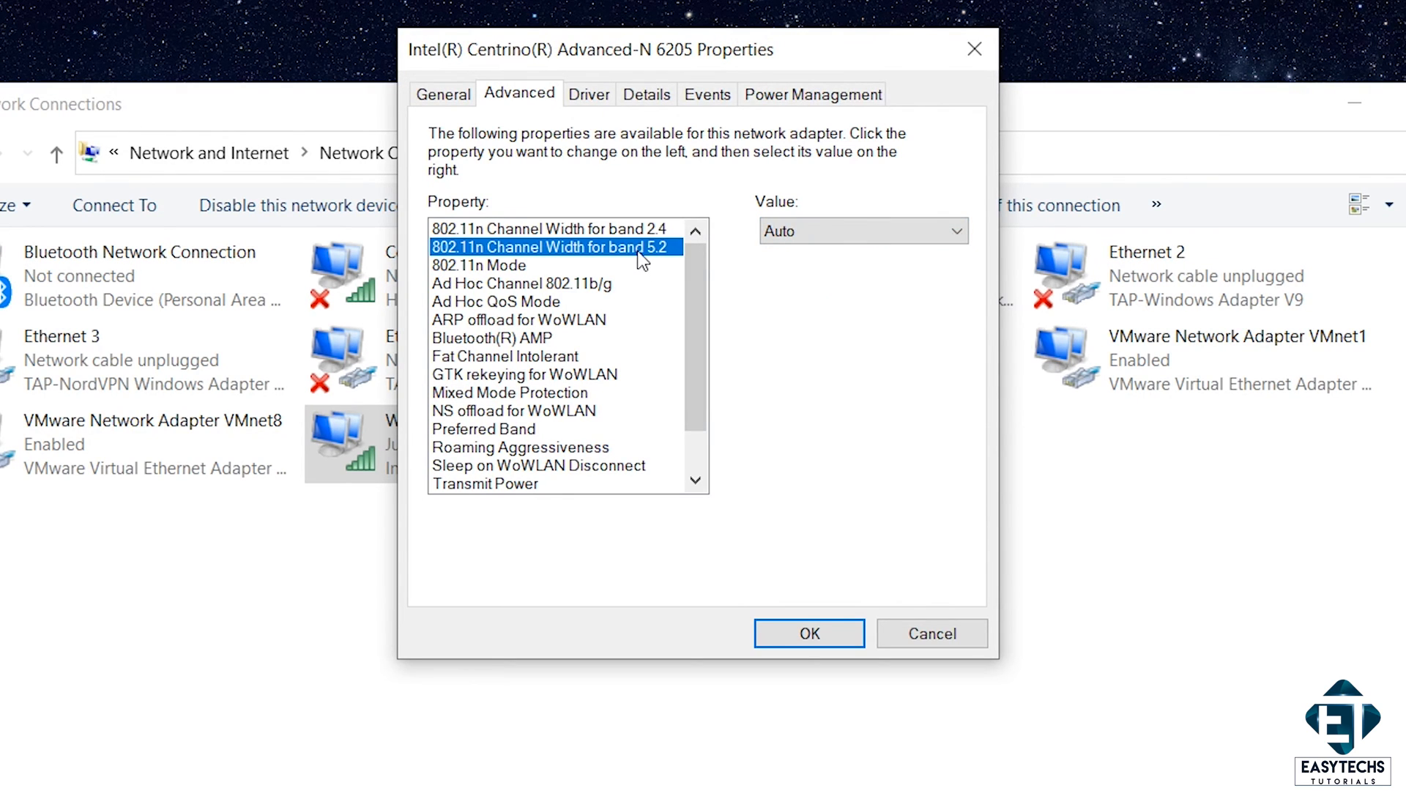
mouse_move(599, 313)
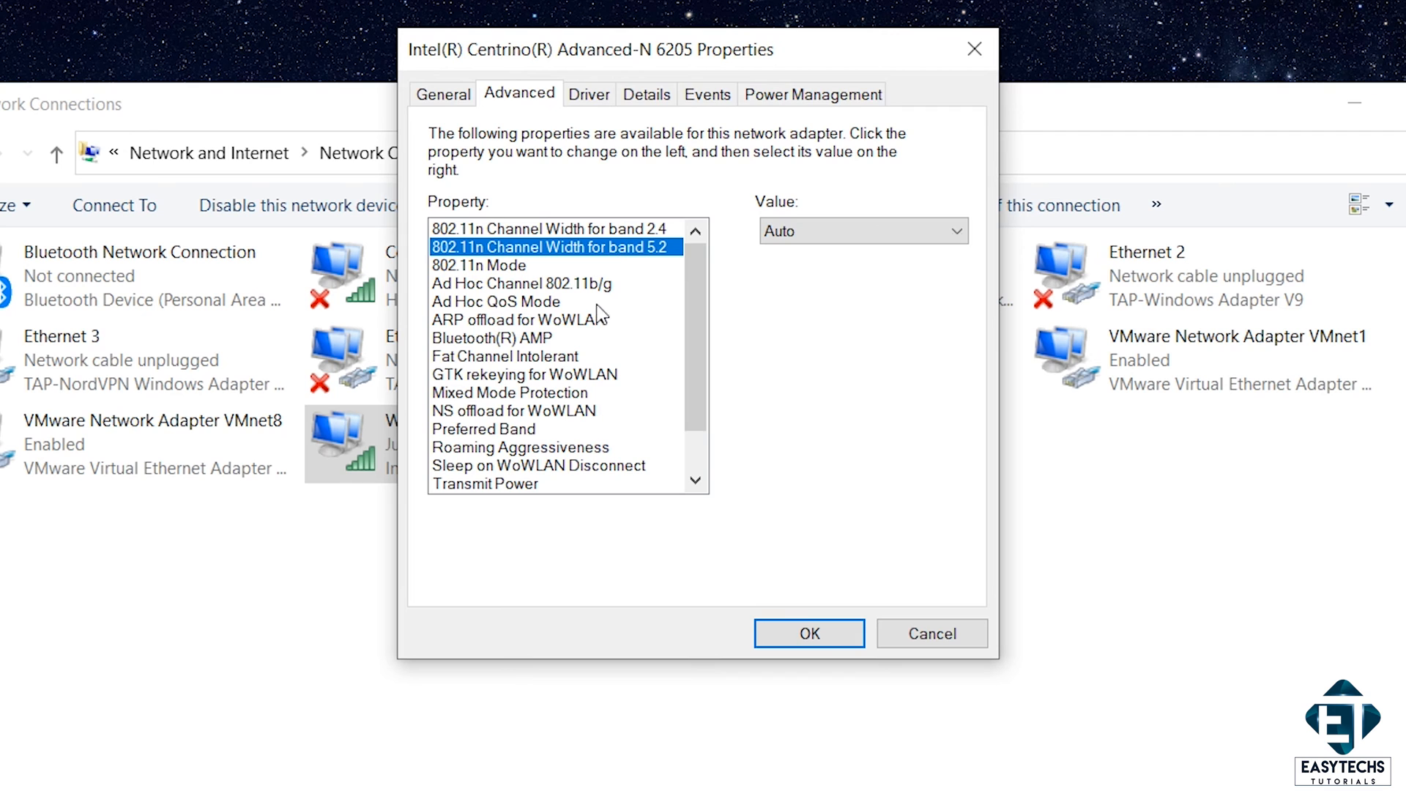
left_click(504, 356)
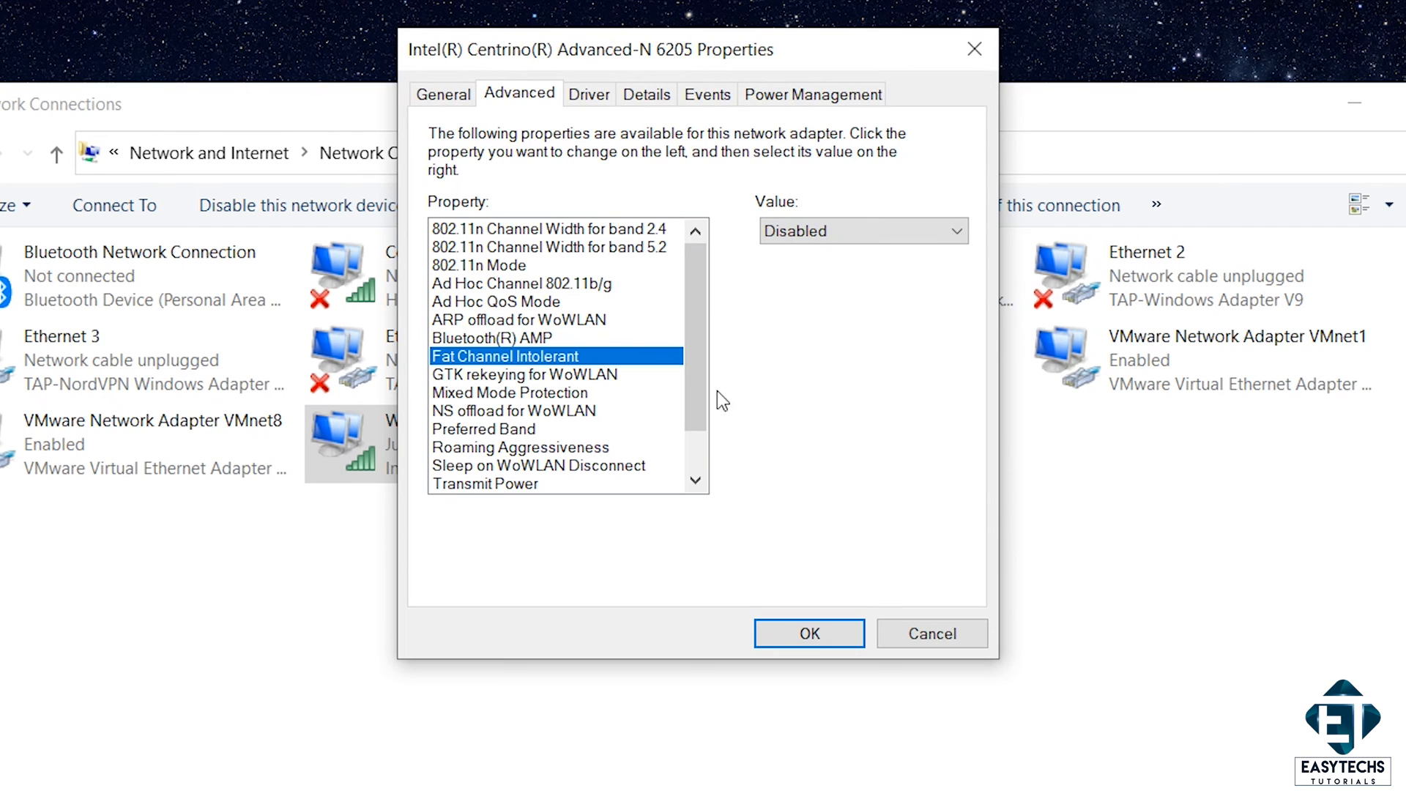
scroll("down", 3)
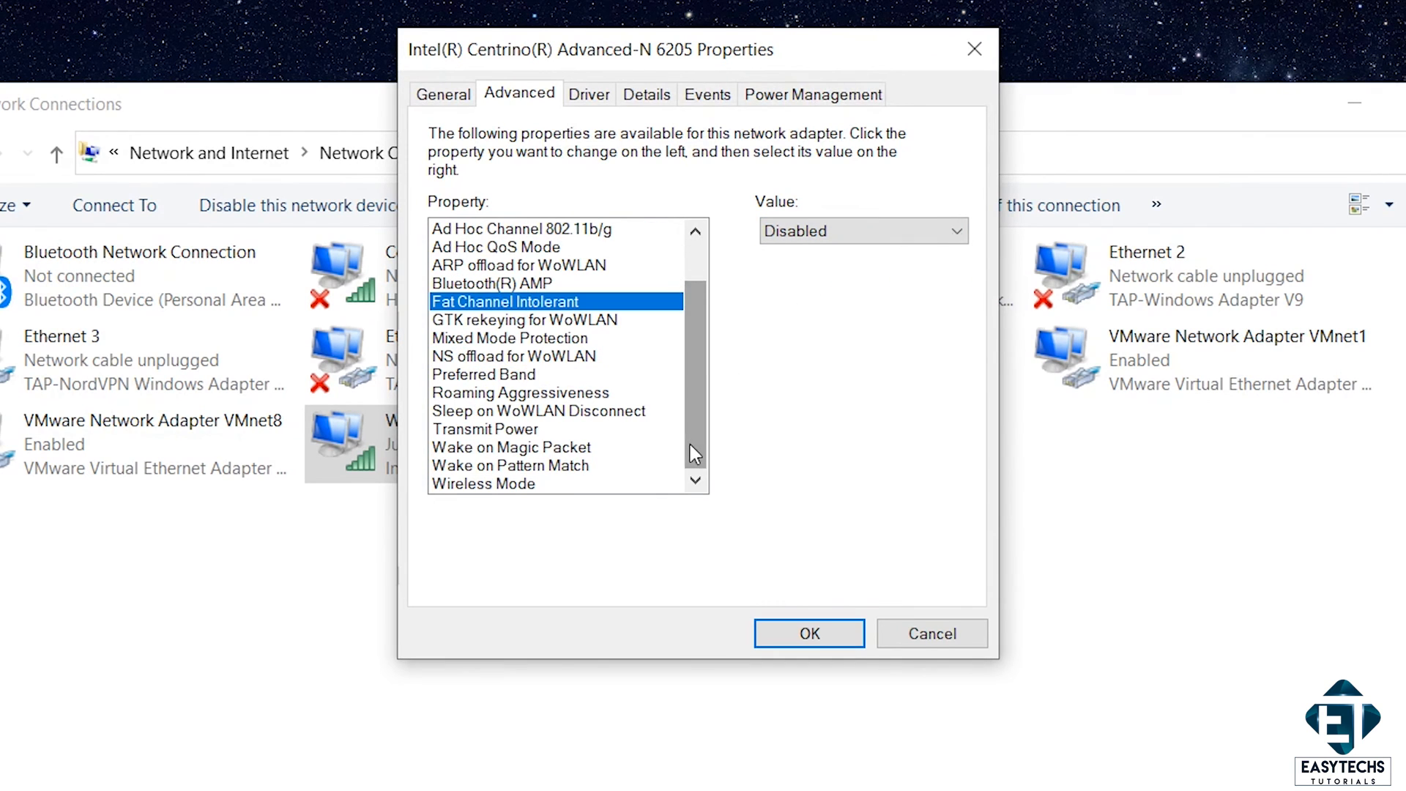
Set Preferred Band to '3. Prefer 5.2GHz band' and Roaming Aggressiveness to '1. Lowest'.
left_click(483, 374)
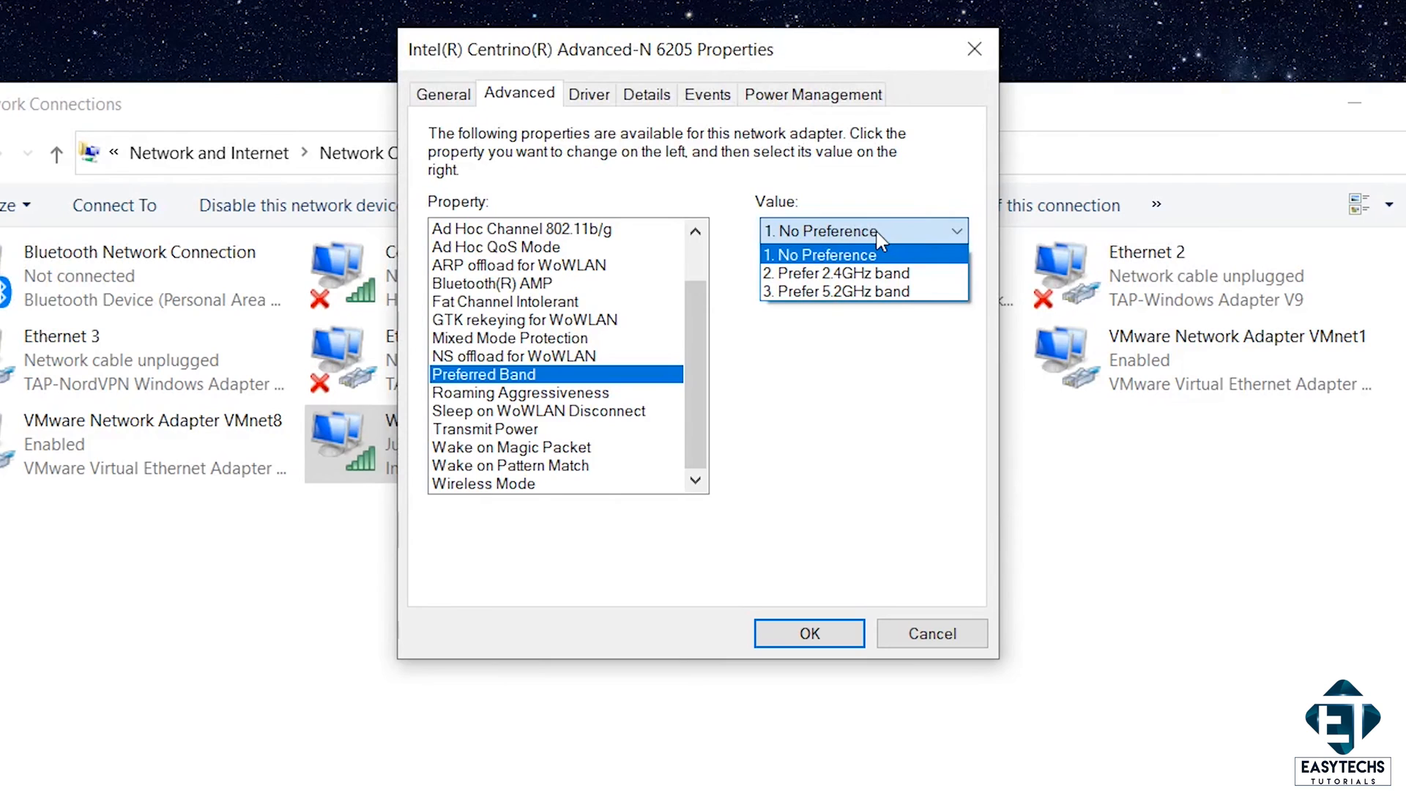
mouse_move(836, 273)
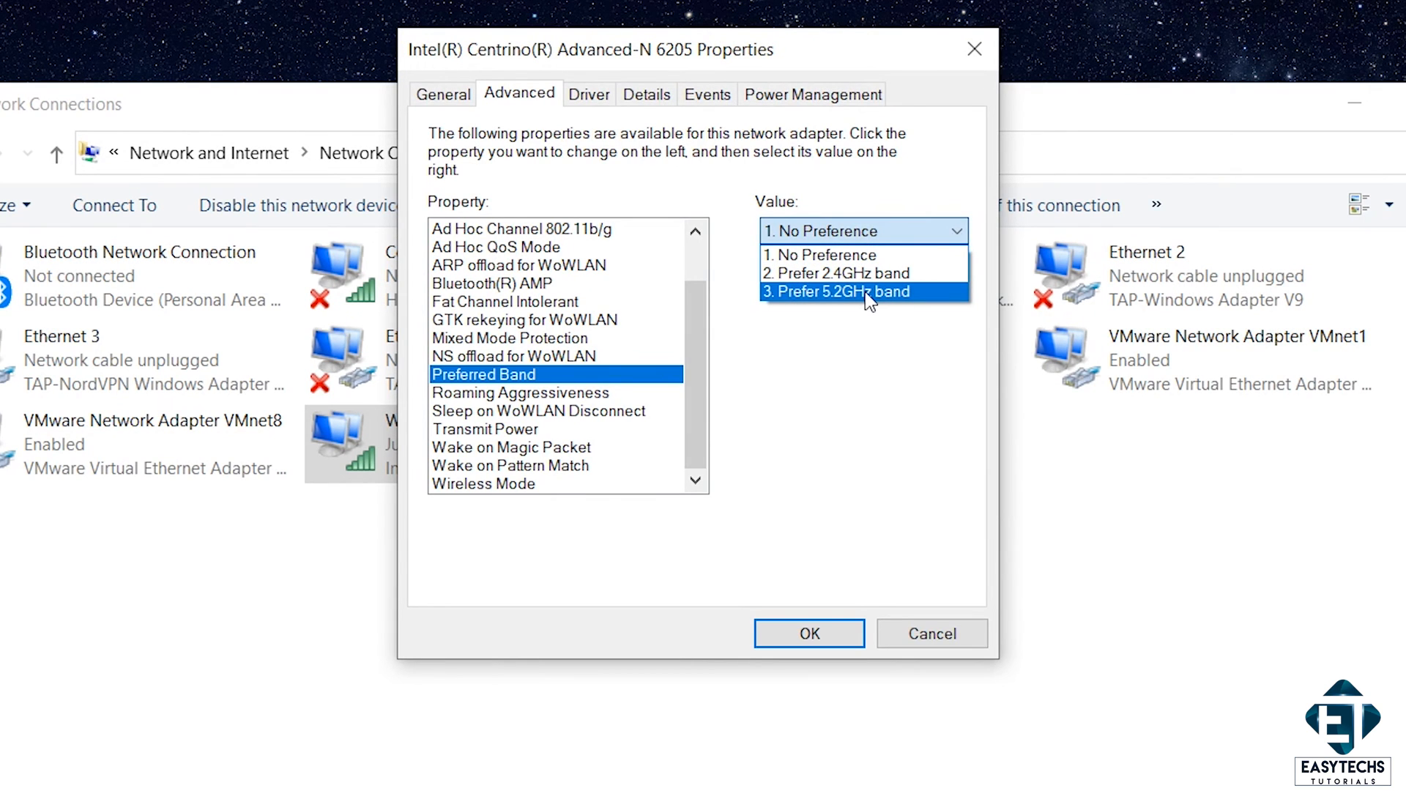
left_click(838, 291)
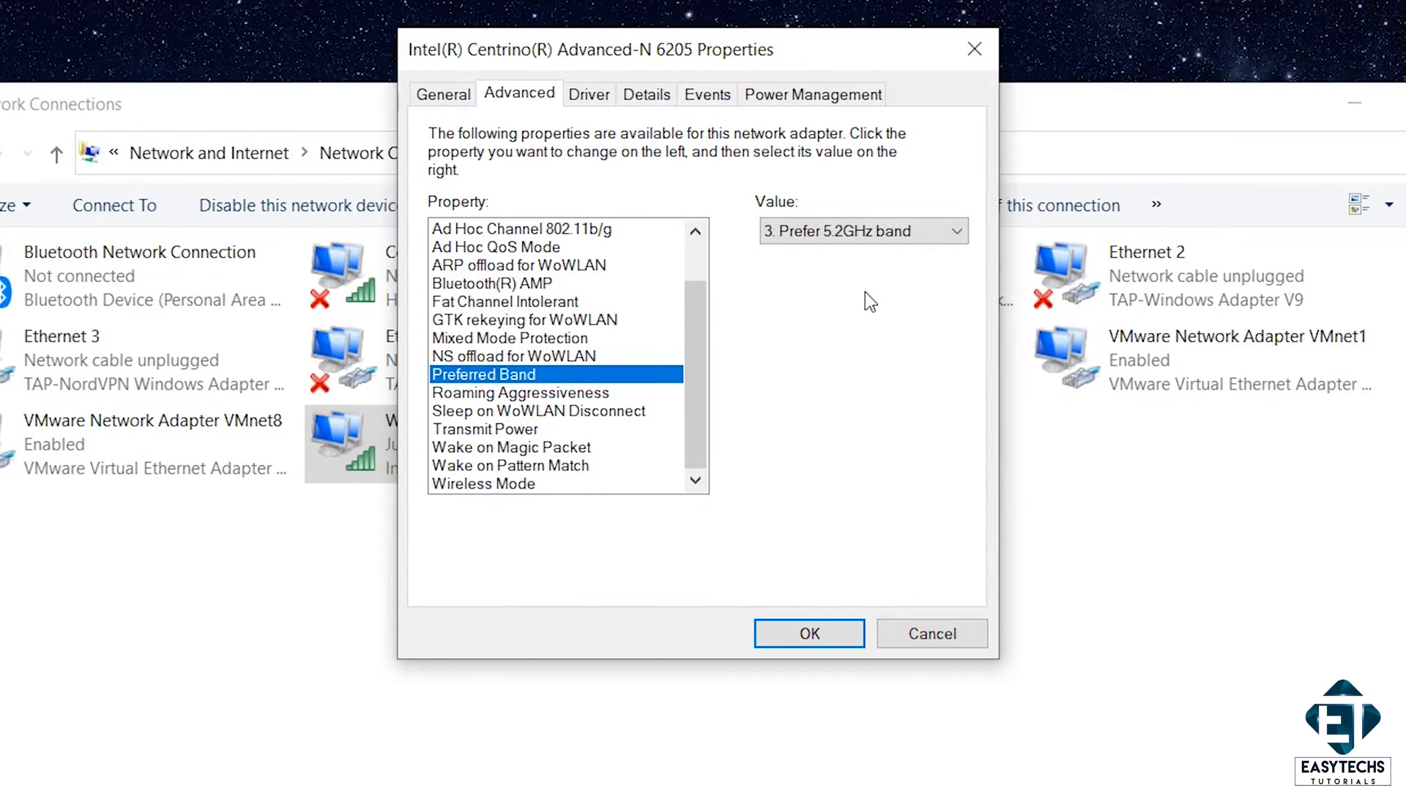
left_click(520, 393)
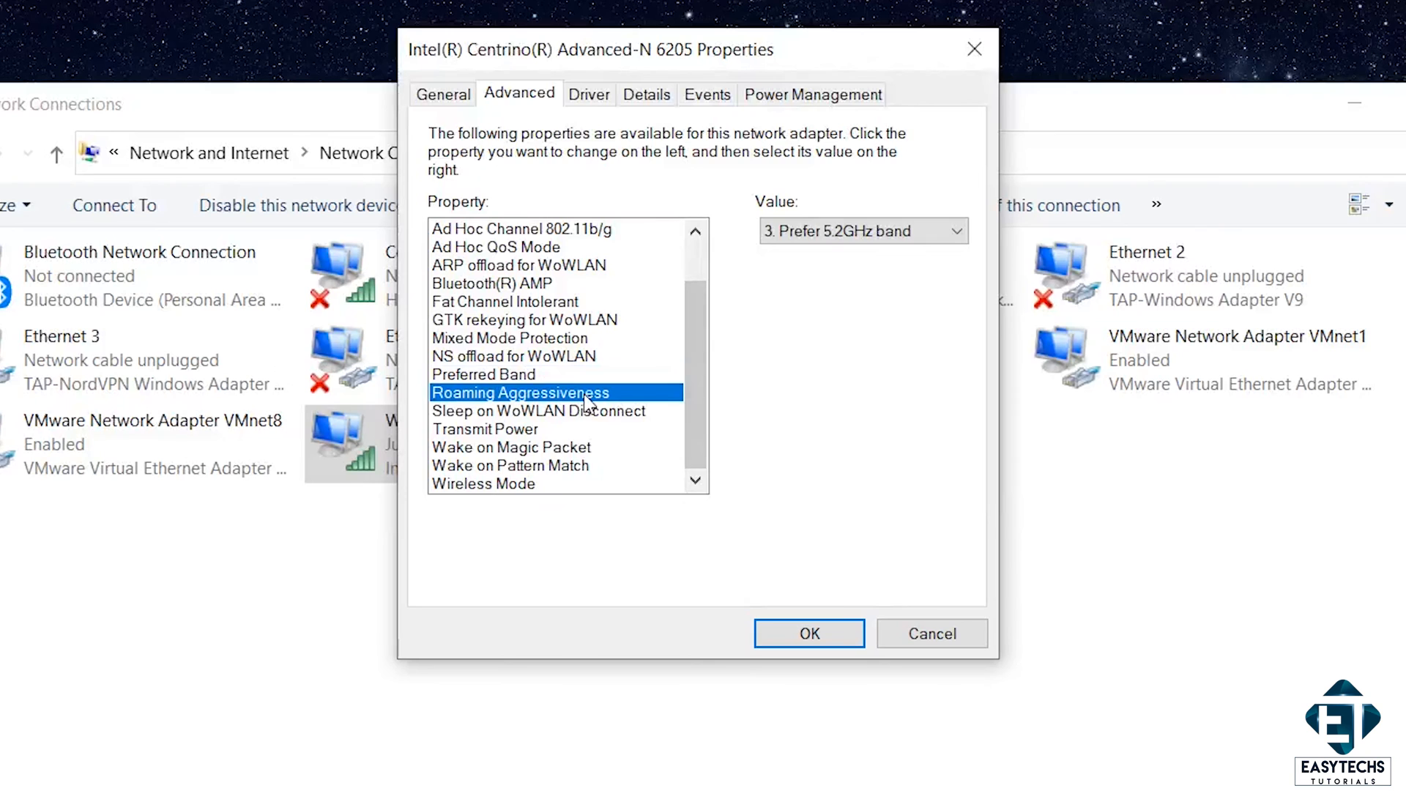
left_click(862, 231)
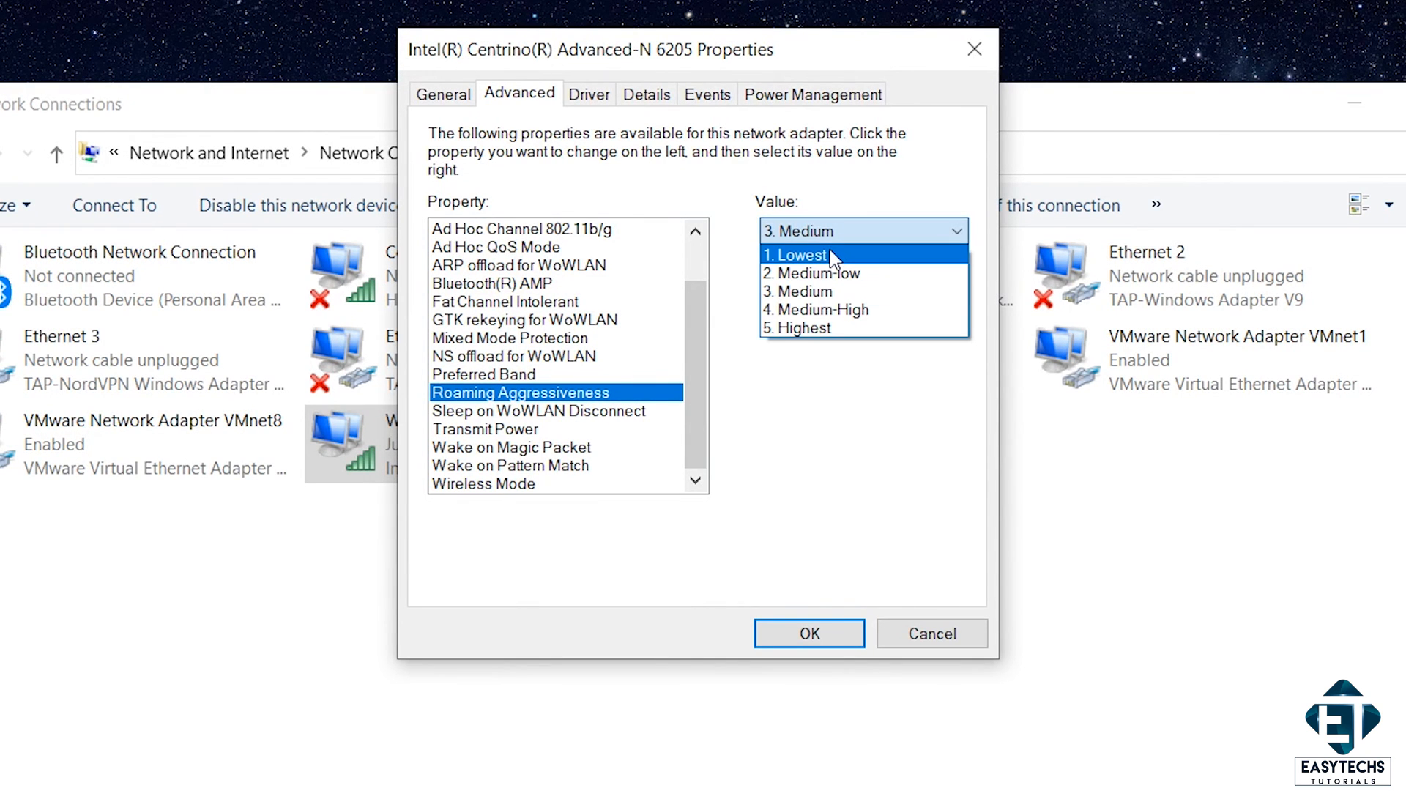
left_click(795, 255)
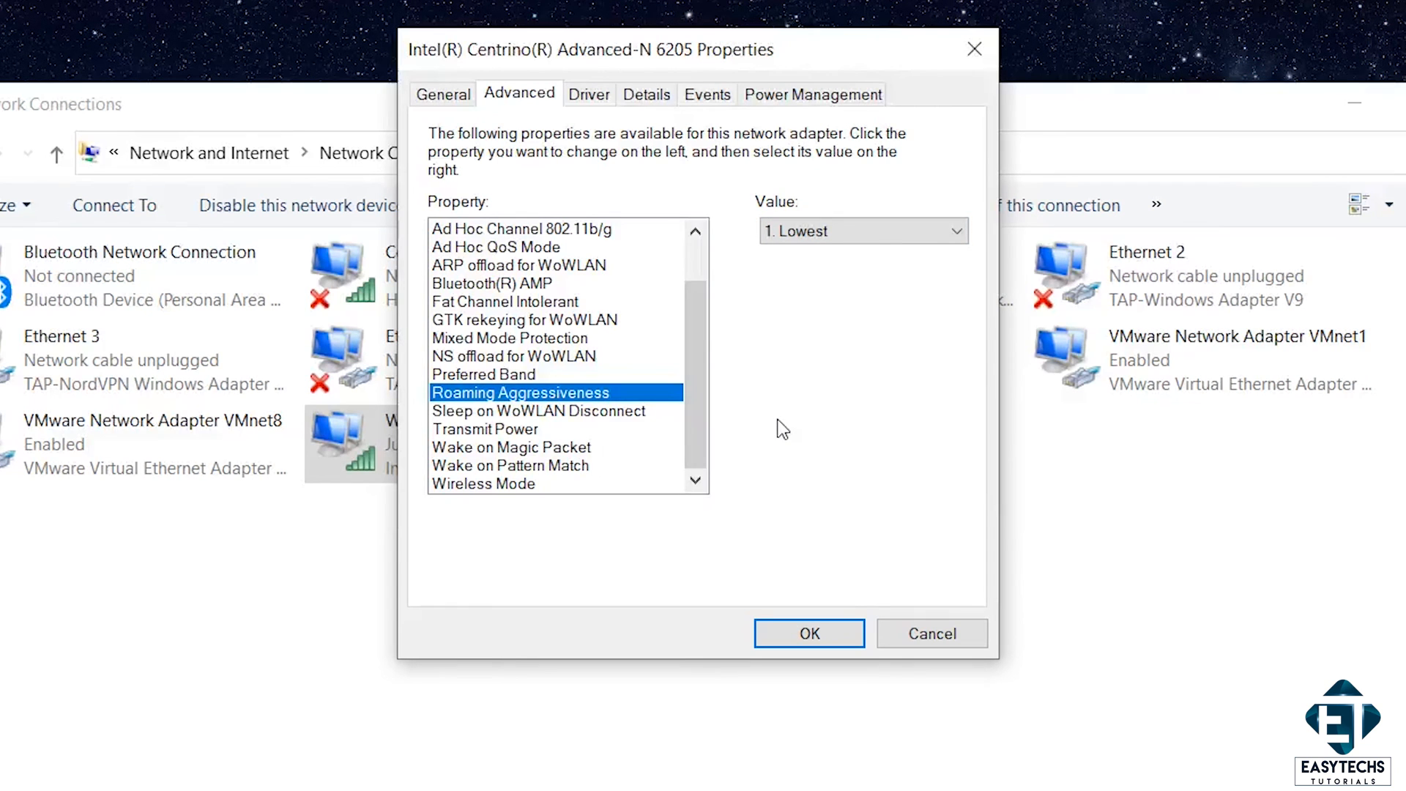
mouse_move(630, 438)
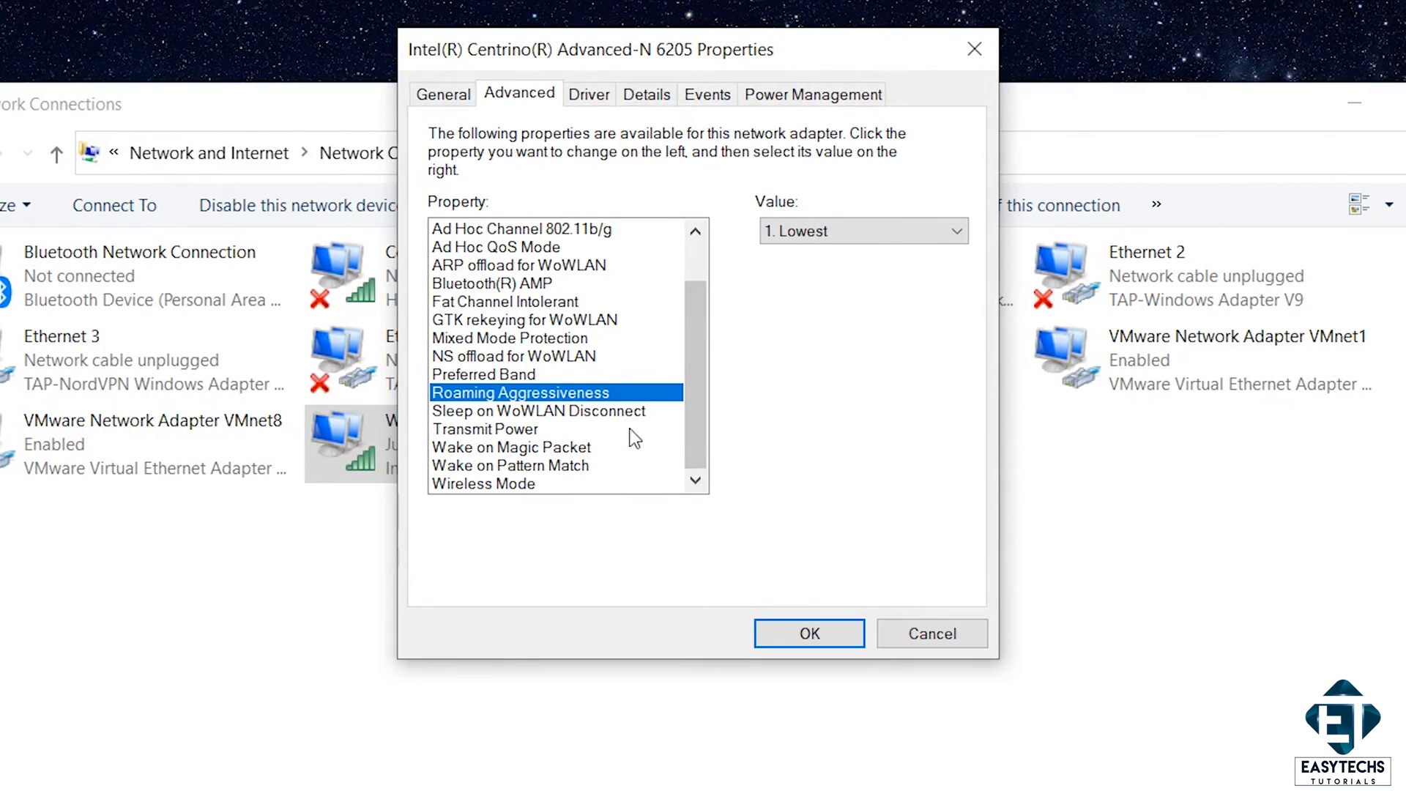
Confirm Transmit Power at '5. Highest' and apply the adapter settings with OK.
left_click(486, 428)
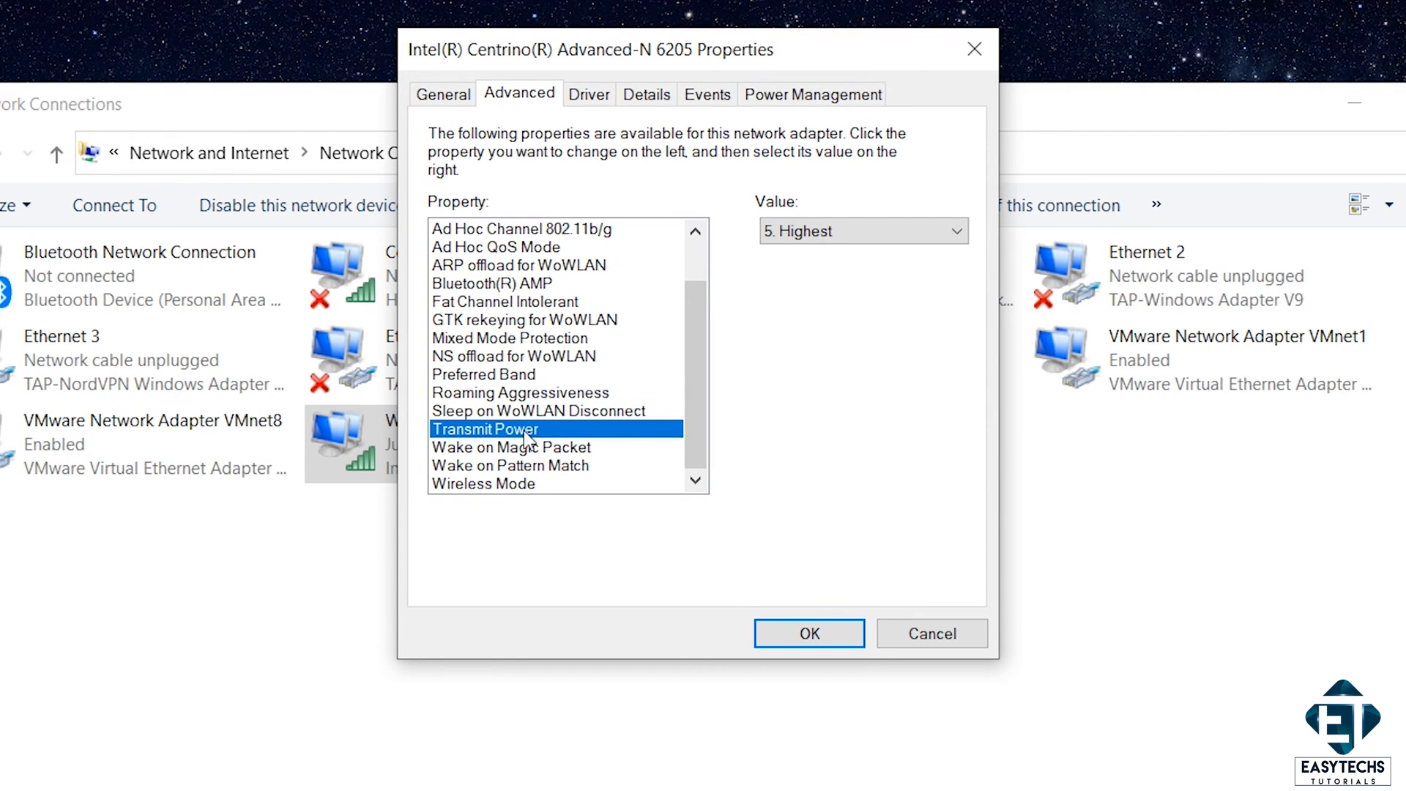
left_click(959, 231)
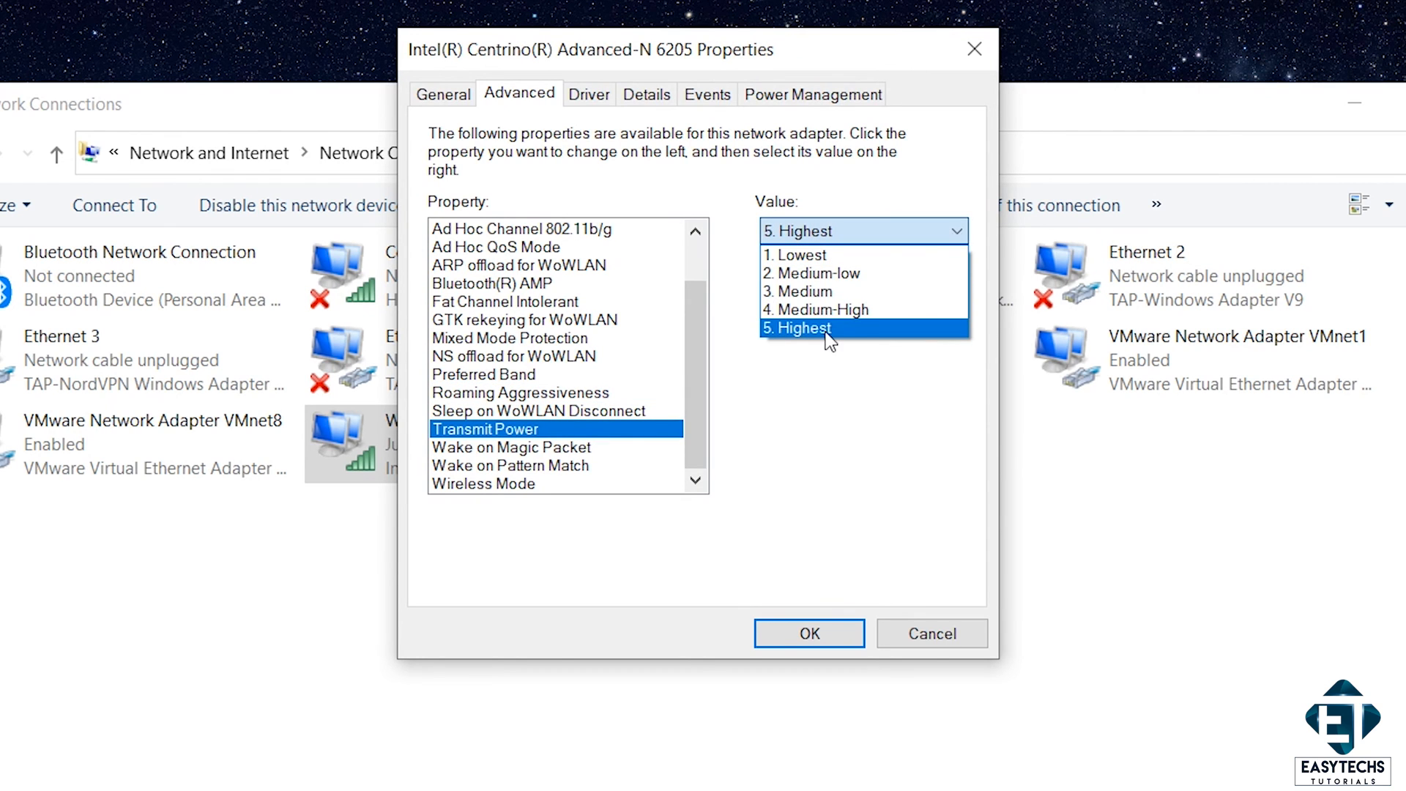
mouse_move(870, 348)
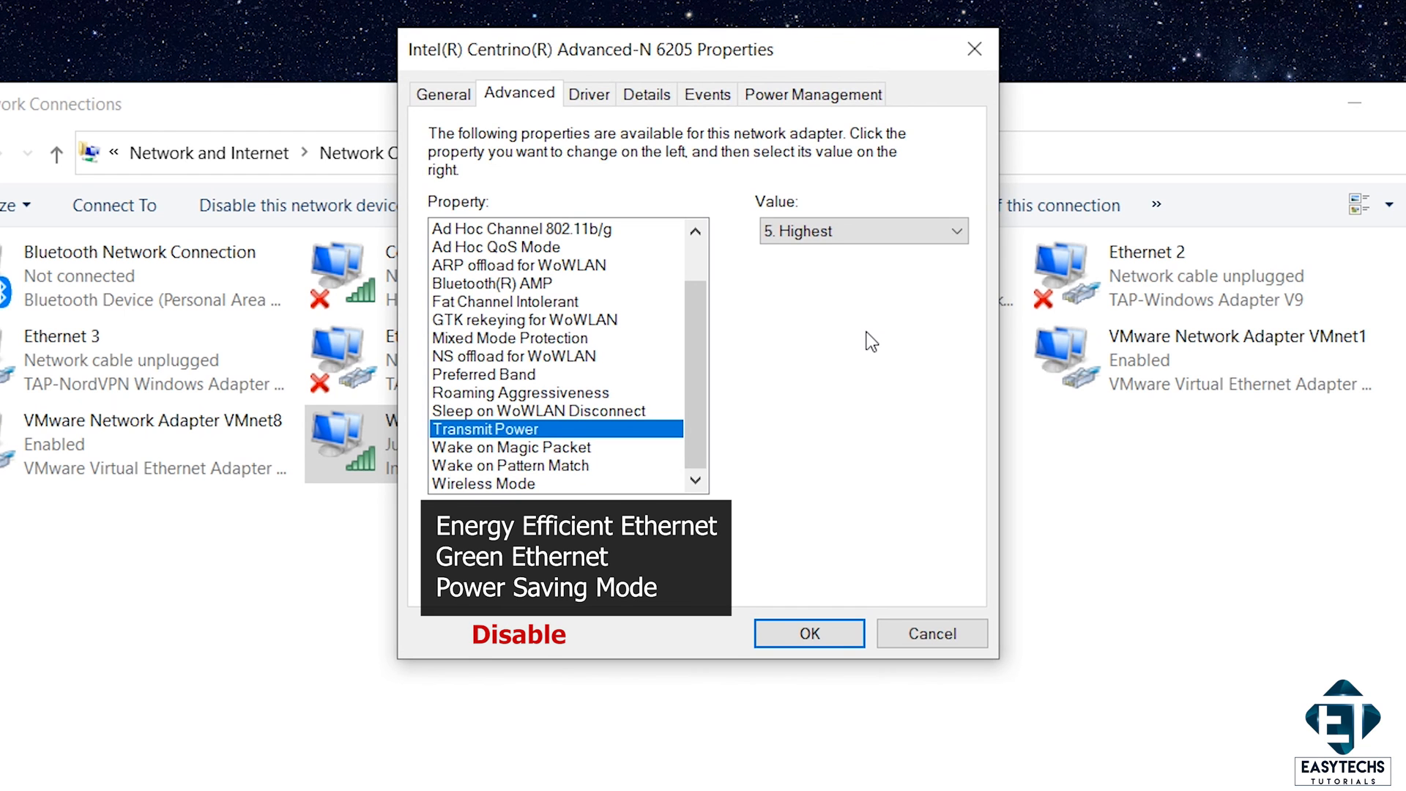
left_click(808, 632)
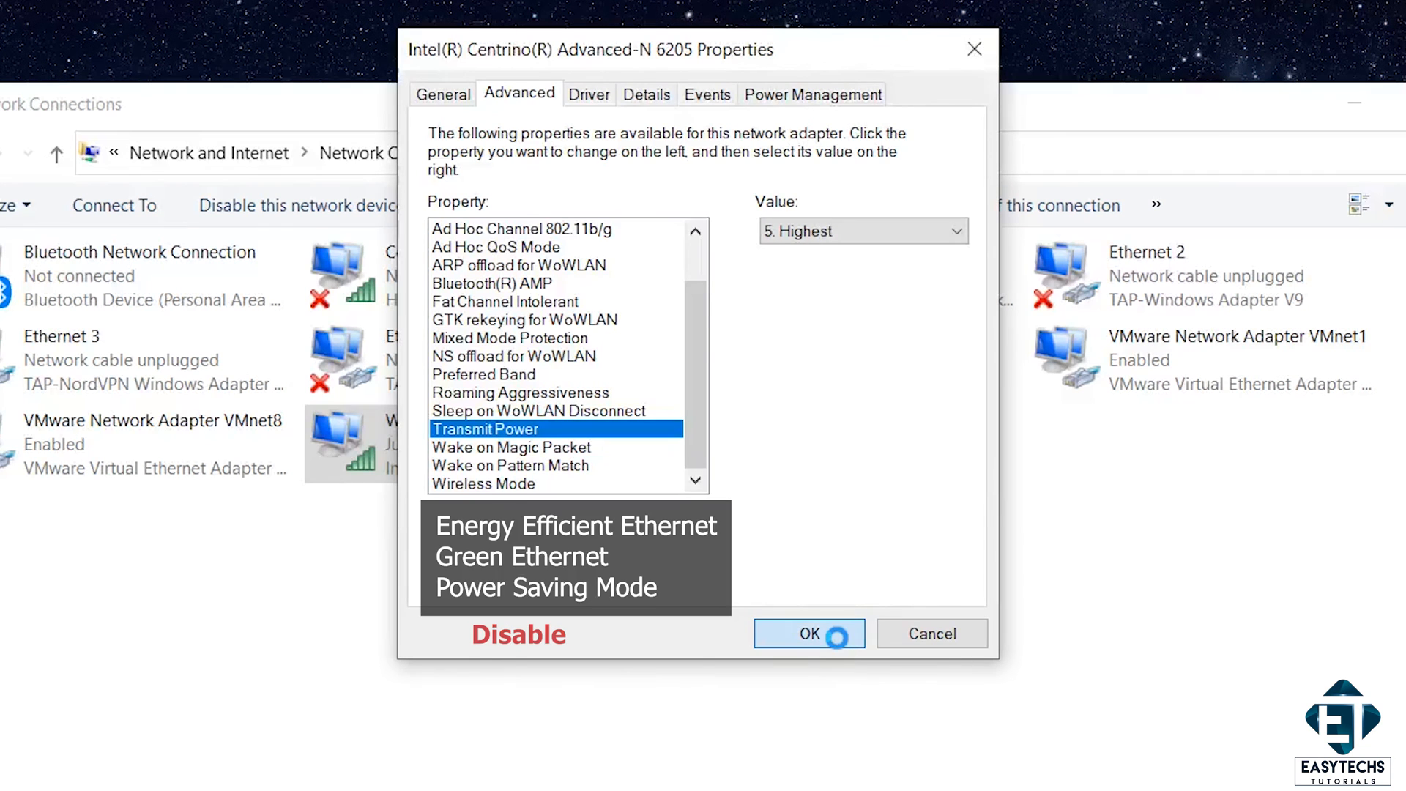
left_click(808, 633)
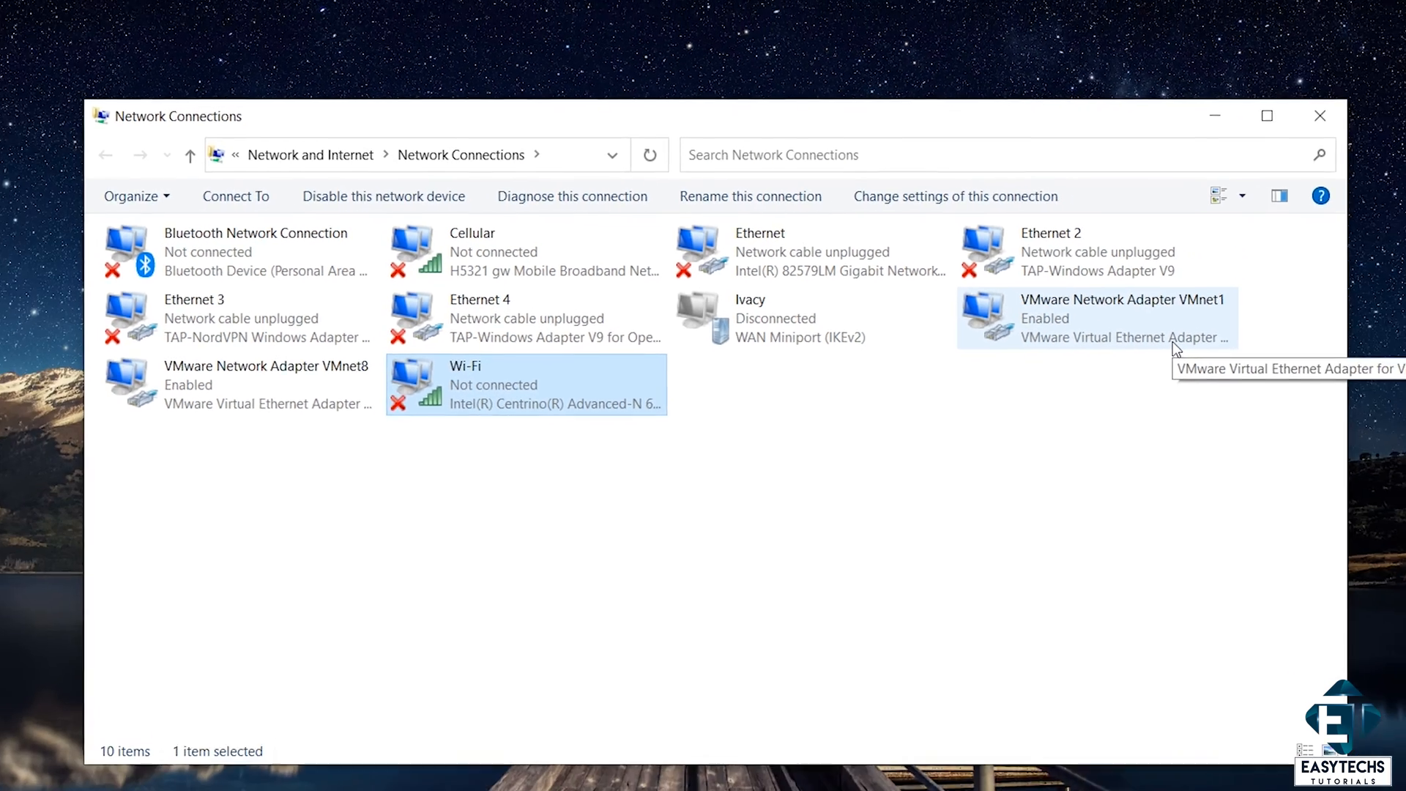
left_click(18, 772)
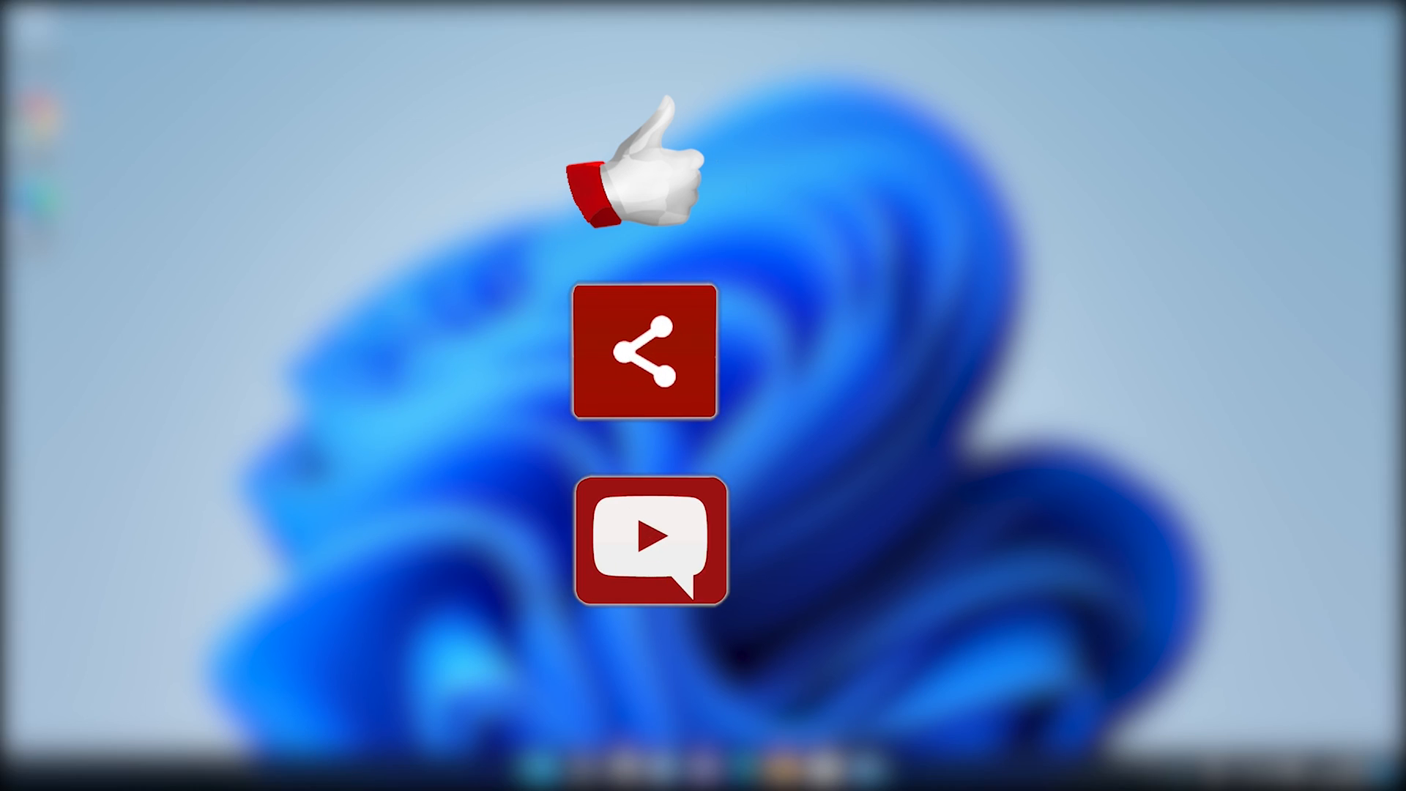
Subscribe to EasyTechs and reveal the bell's notification options.
left_click(643, 541)
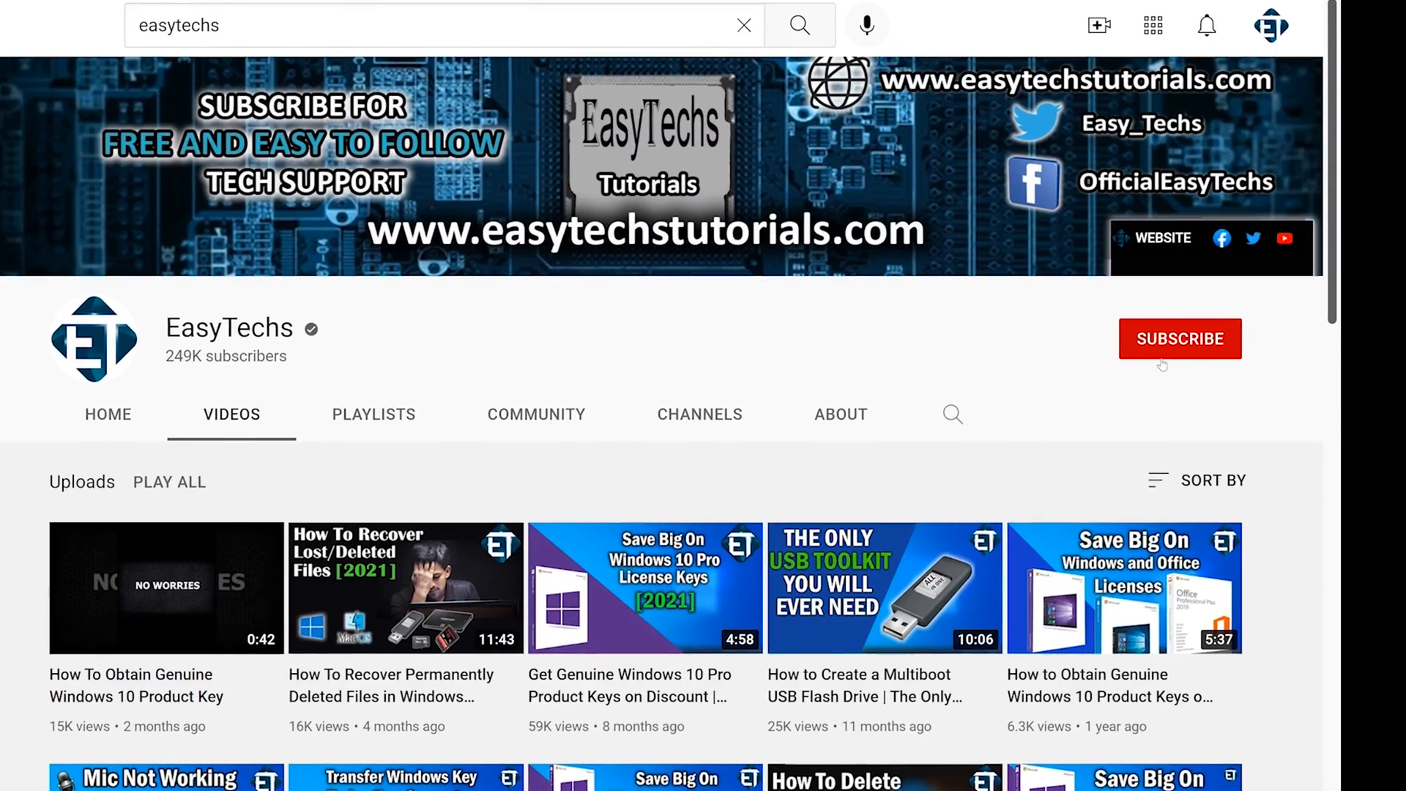
left_click(1179, 339)
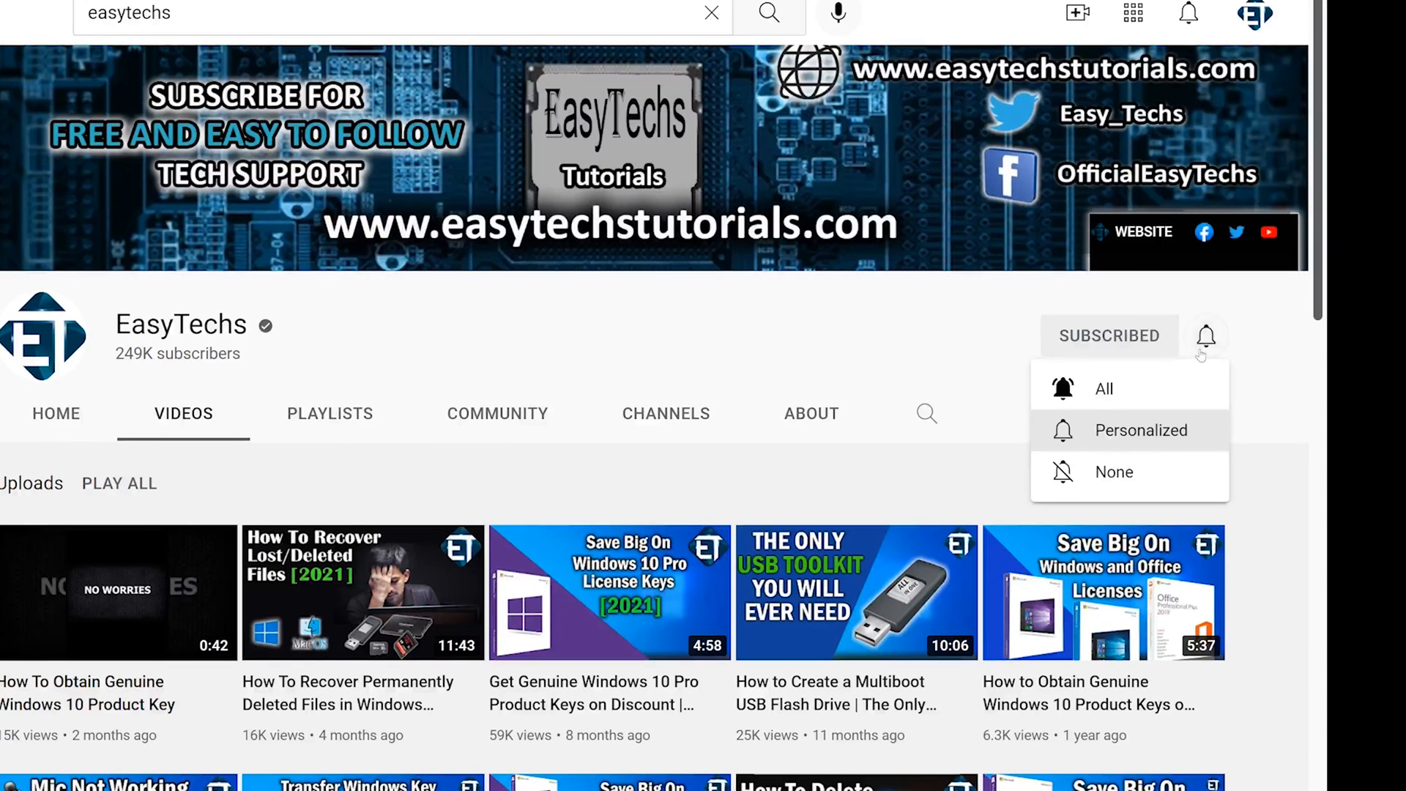